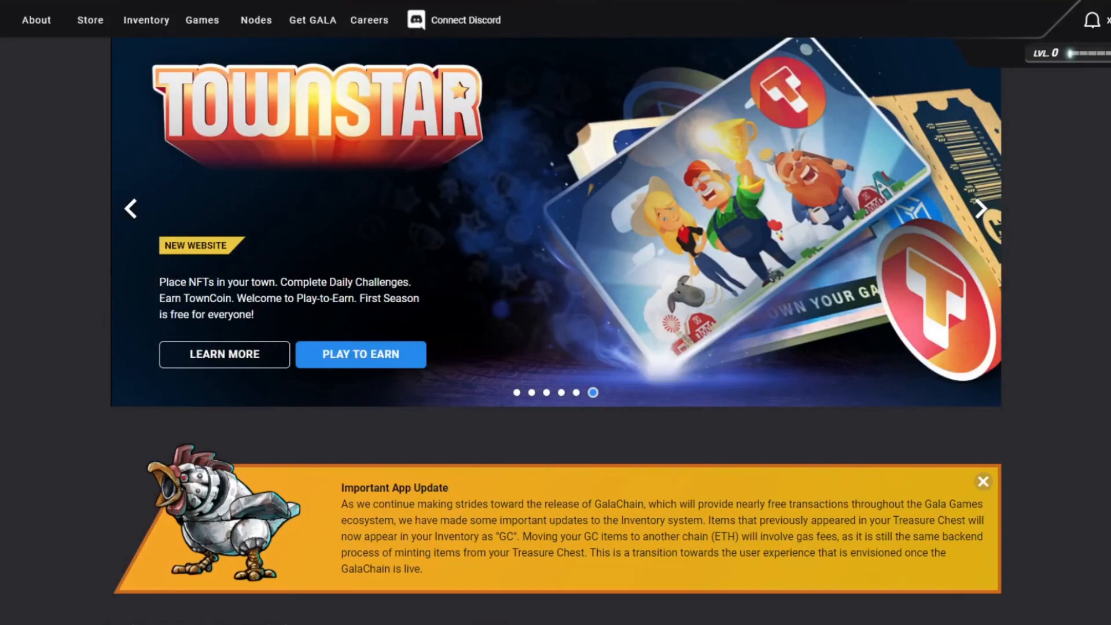
mouse_move(188, 140)
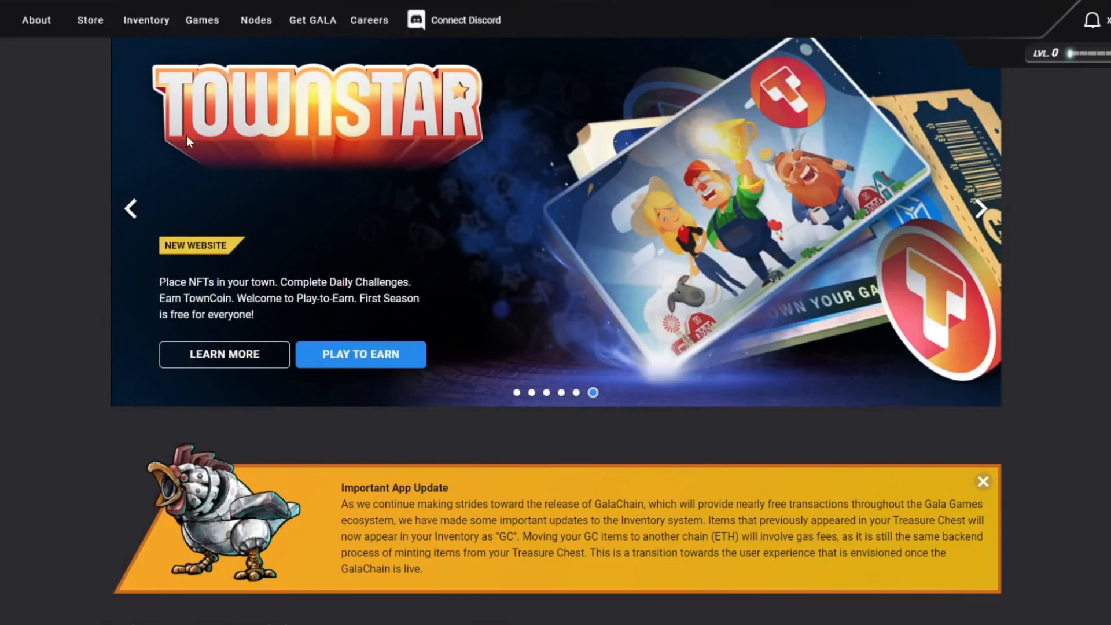
Open the Games catalogue and scroll to titles like The Walking Dead: Empires and Mirandus
click(202, 20)
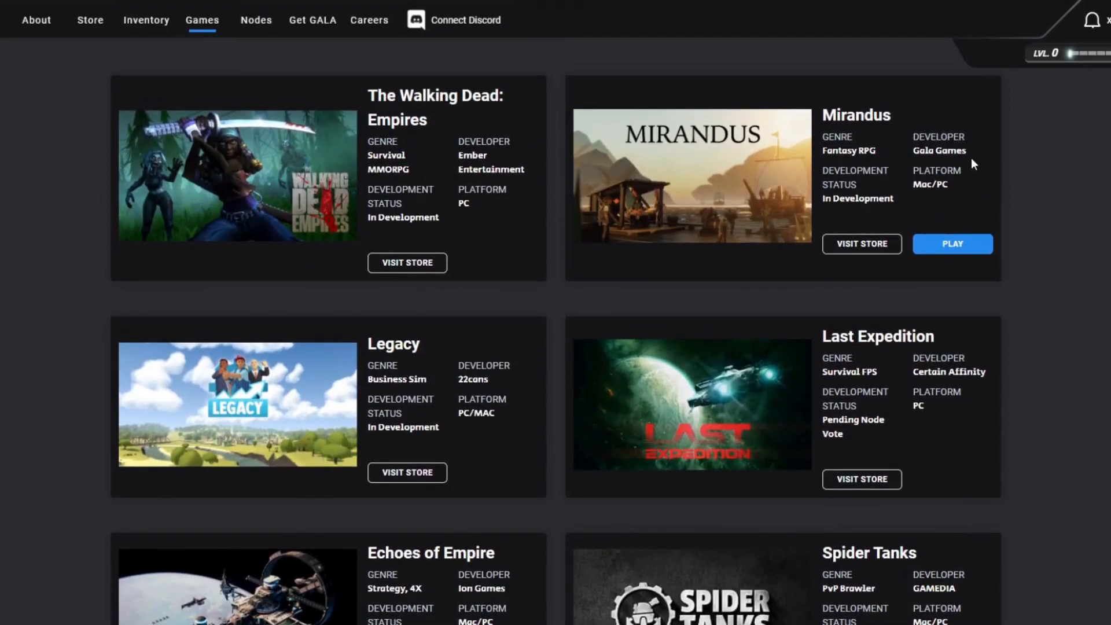
mouse_move(915, 312)
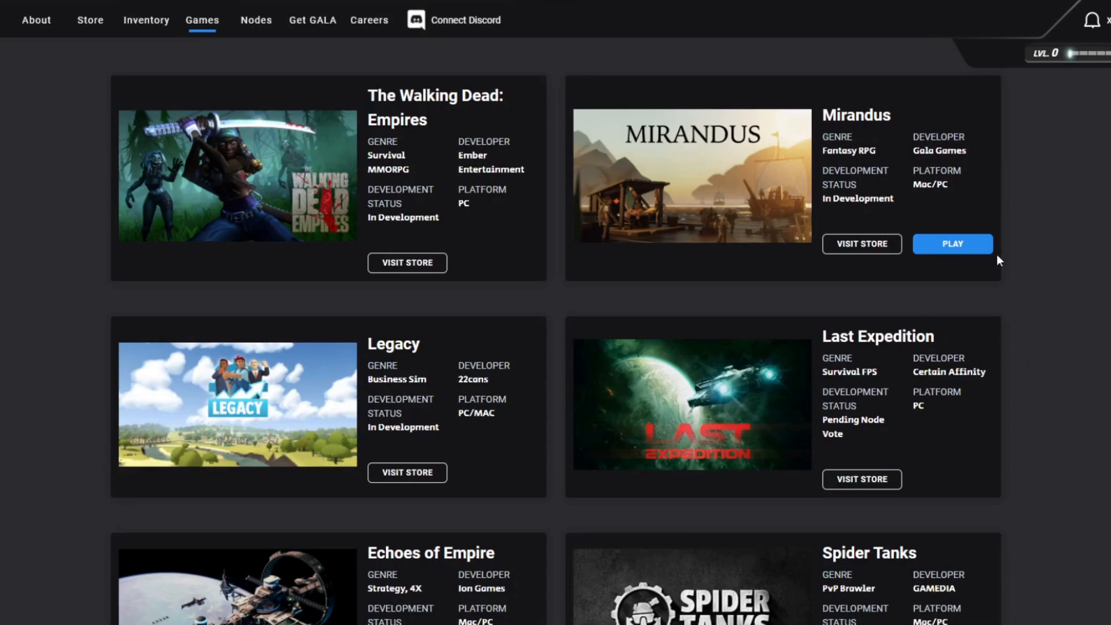
mouse_move(963, 260)
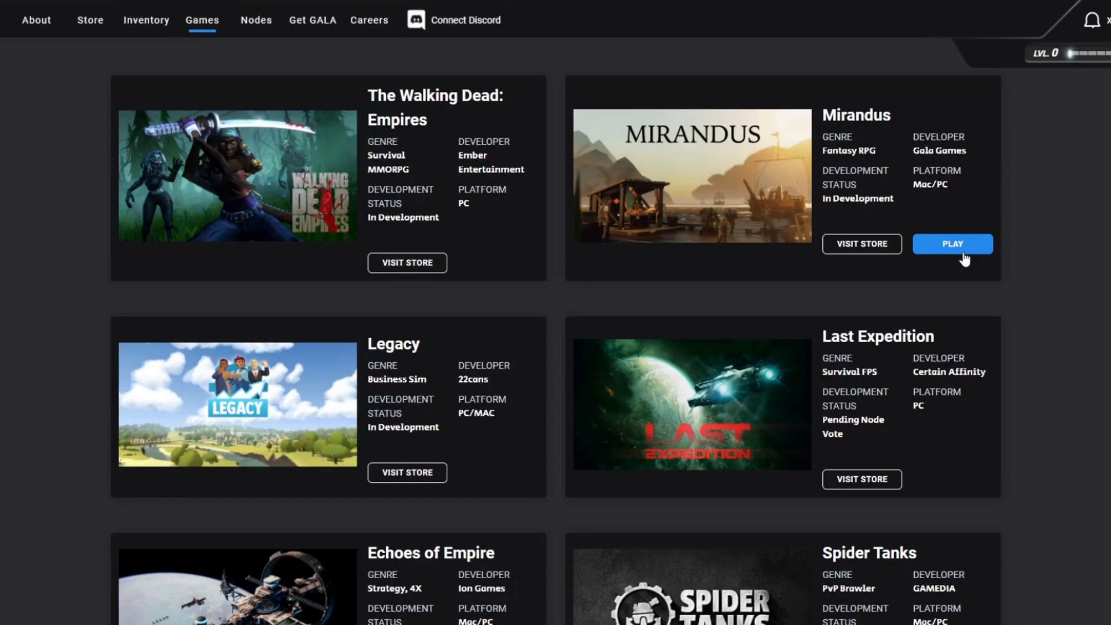
mouse_move(409, 163)
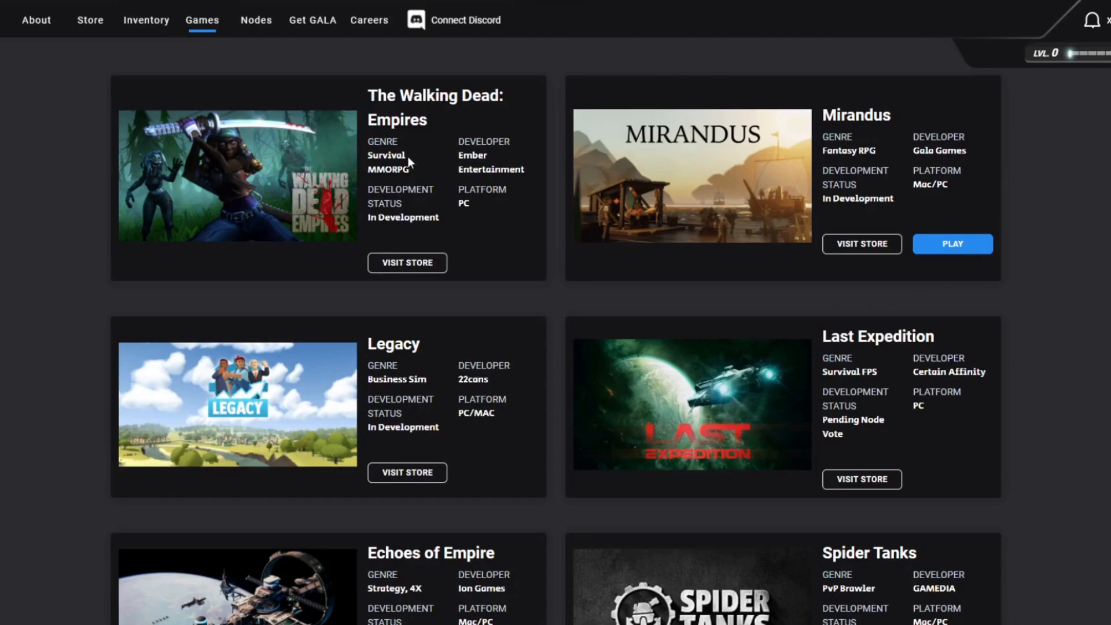
mouse_move(373, 92)
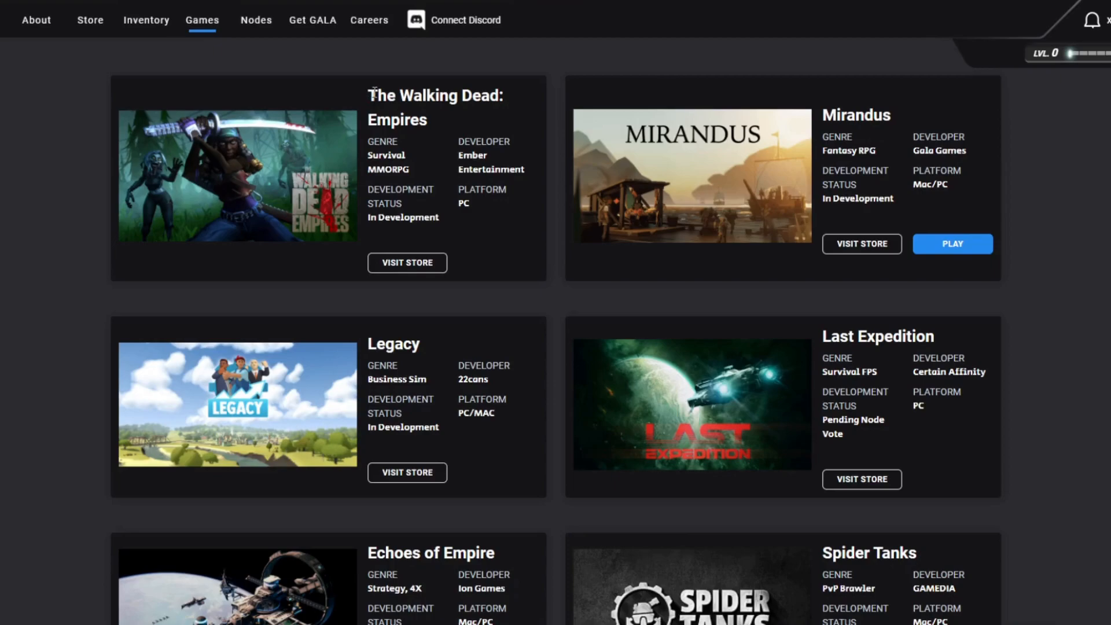
mouse_move(377, 92)
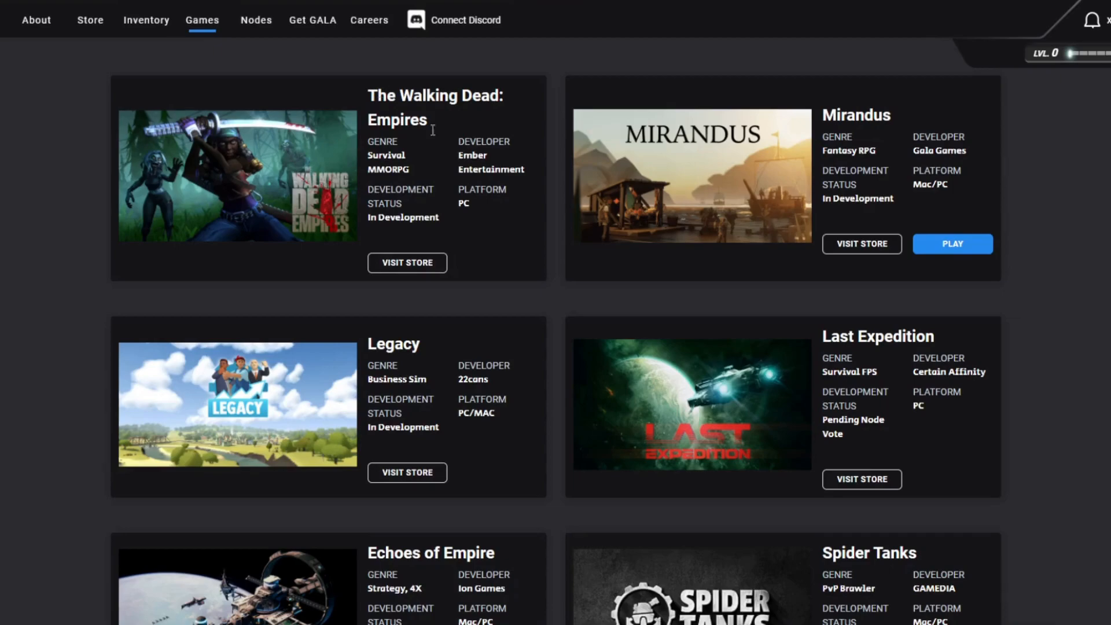
scroll(down, 3)
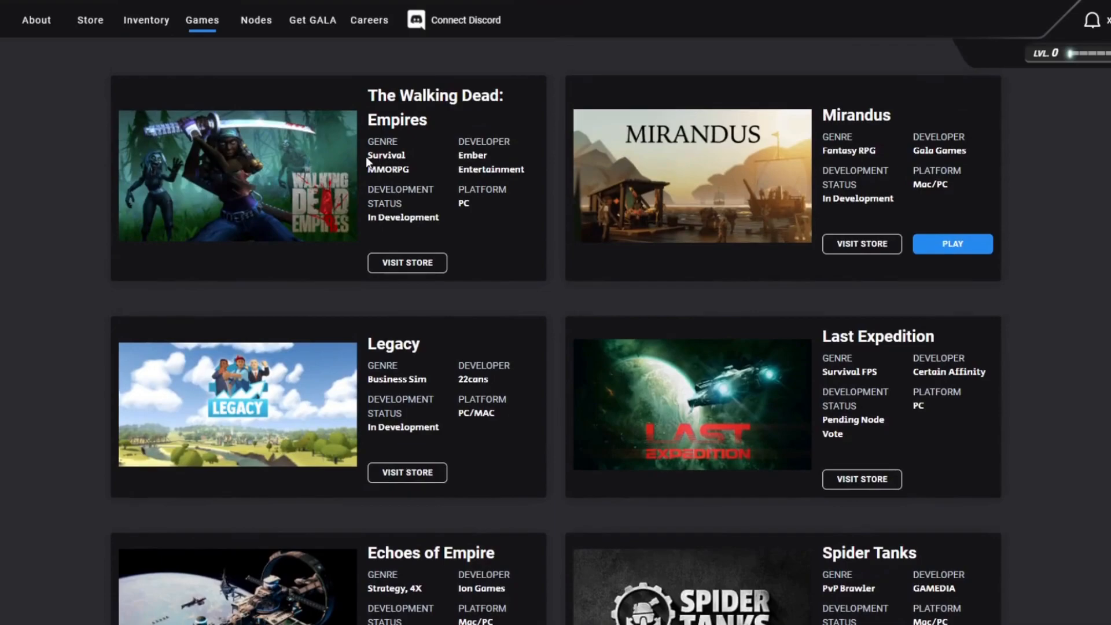
mouse_move(823, 369)
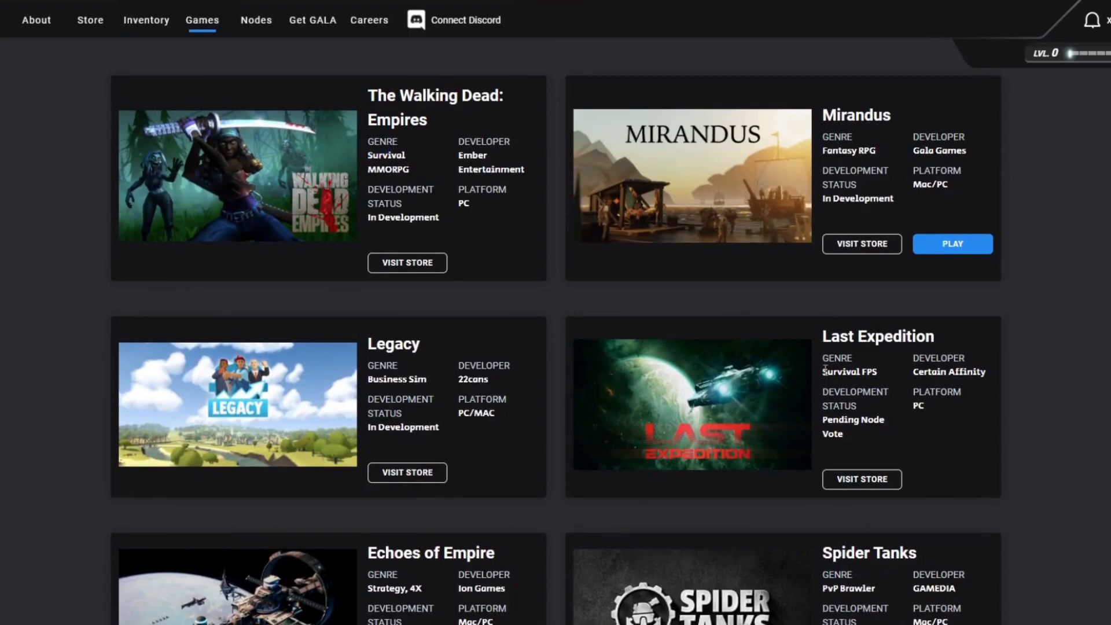
Scroll the catalogue past Spider Tanks, Town Star and Fortified to the Gala Node offer
scroll(down, 3)
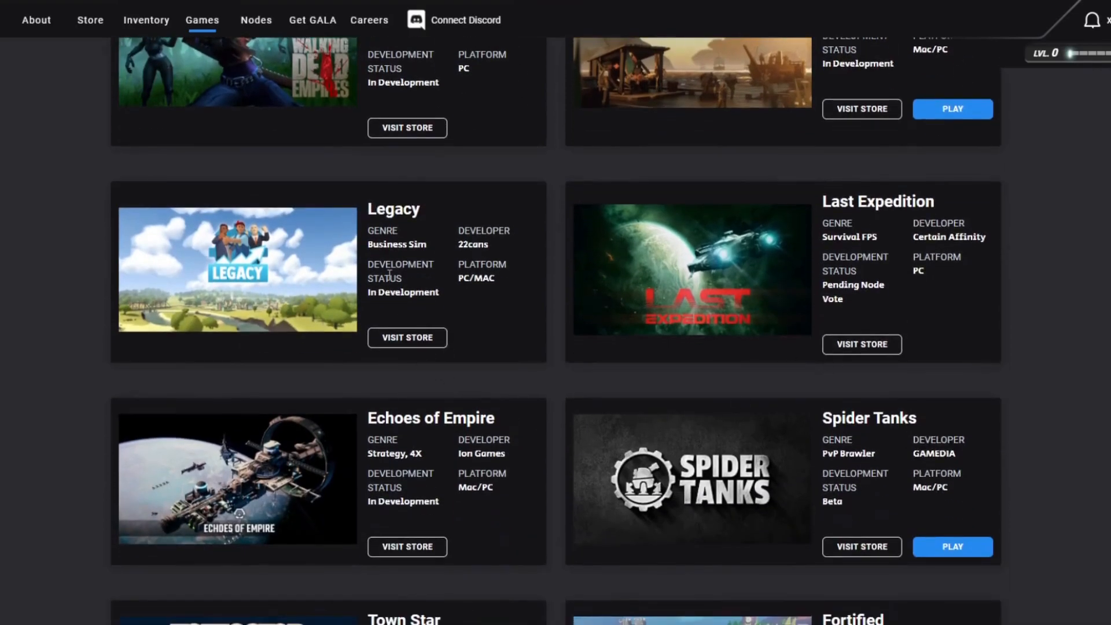
scroll(down, 3)
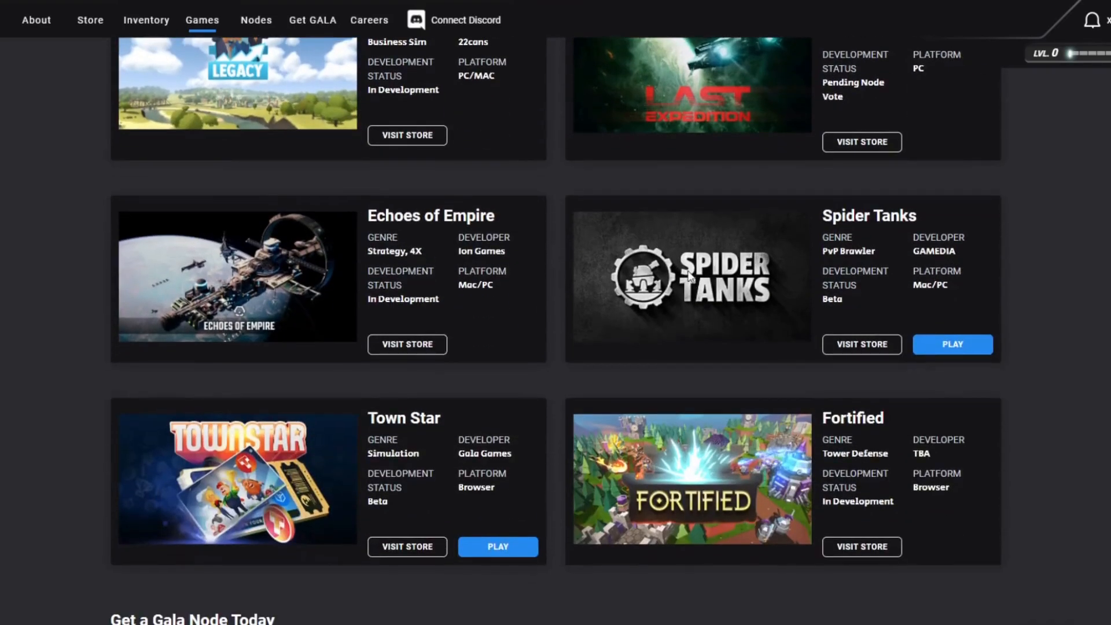
mouse_move(851, 239)
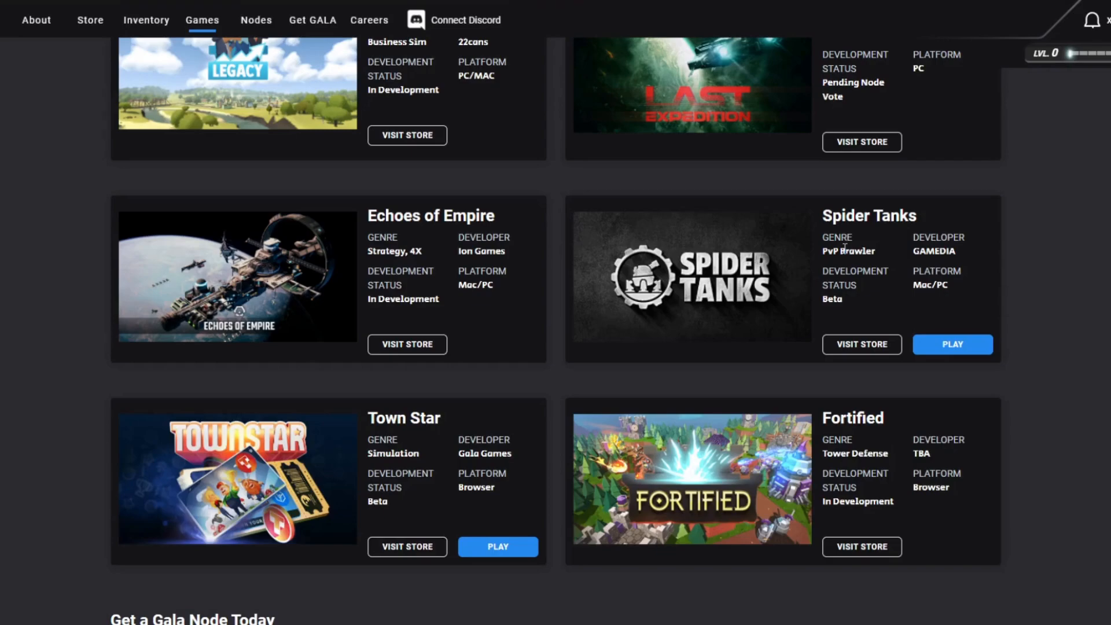
scroll(down, 3)
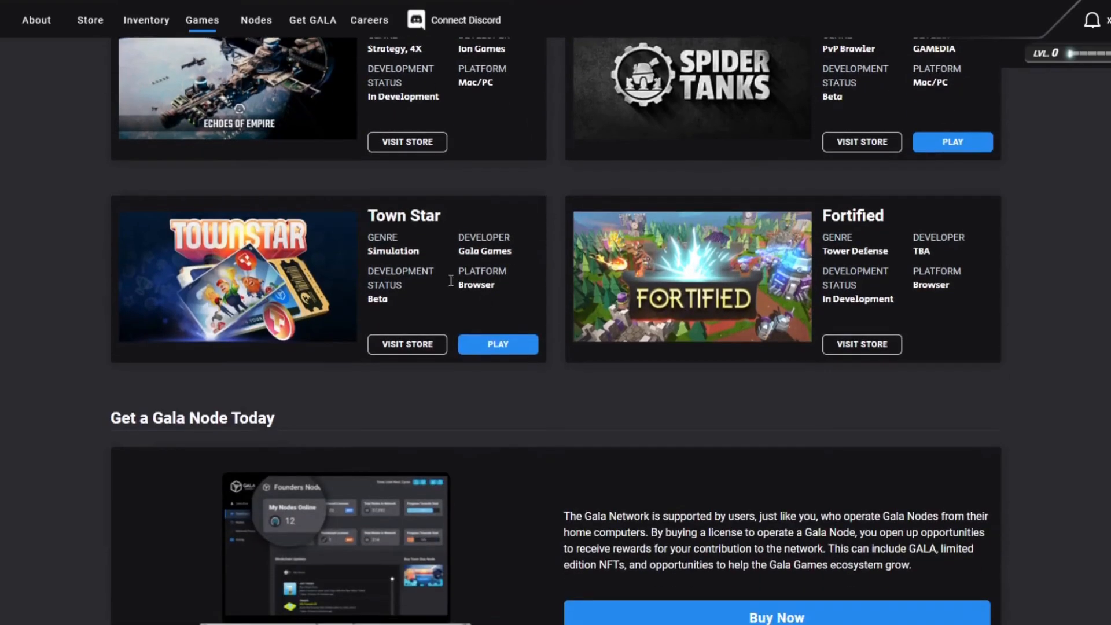
mouse_move(397, 271)
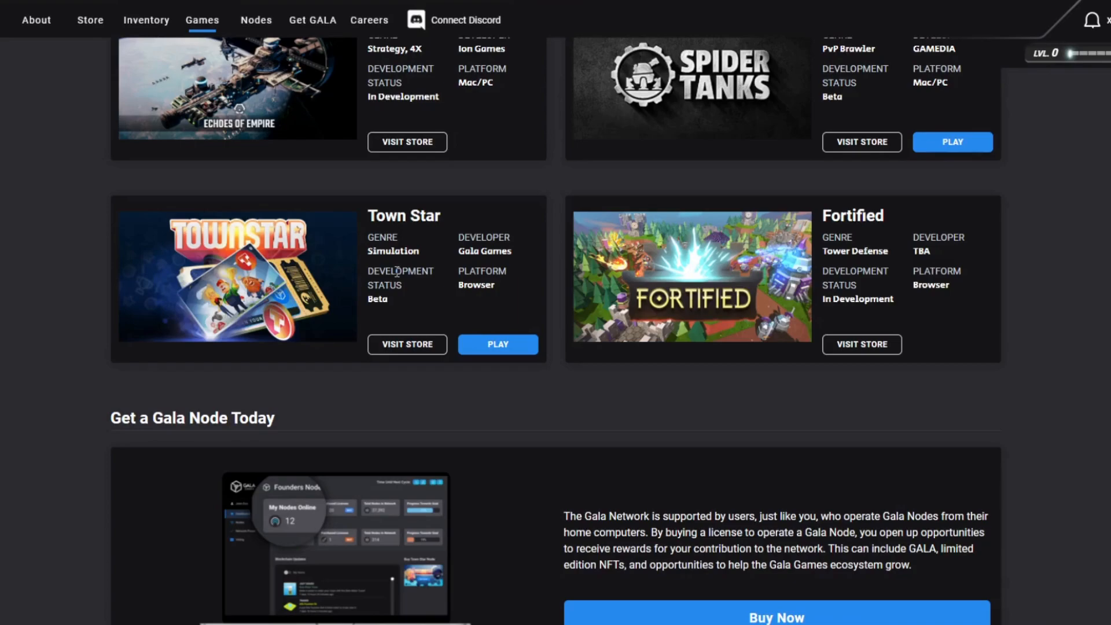
mouse_move(312, 277)
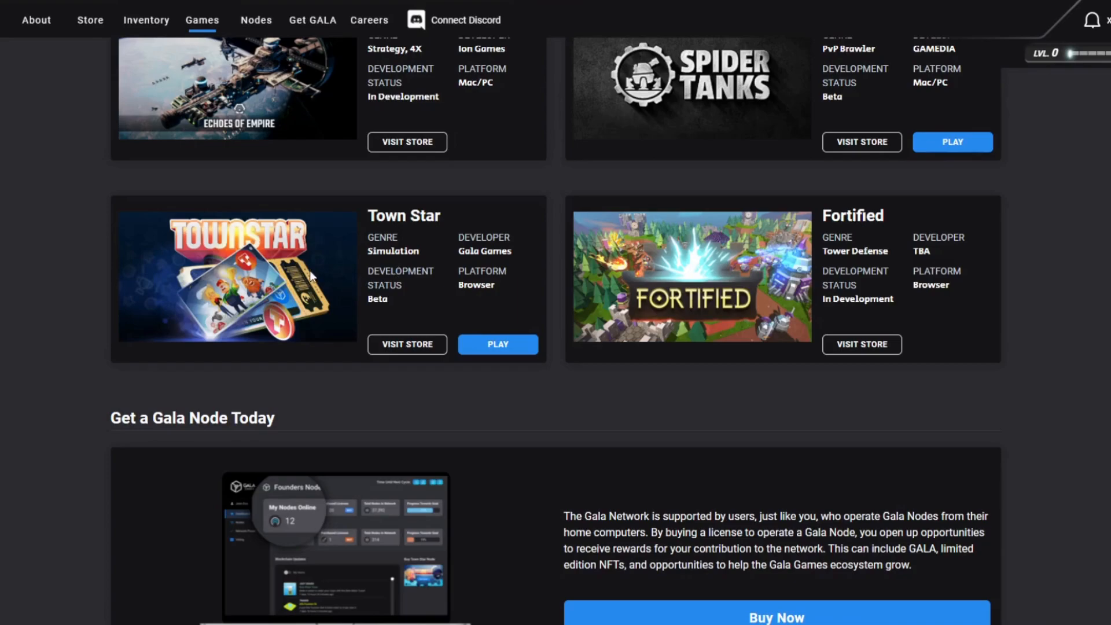
mouse_move(521, 312)
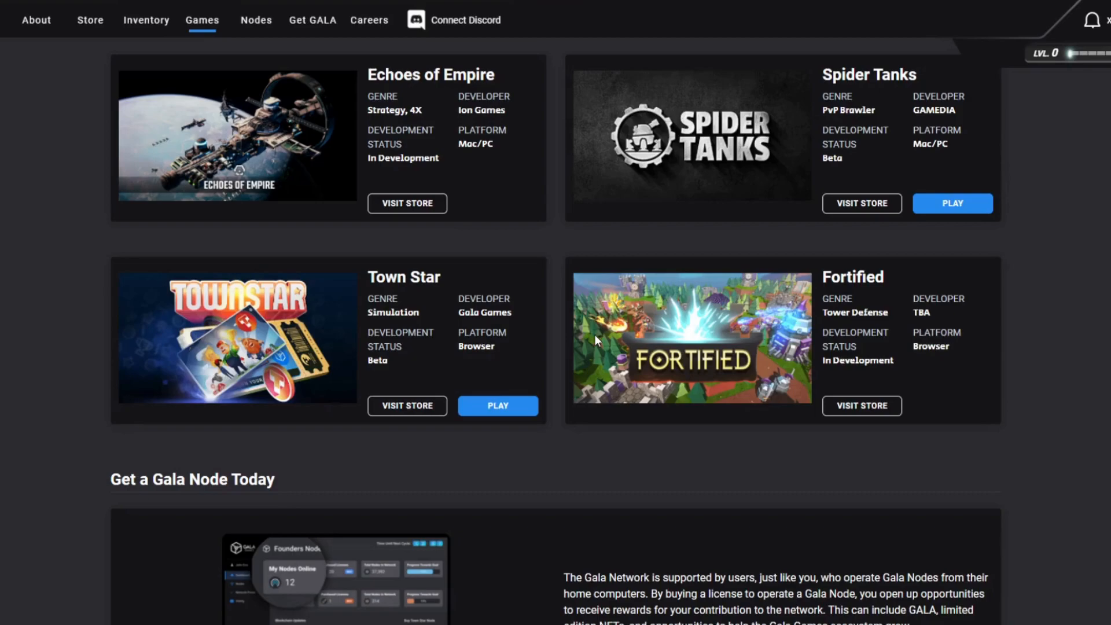
scroll(down, 3)
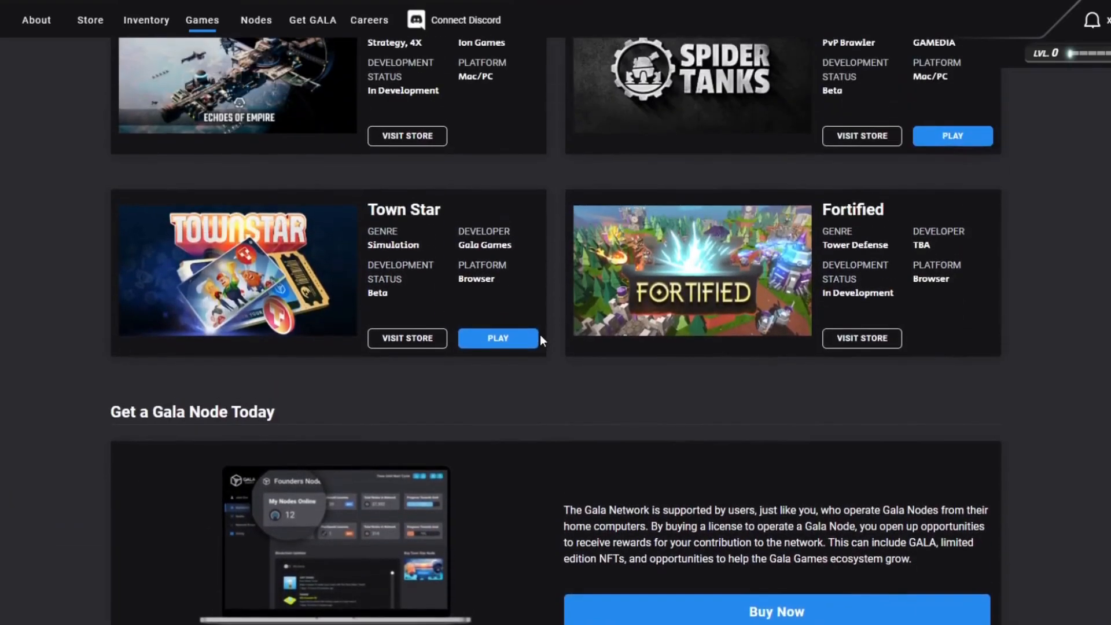
mouse_move(475, 246)
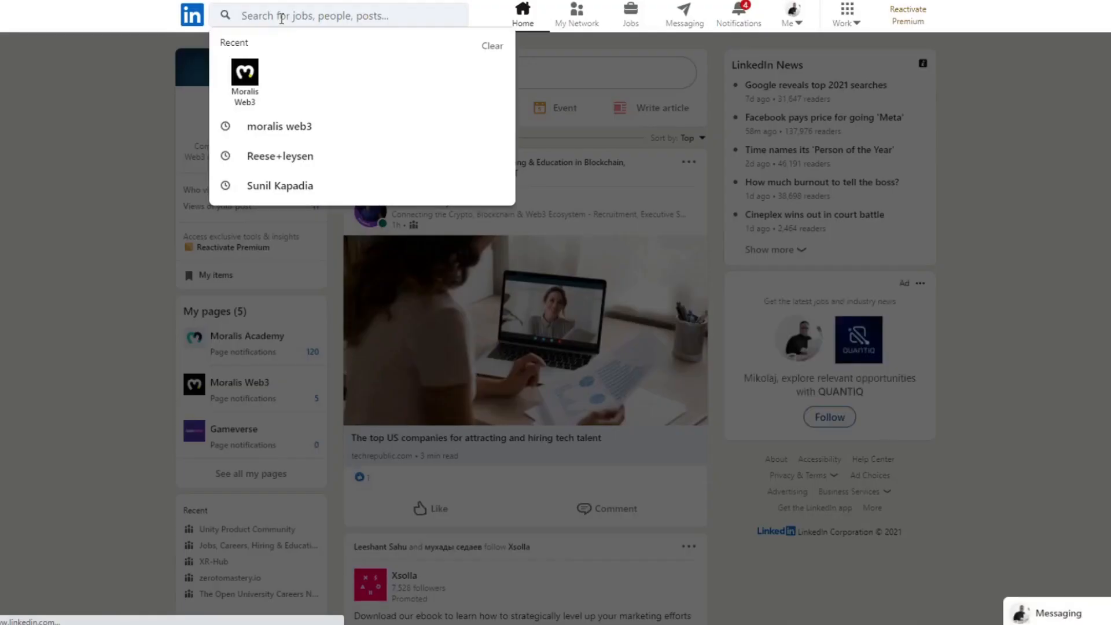
Search LinkedIn for 'gala games' and expand the company's full About description
text(gala games)
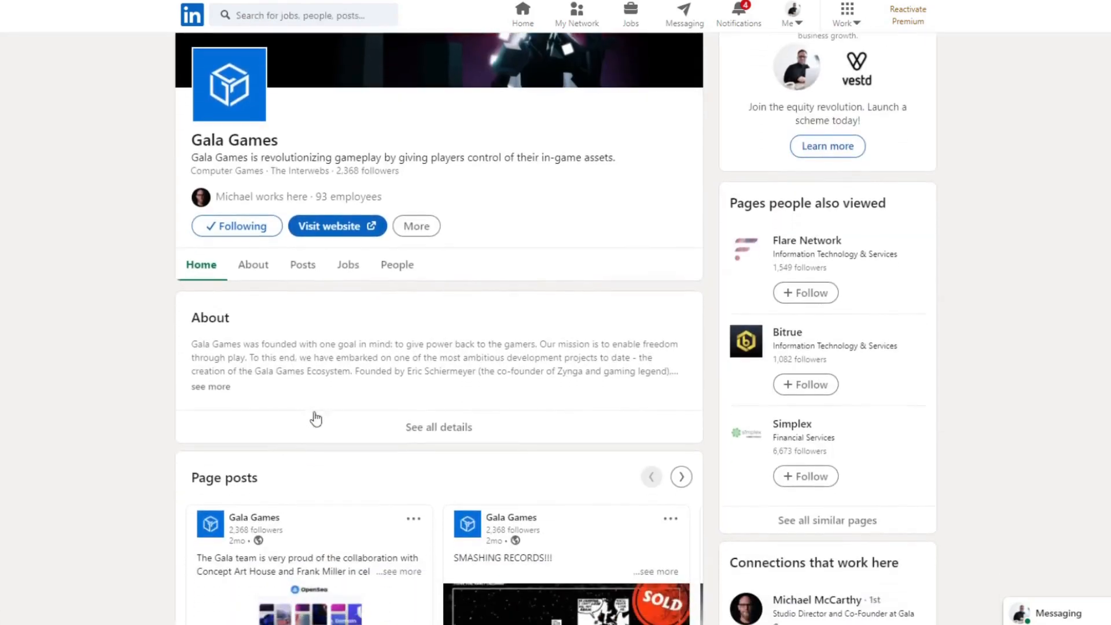
click(210, 386)
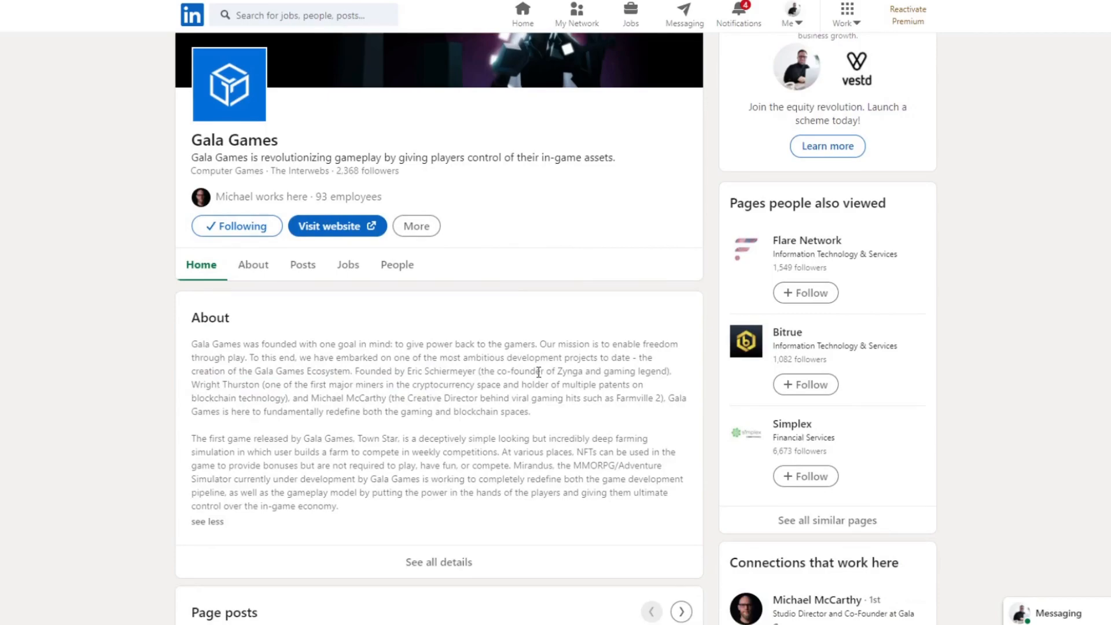
mouse_move(434, 269)
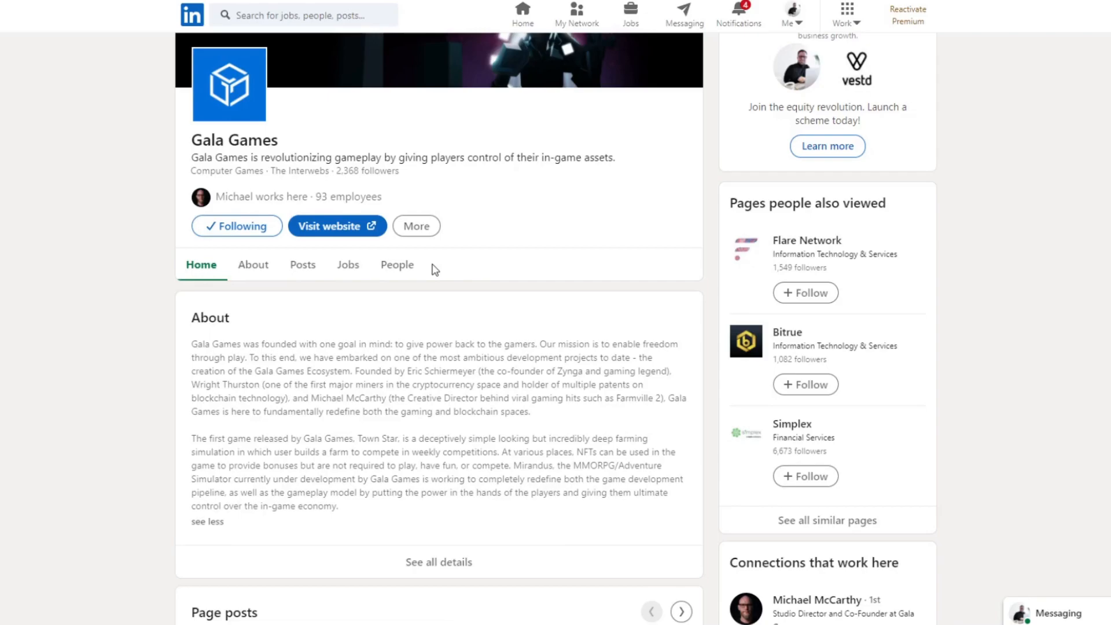
mouse_move(496, 293)
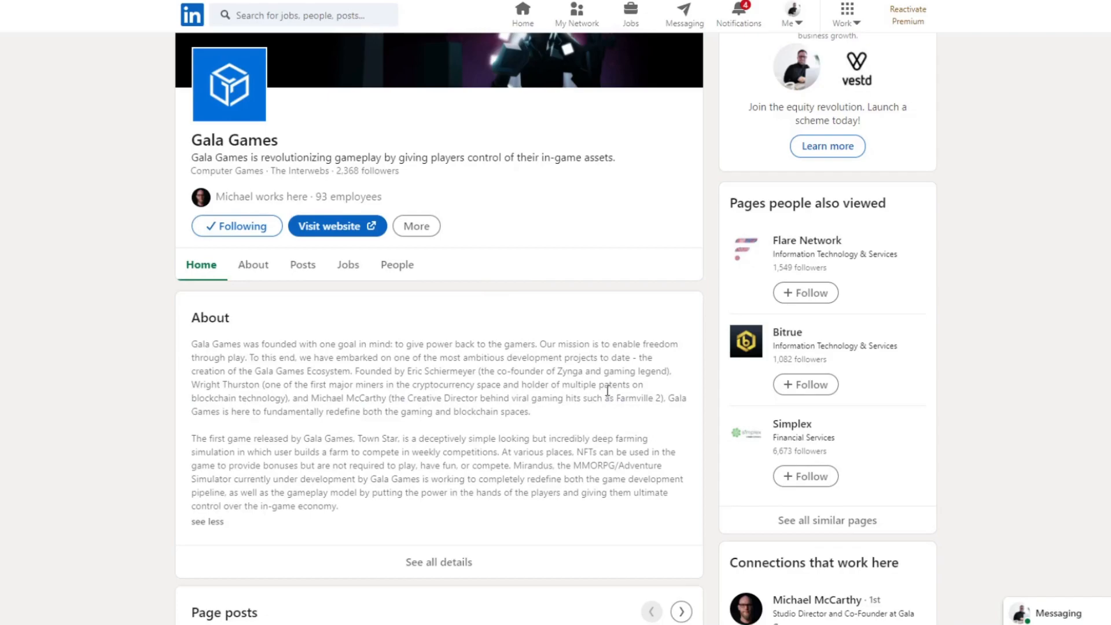
scroll(down, 3)
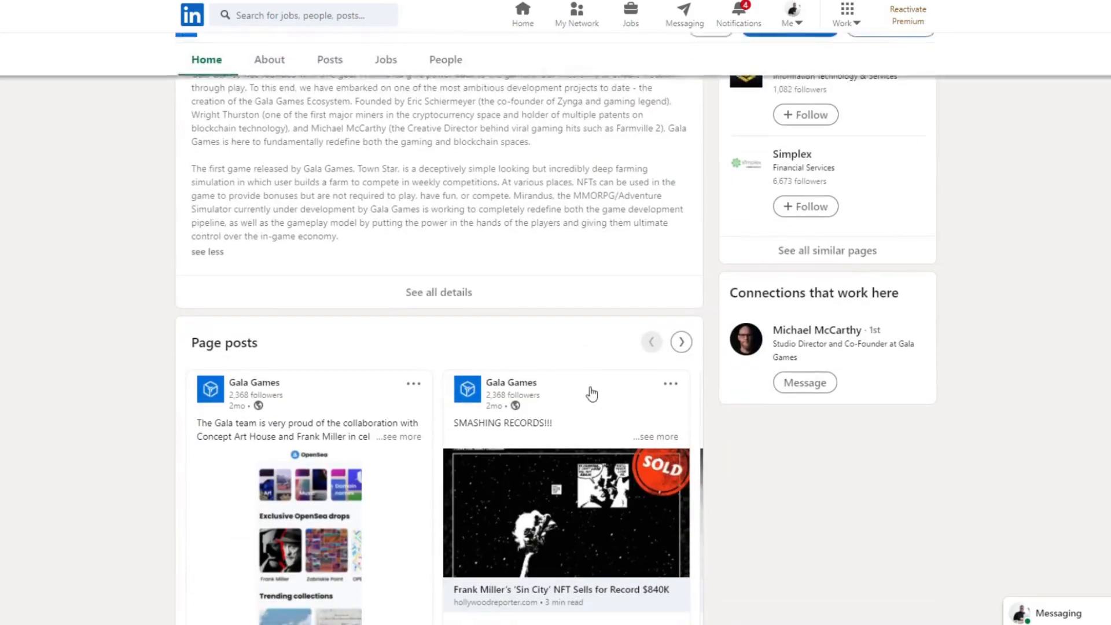
scroll(up, 3)
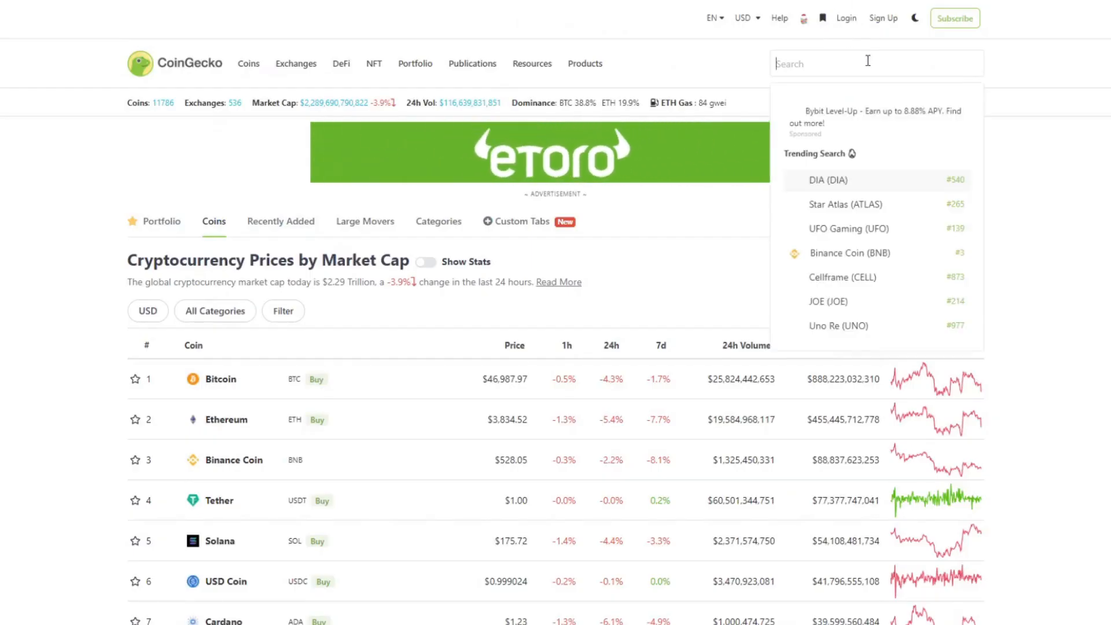
Find GALA on CoinGecko and view its Max-range price chart from September 2020 to December 2021
text(gal)
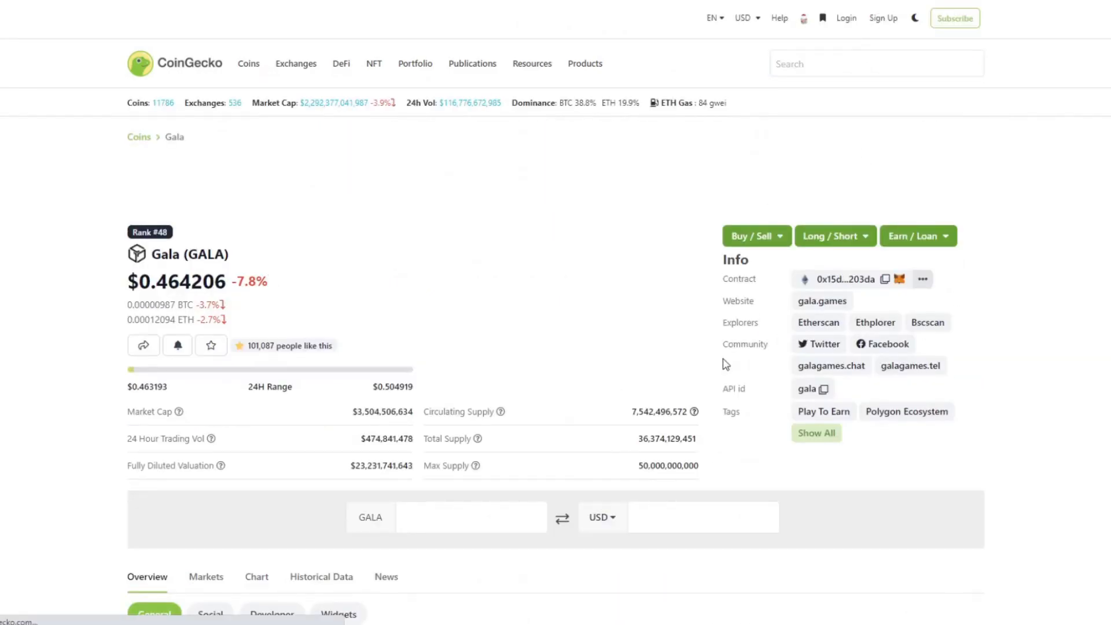
scroll(down, 3)
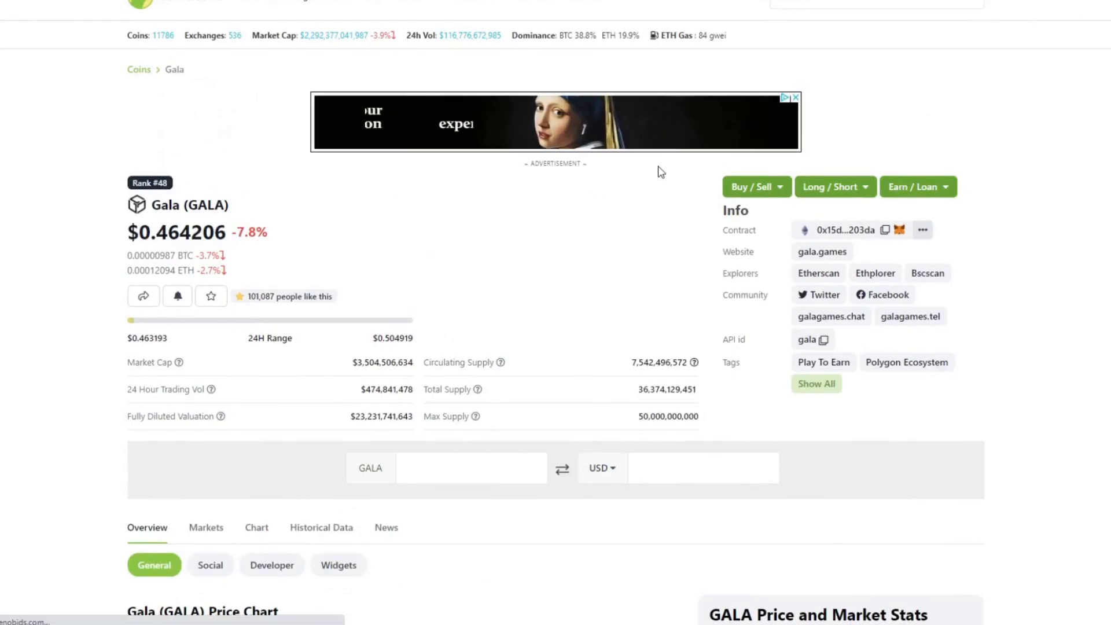
scroll(down, 3)
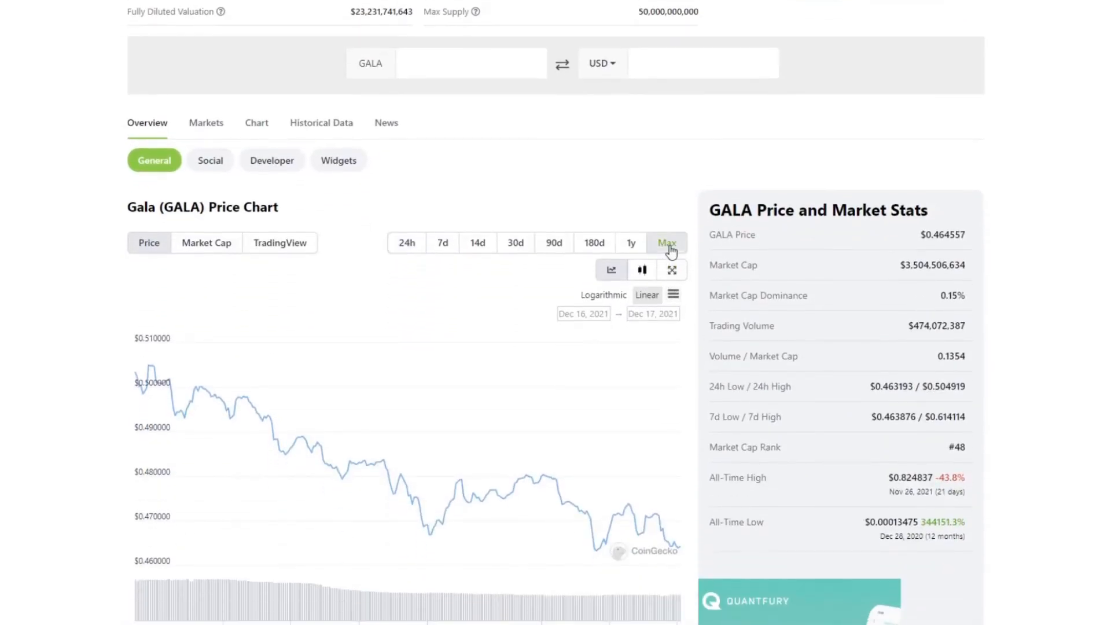
click(666, 242)
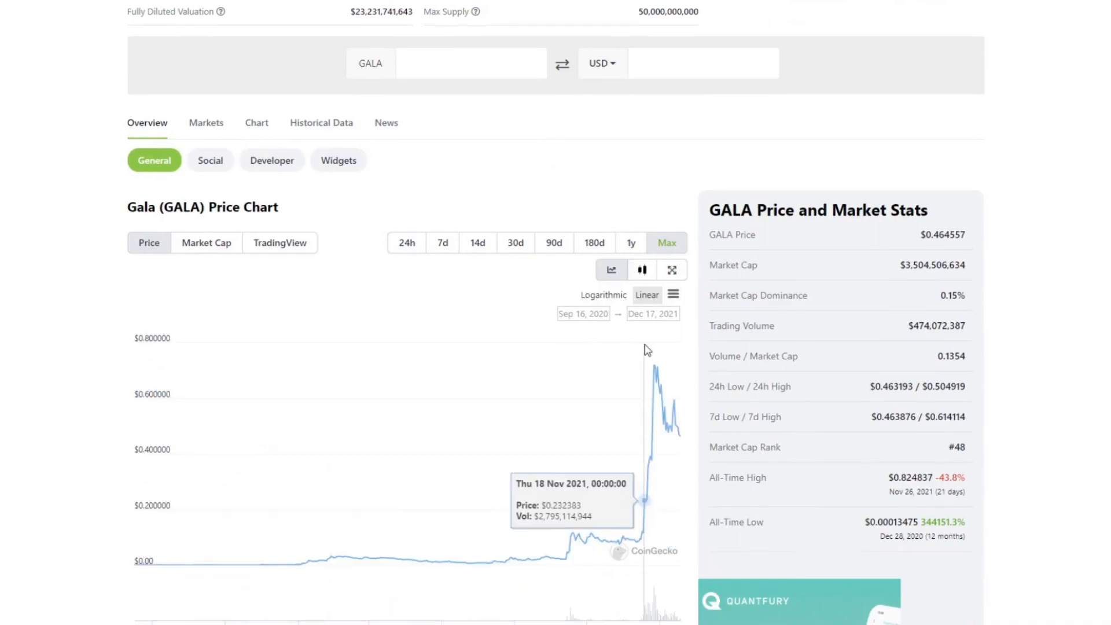
scroll(down, 3)
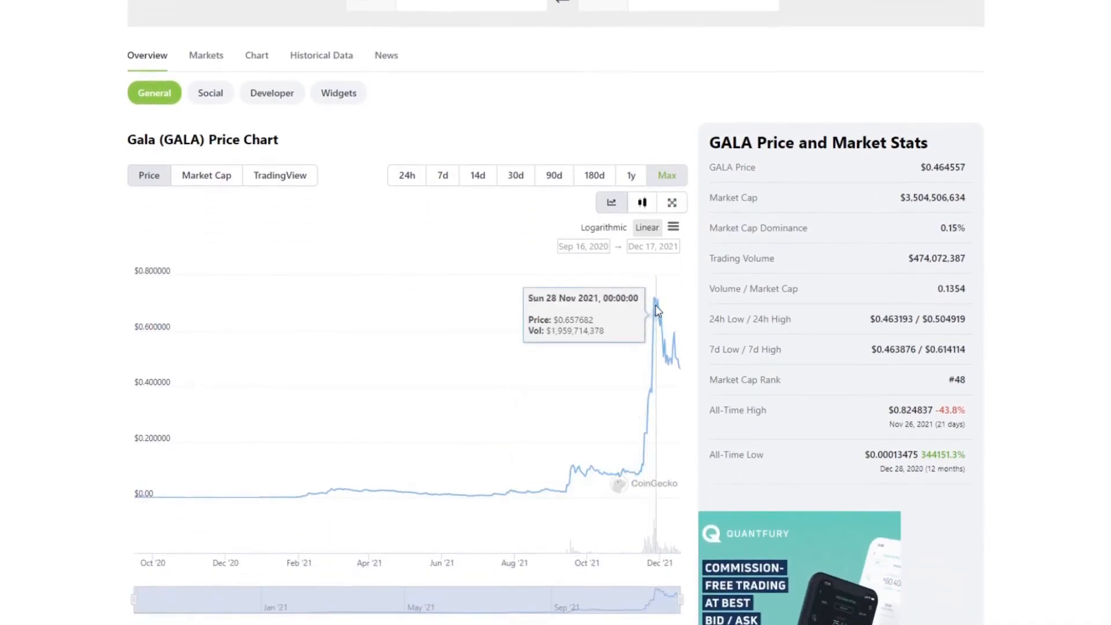
mouse_move(629, 379)
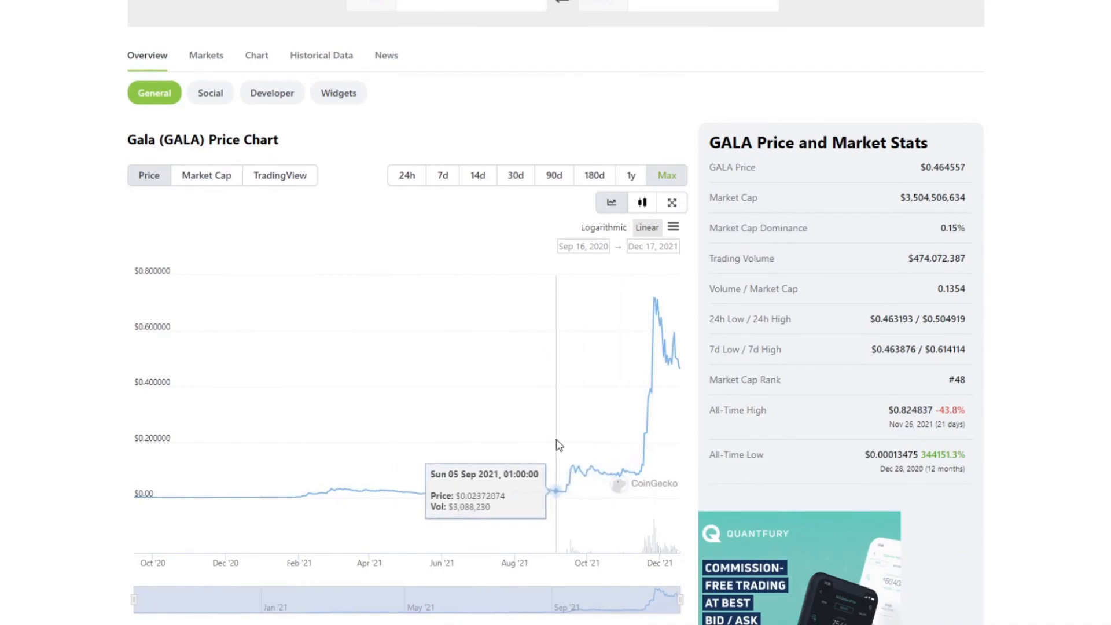
mouse_move(553, 447)
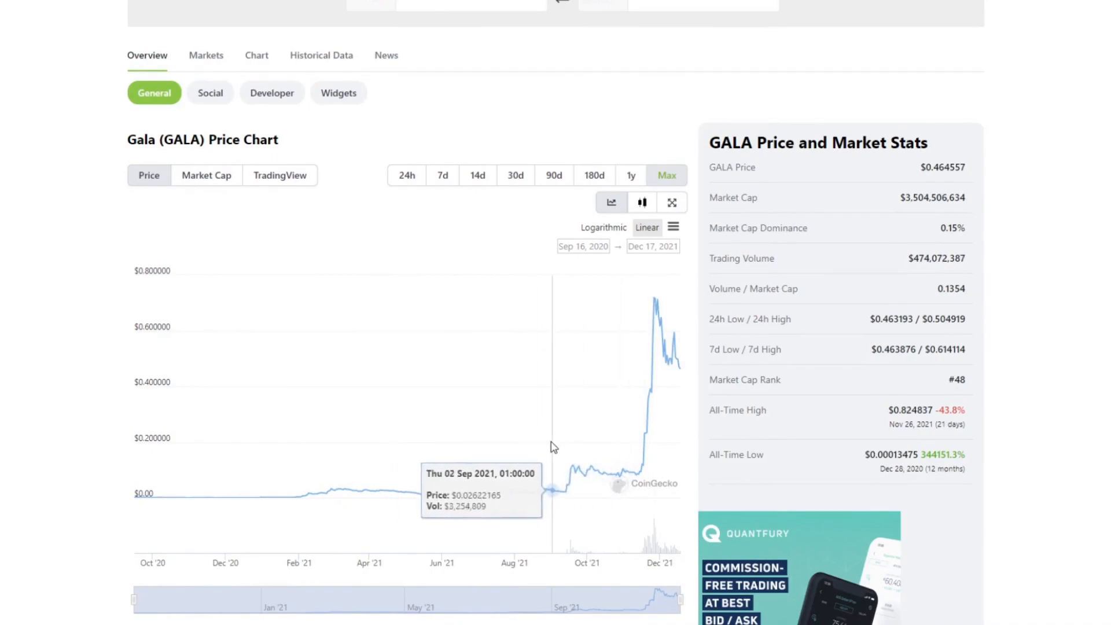
mouse_move(537, 505)
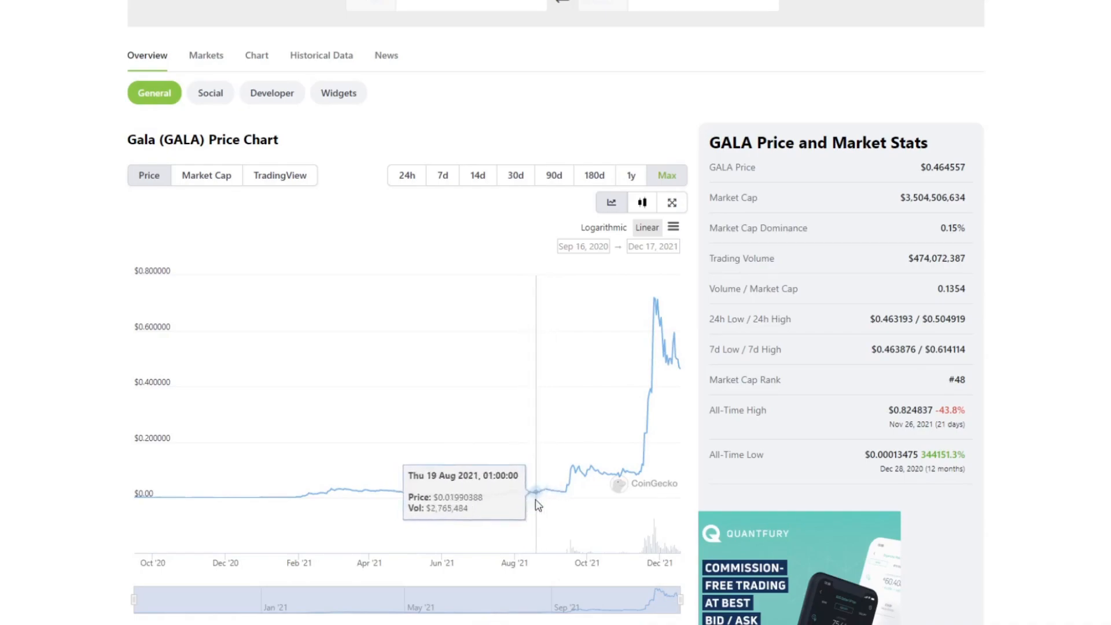
mouse_move(543, 493)
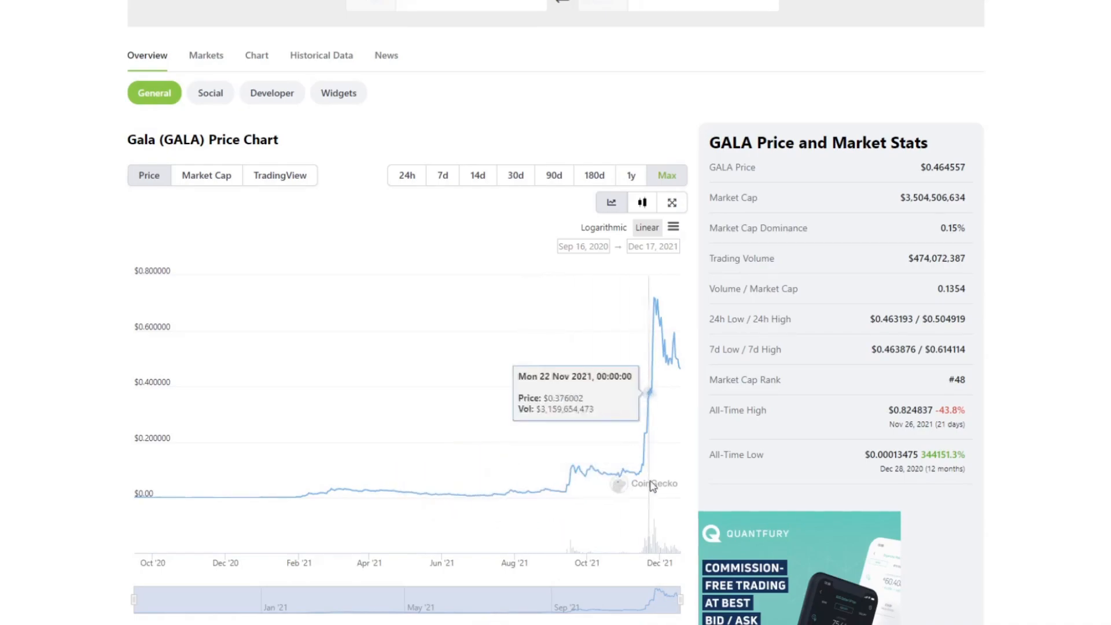
mouse_move(619, 260)
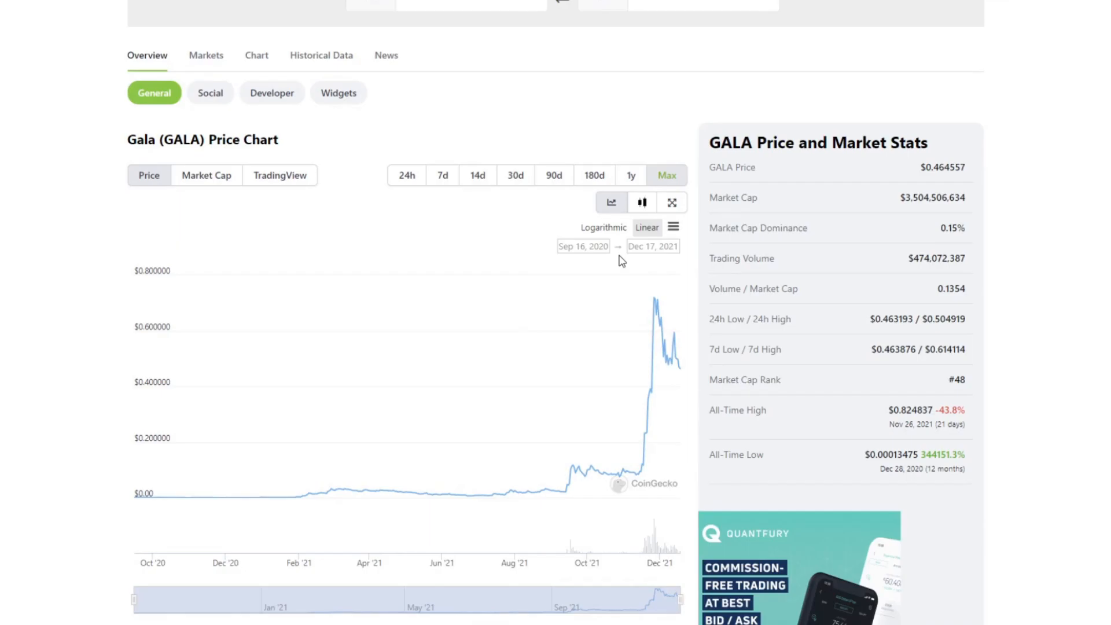
scroll(down, 3)
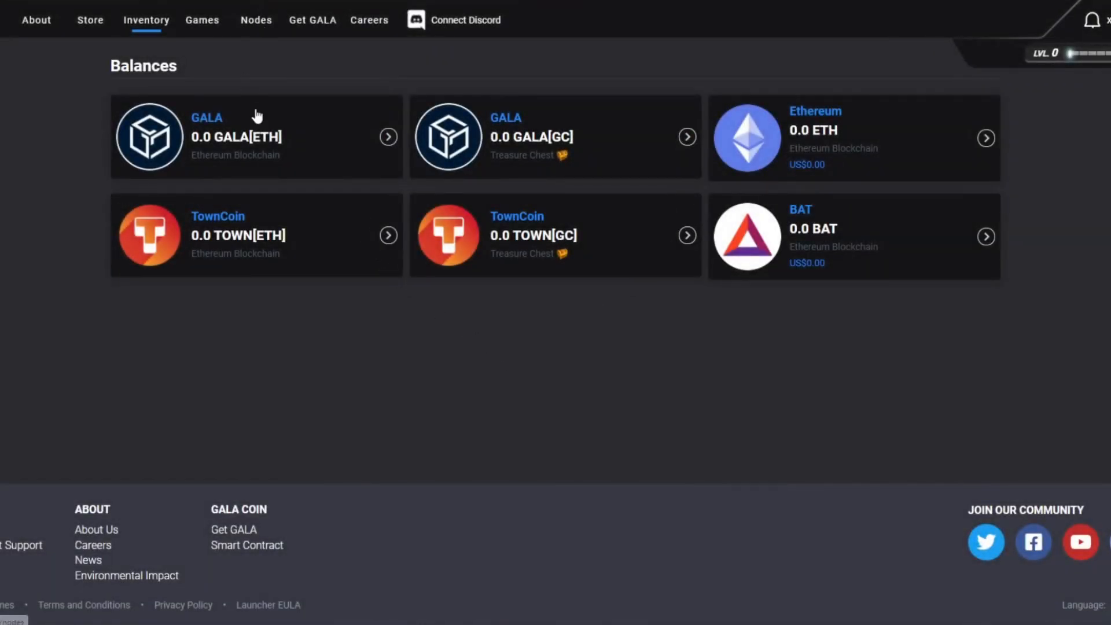
Go to the Gala Nodes page and scroll to the Founder's Node offer
click(255, 19)
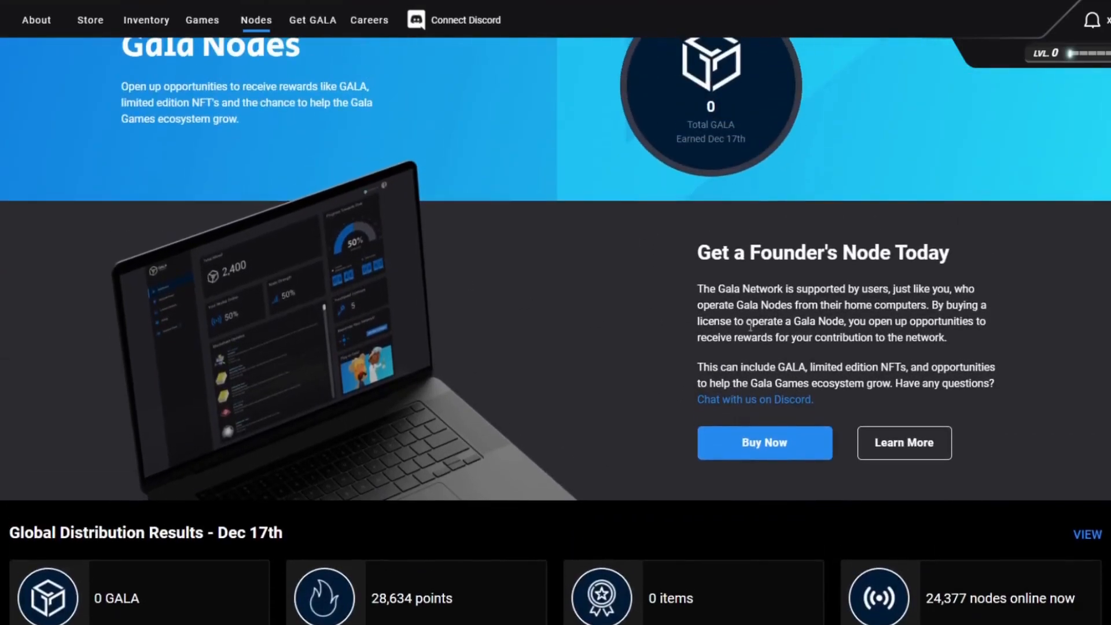
scroll(down, 3)
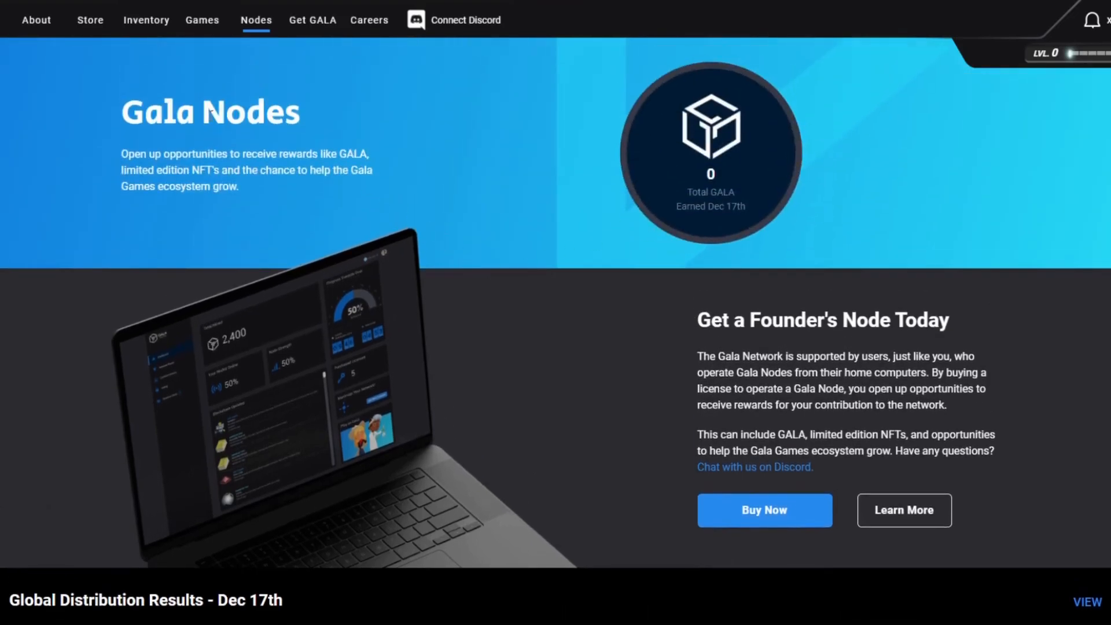
Browse the Games catalogue cards for Legacy, Spider Tanks and Town Star
click(202, 20)
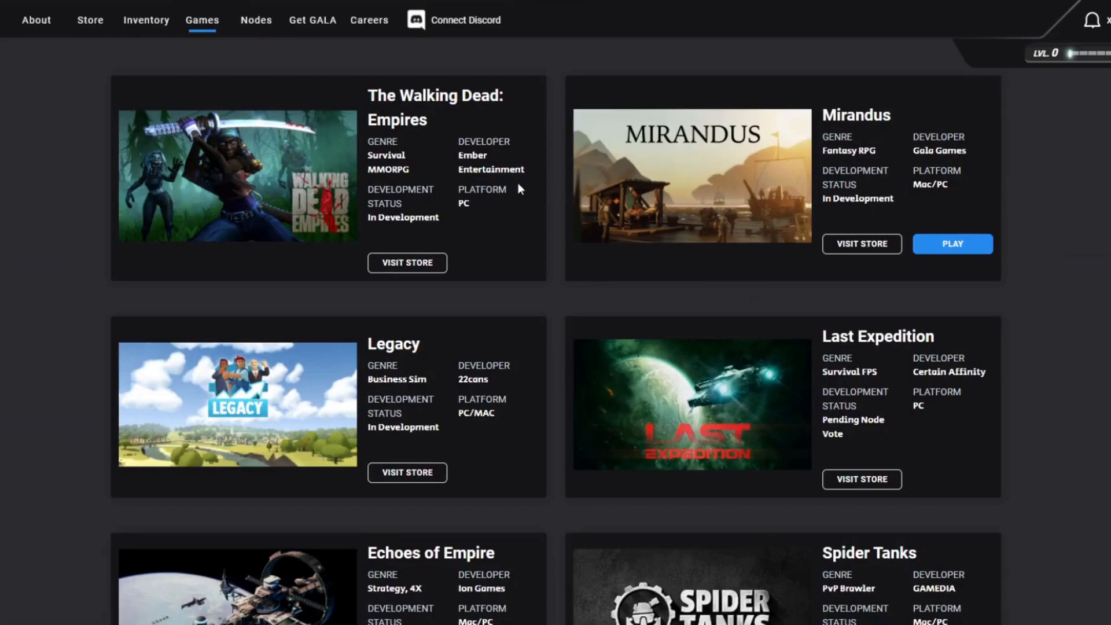
scroll(down, 3)
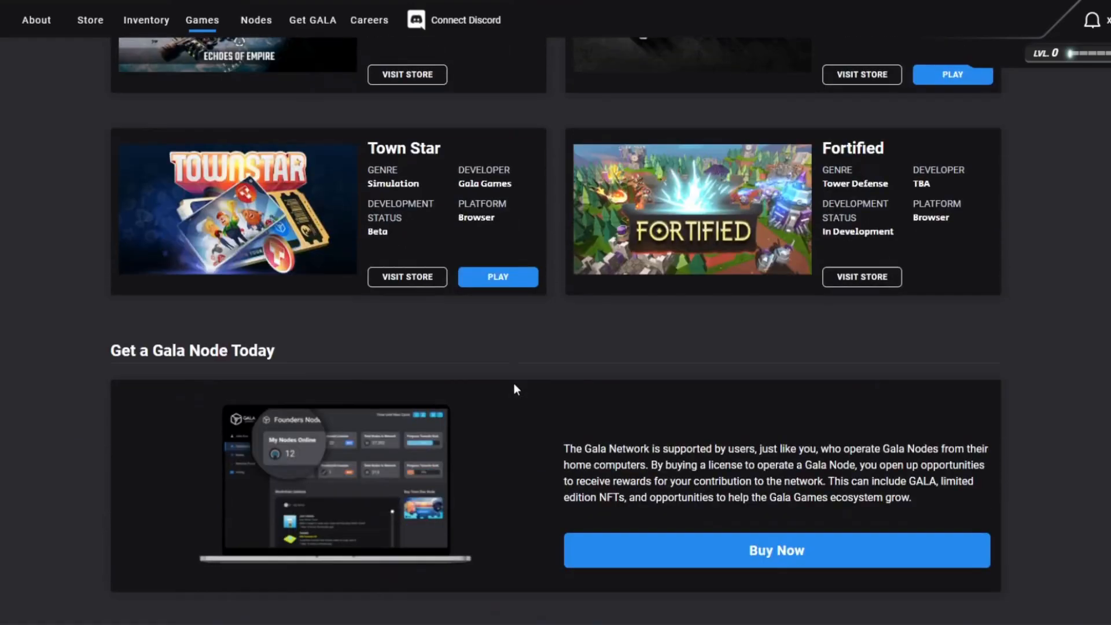
scroll(up, 3)
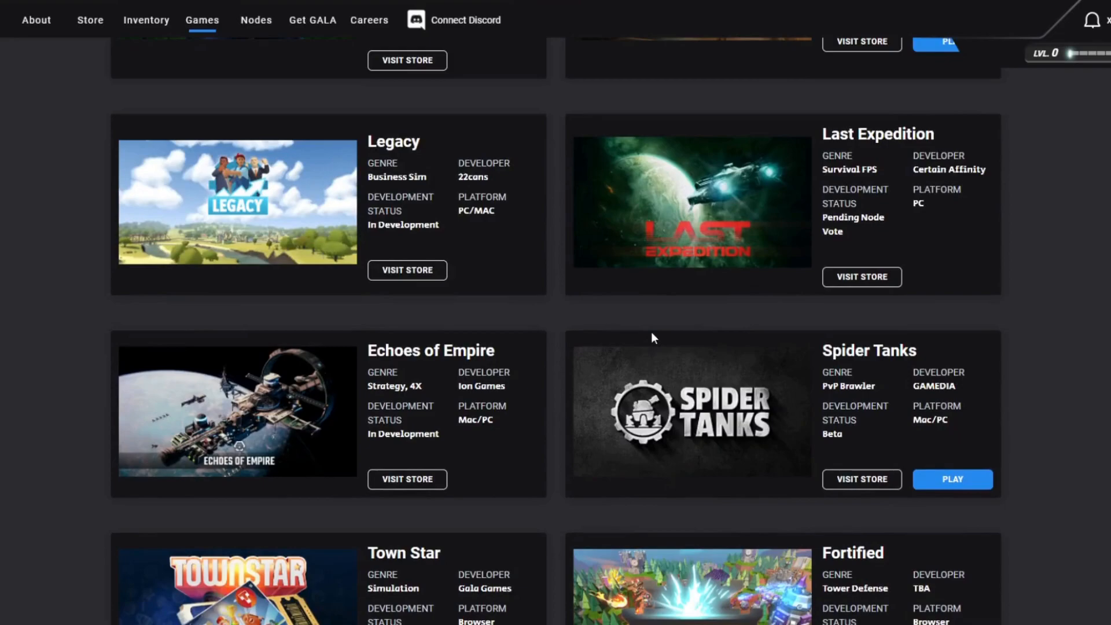
mouse_move(686, 132)
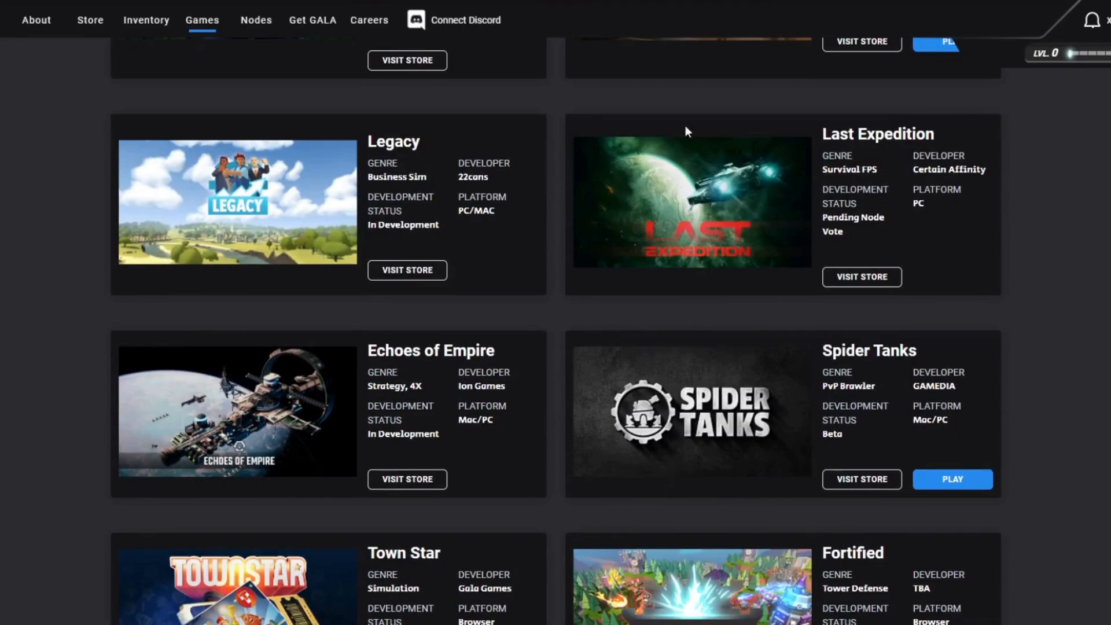
scroll(down, 3)
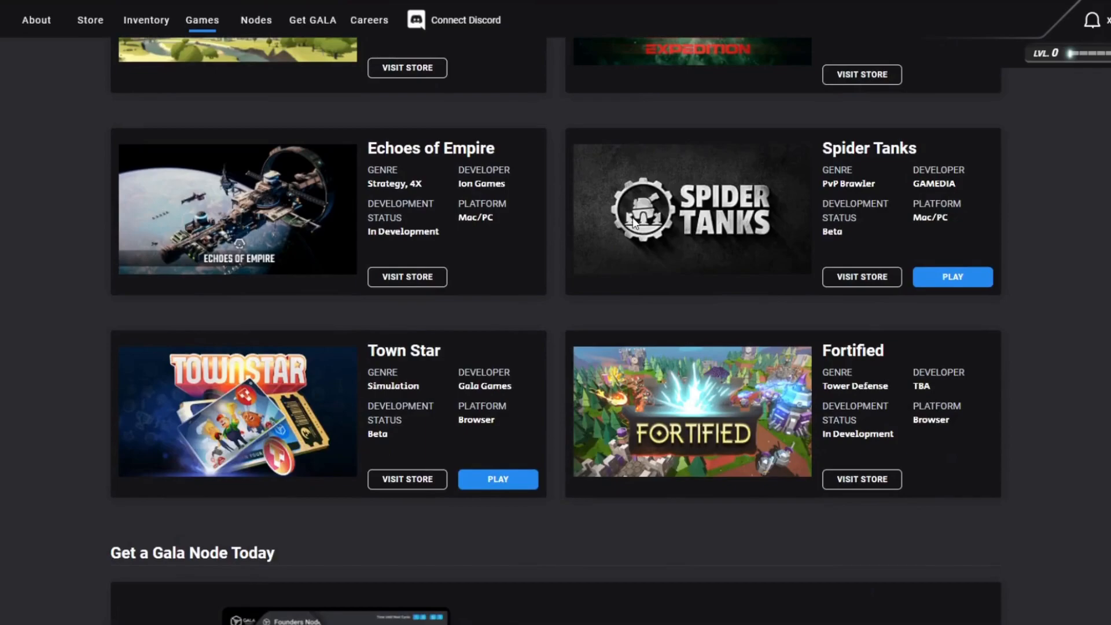
scroll(up, 3)
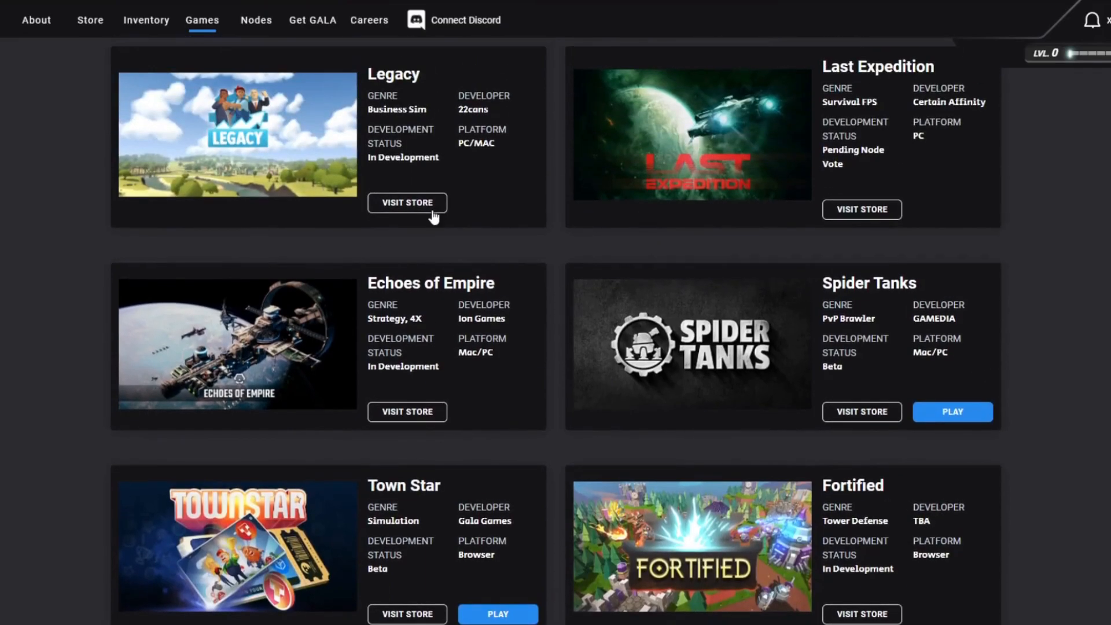
mouse_move(685, 208)
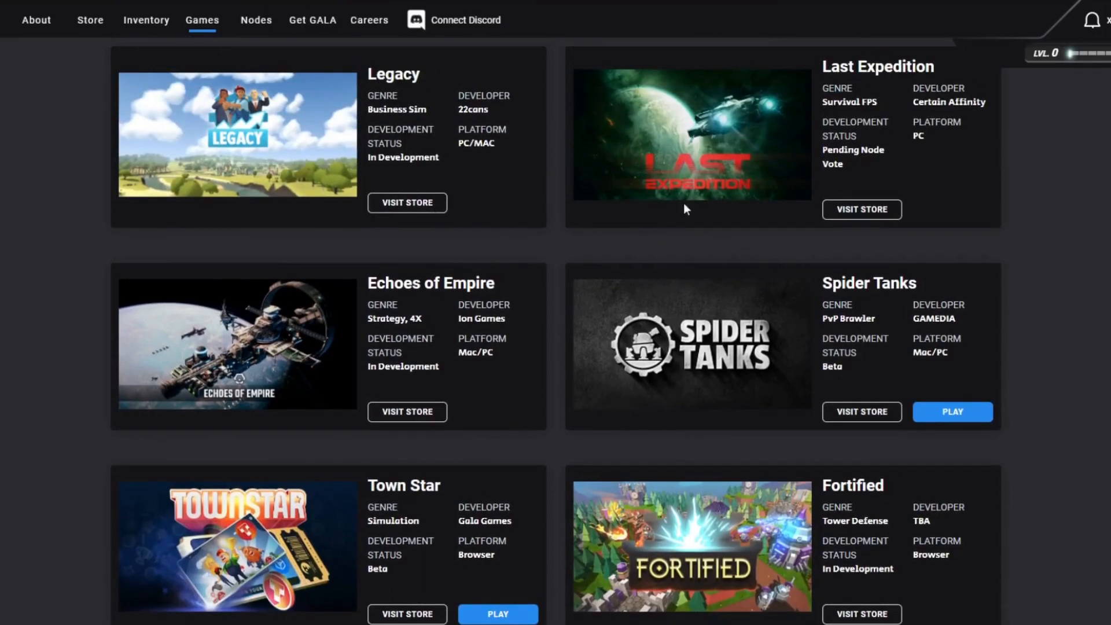
mouse_move(615, 154)
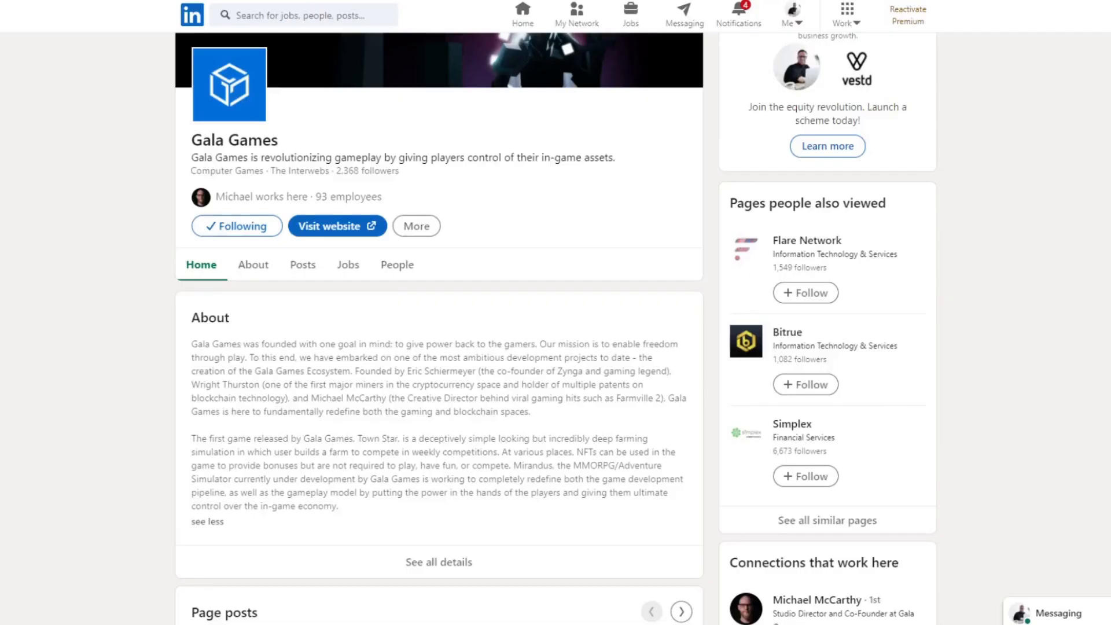
List the people working at Gala Games and scroll through the results
click(397, 264)
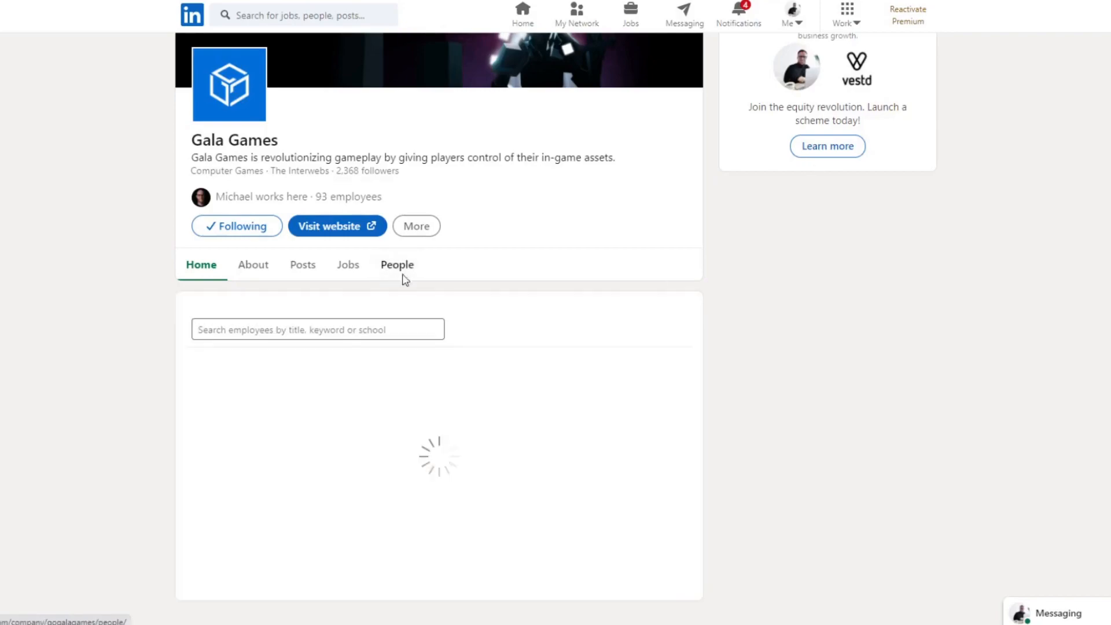
click(333, 226)
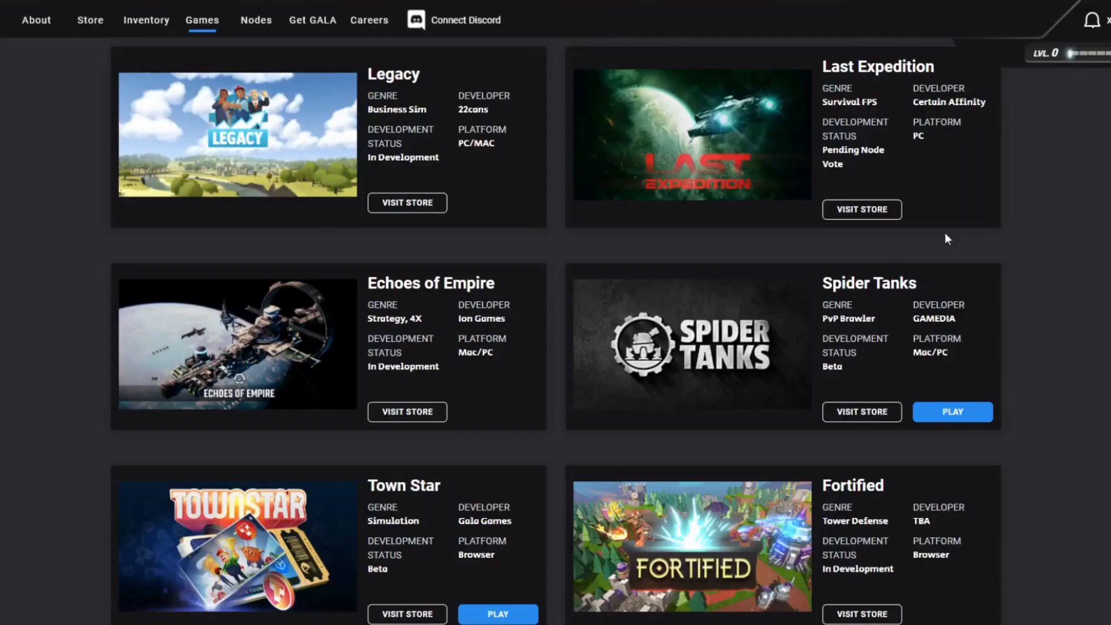
scroll(down, 3)
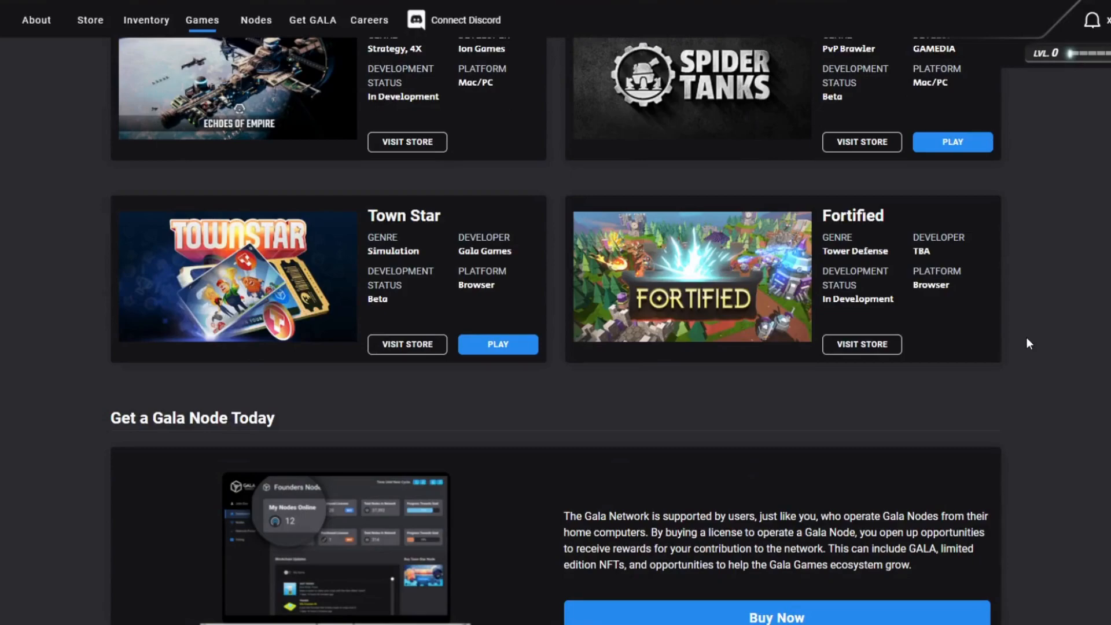
scroll(down, 3)
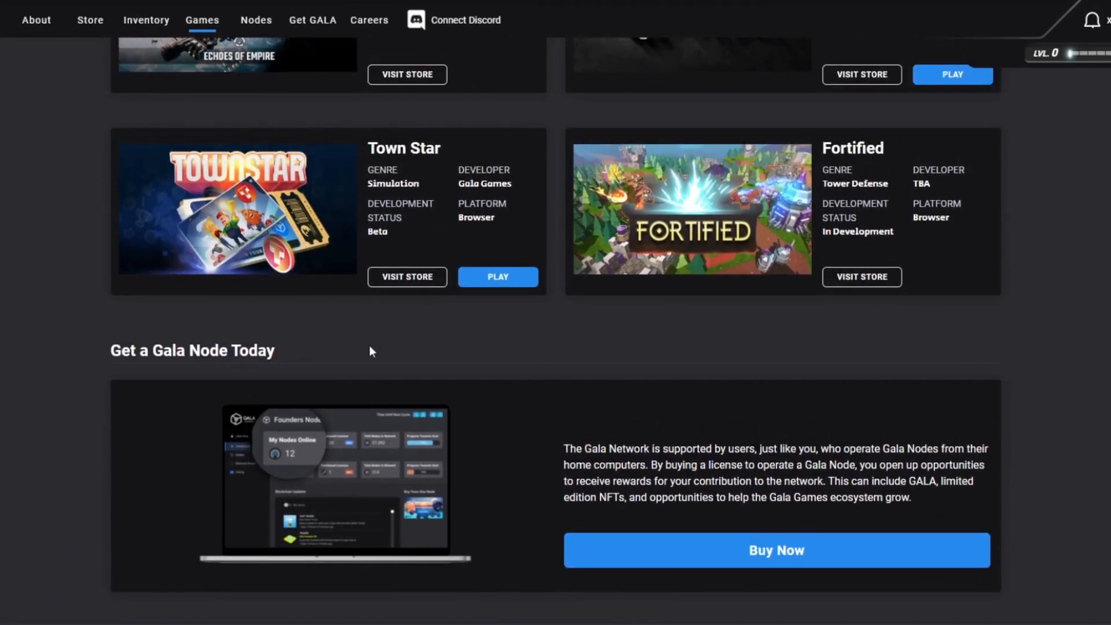
scroll(up, 3)
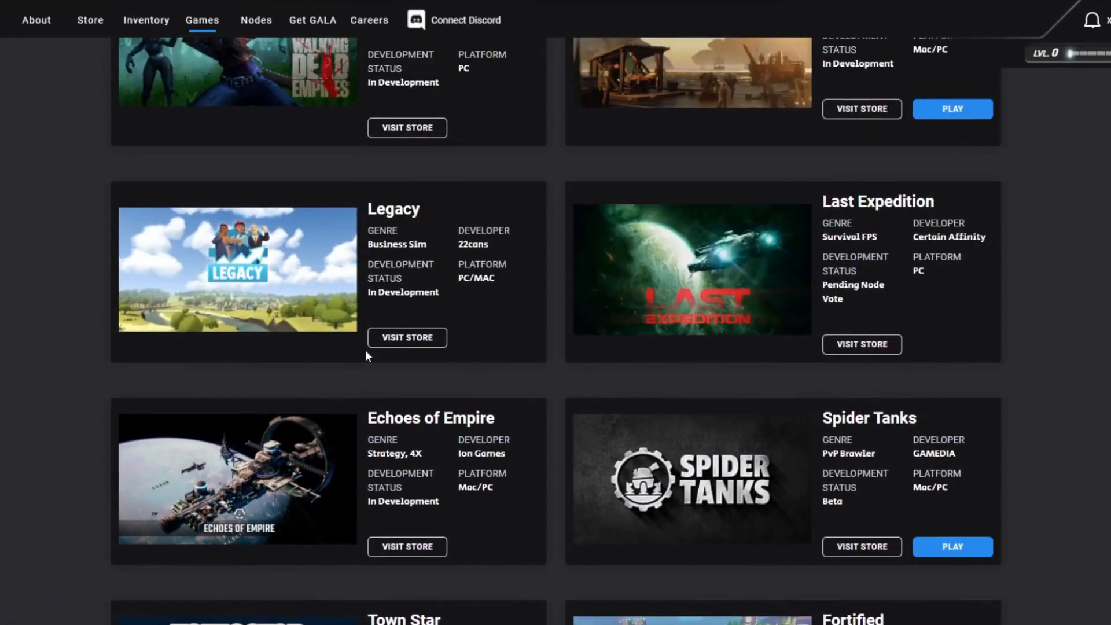
scroll(down, 3)
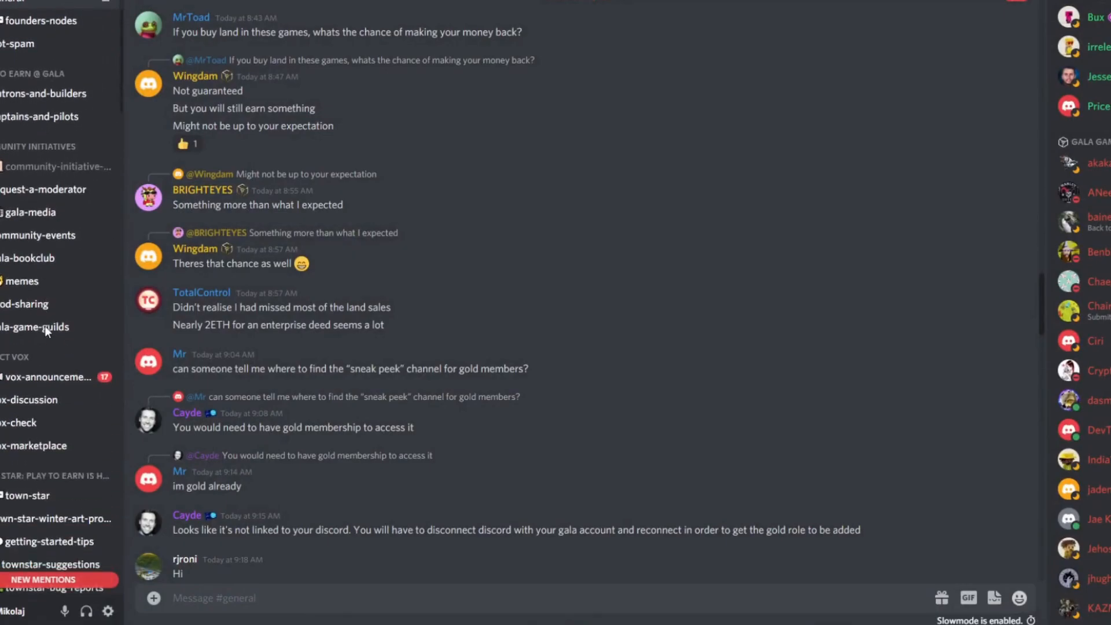
mouse_move(672, 204)
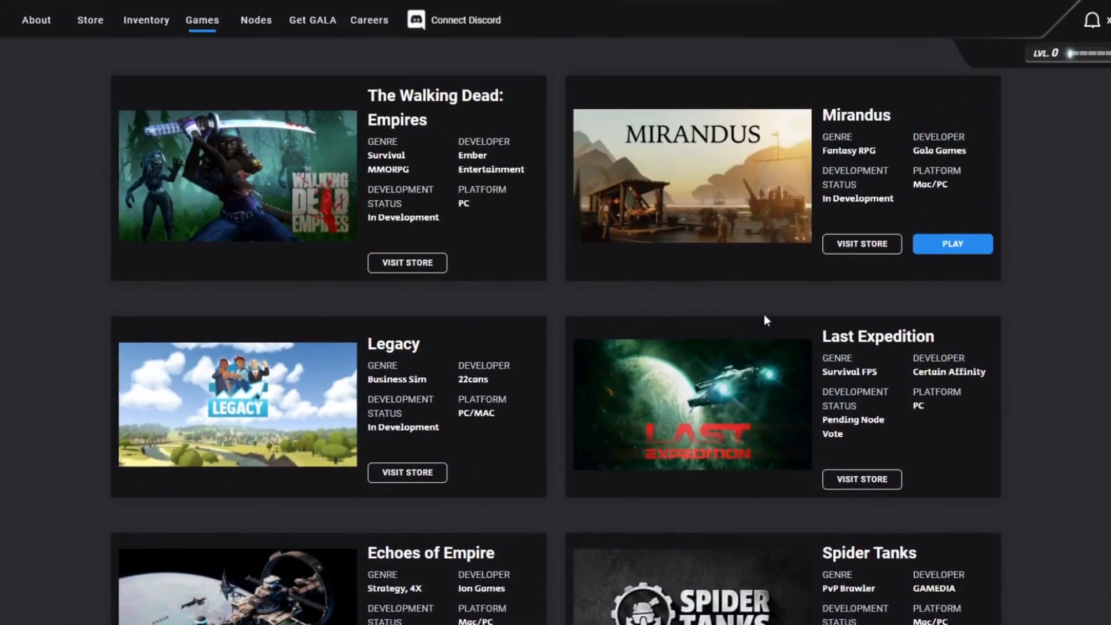
Open the Gala store and scroll the item grid with rarity, availability and type filters
click(90, 20)
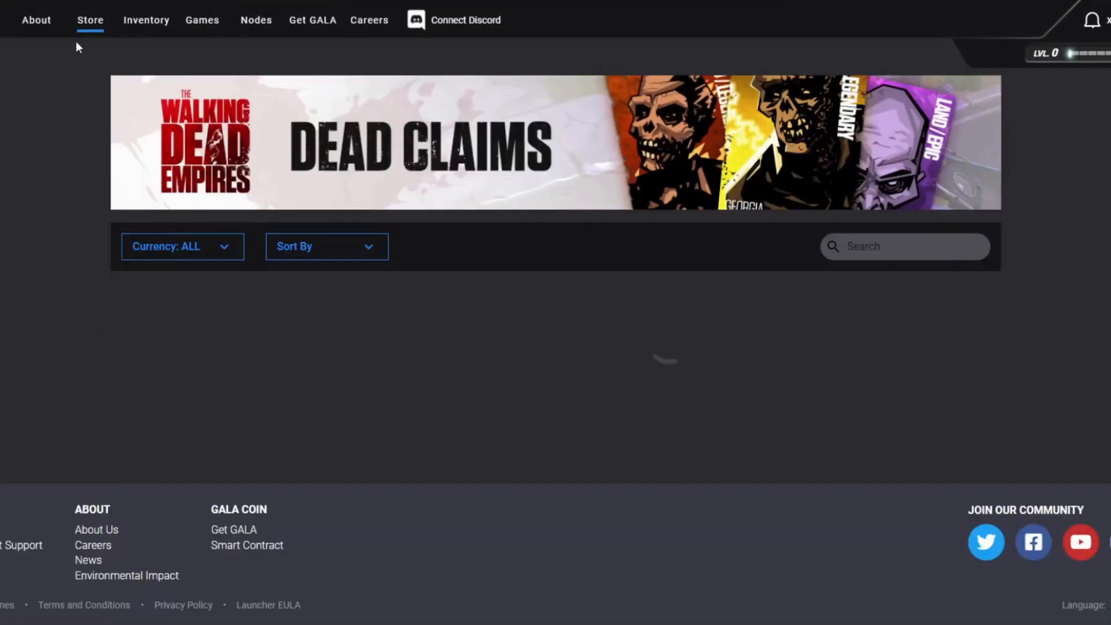
scroll(down, 3)
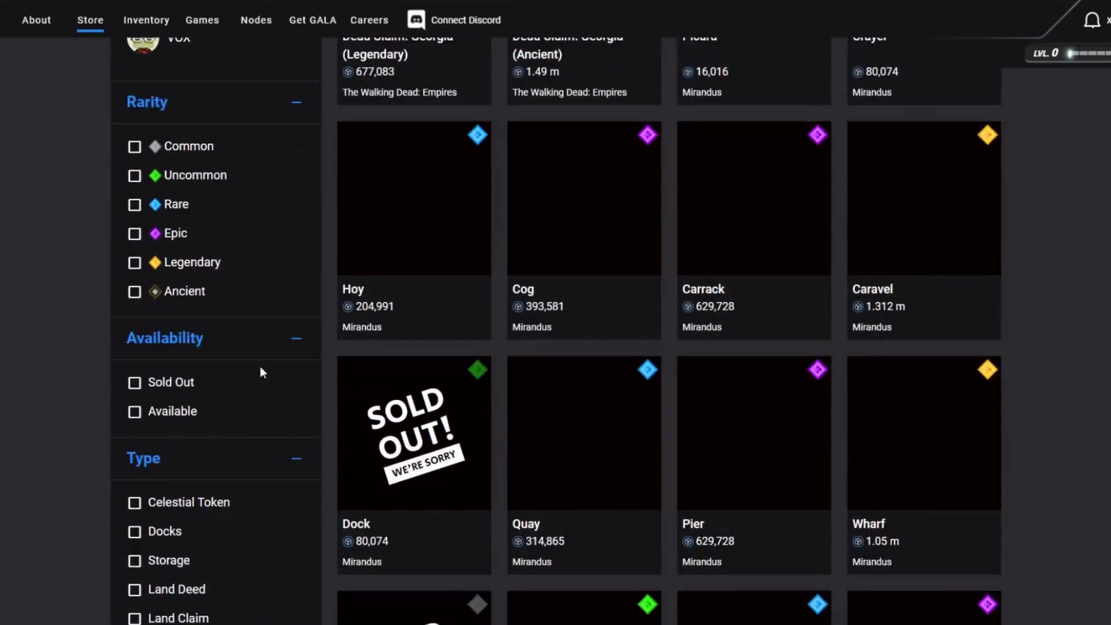
scroll(up, 3)
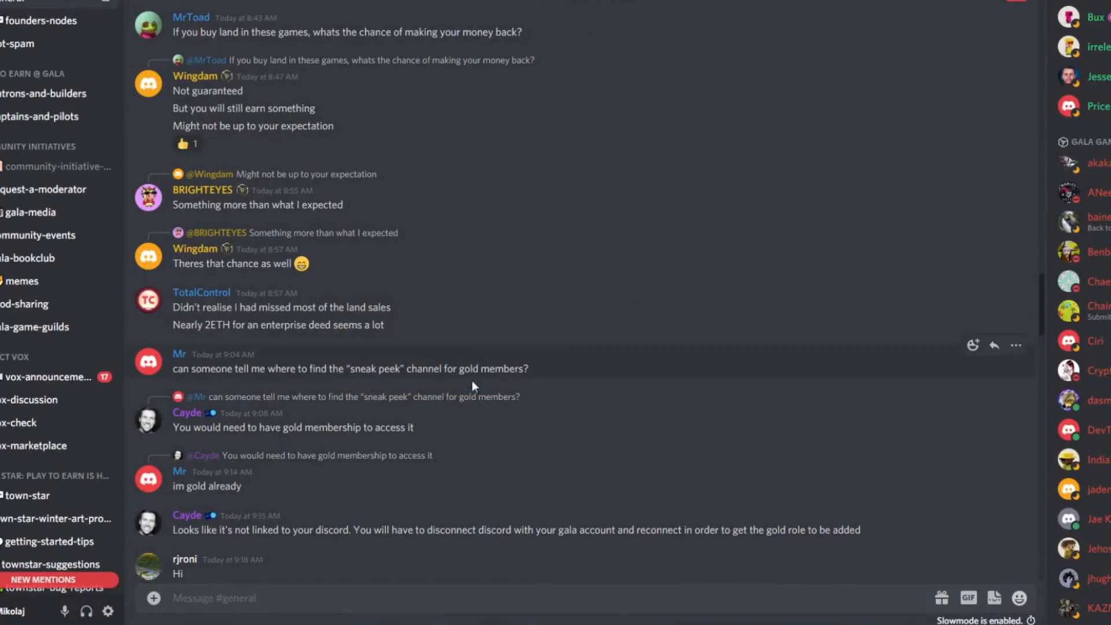
scroll(down, 3)
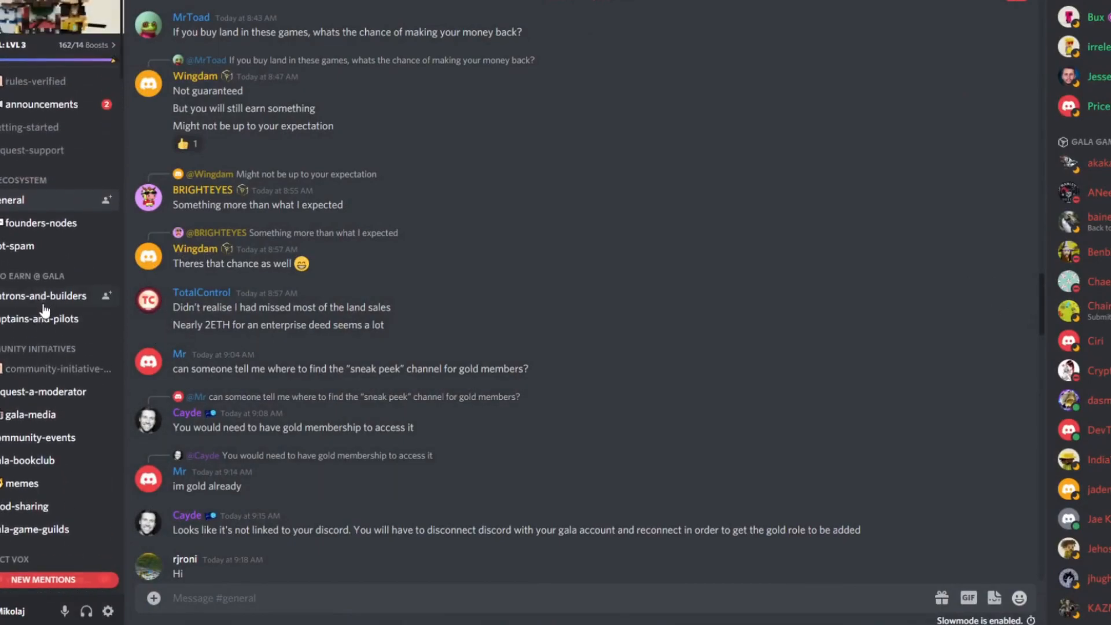
mouse_move(329, 368)
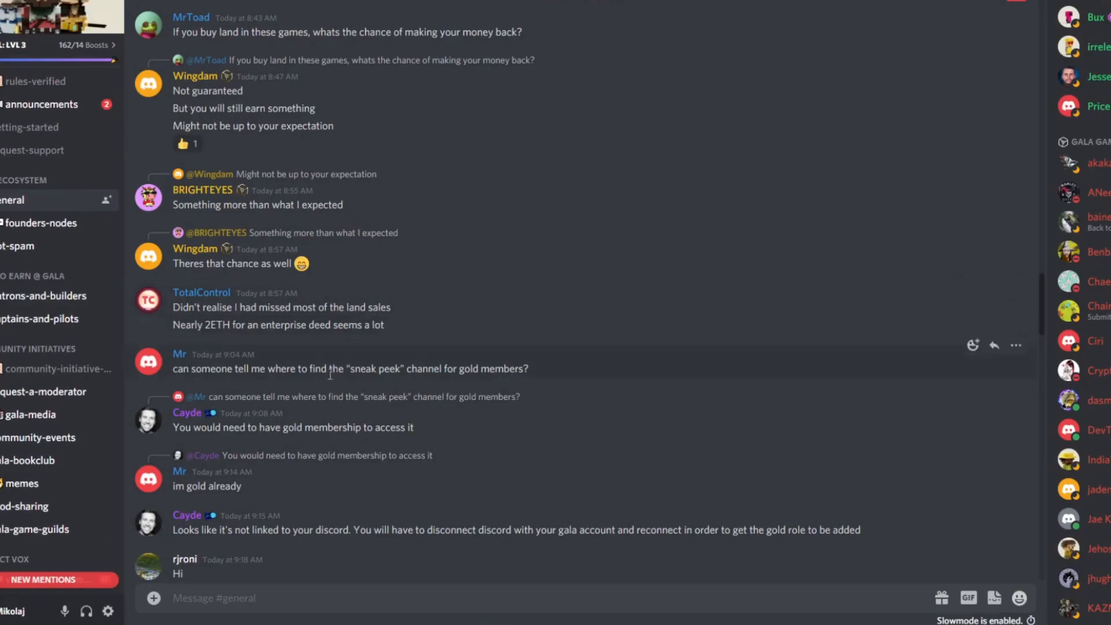
mouse_move(223, 381)
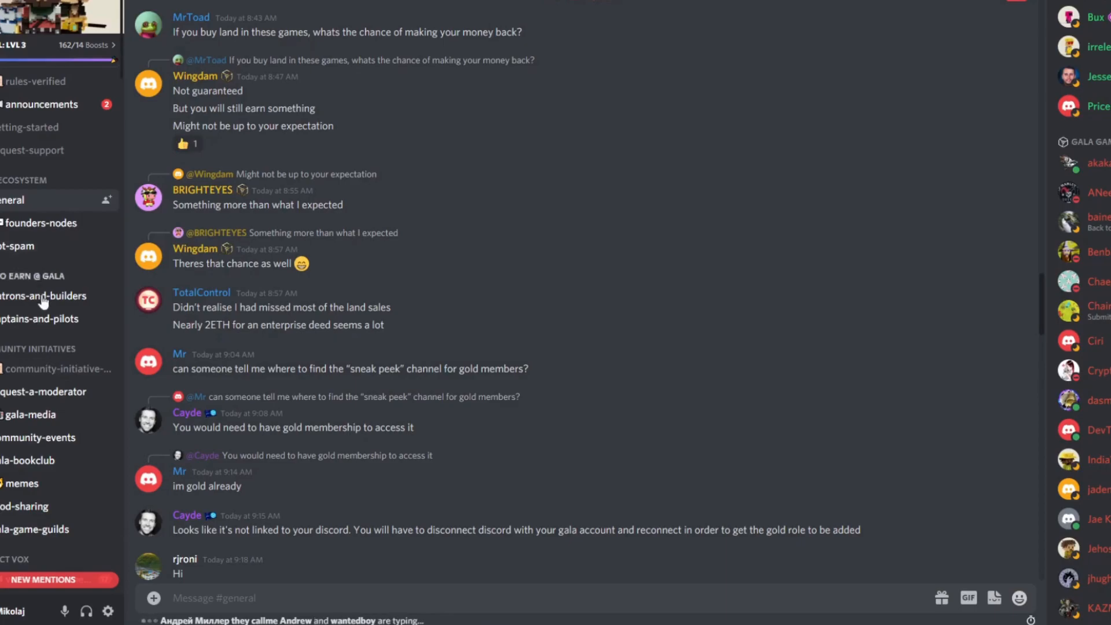
scroll(down, 3)
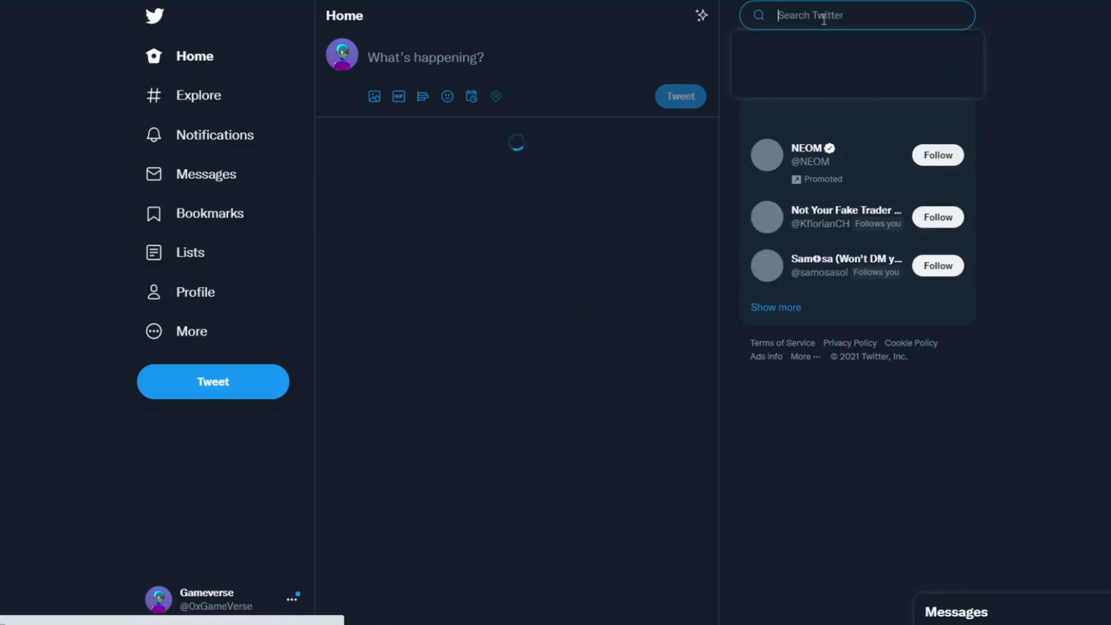
Search Twitter for 'gala', open the Gala Games profile and scroll its recent tweets
text(g)
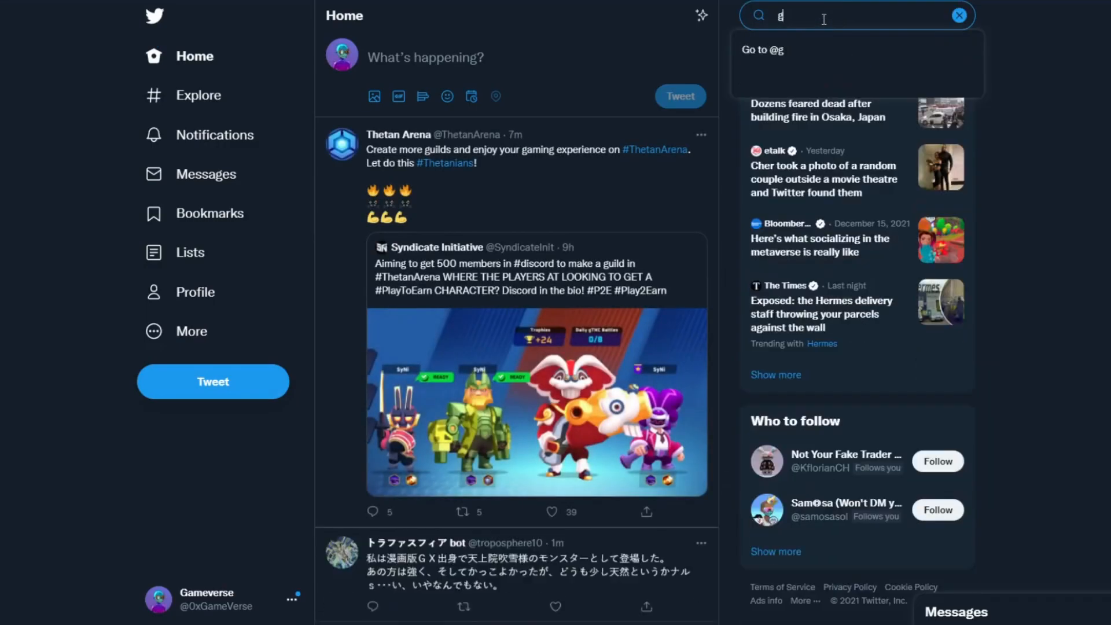
text(ala)
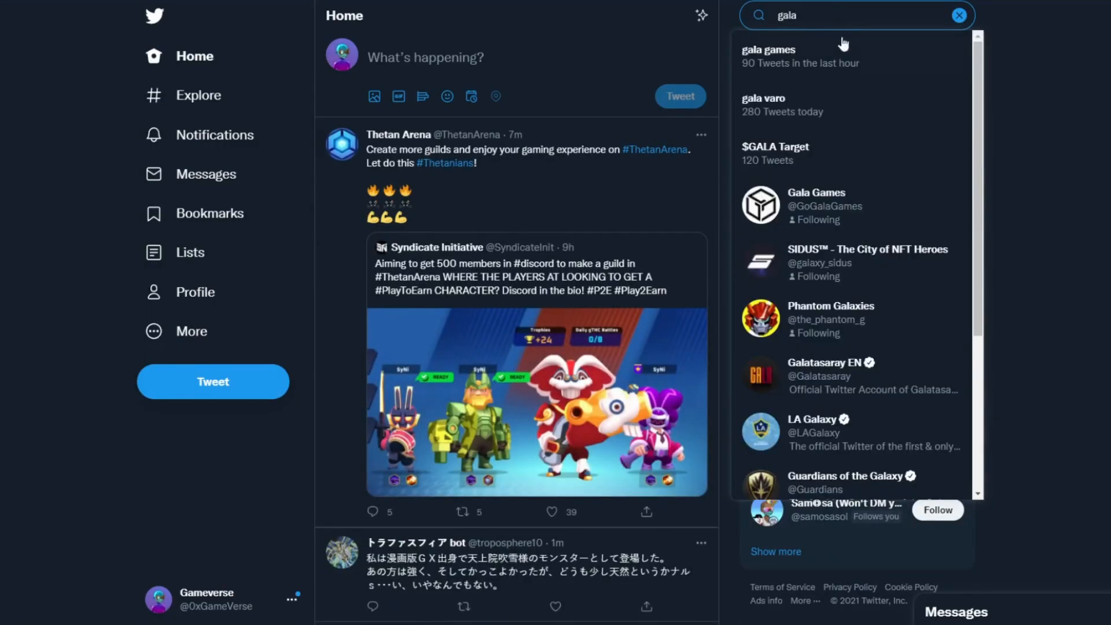
click(814, 205)
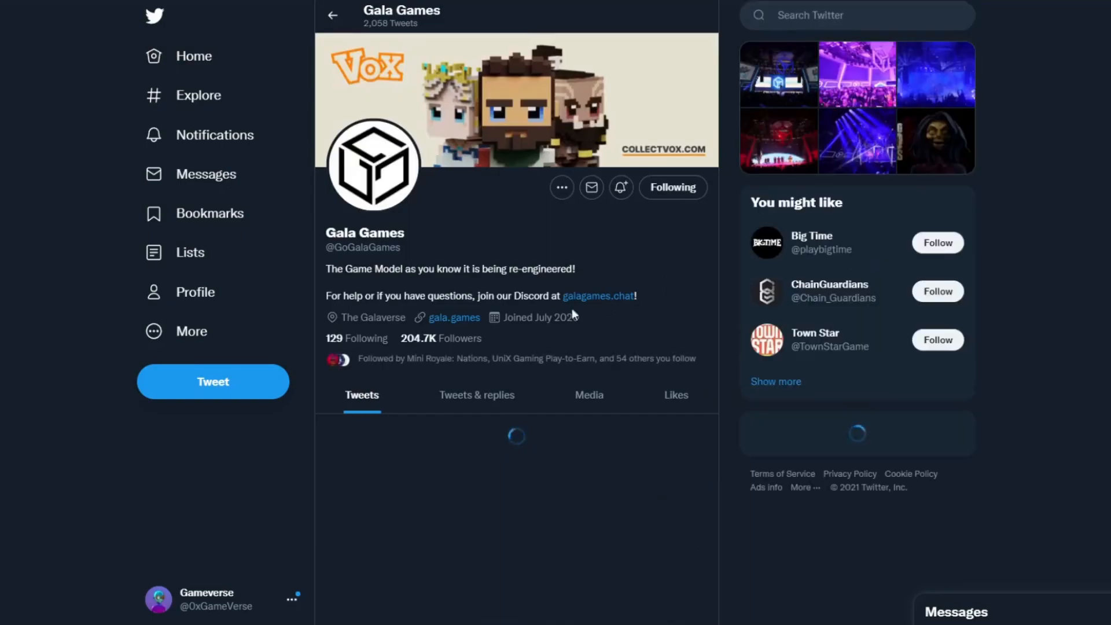
scroll(down, 3)
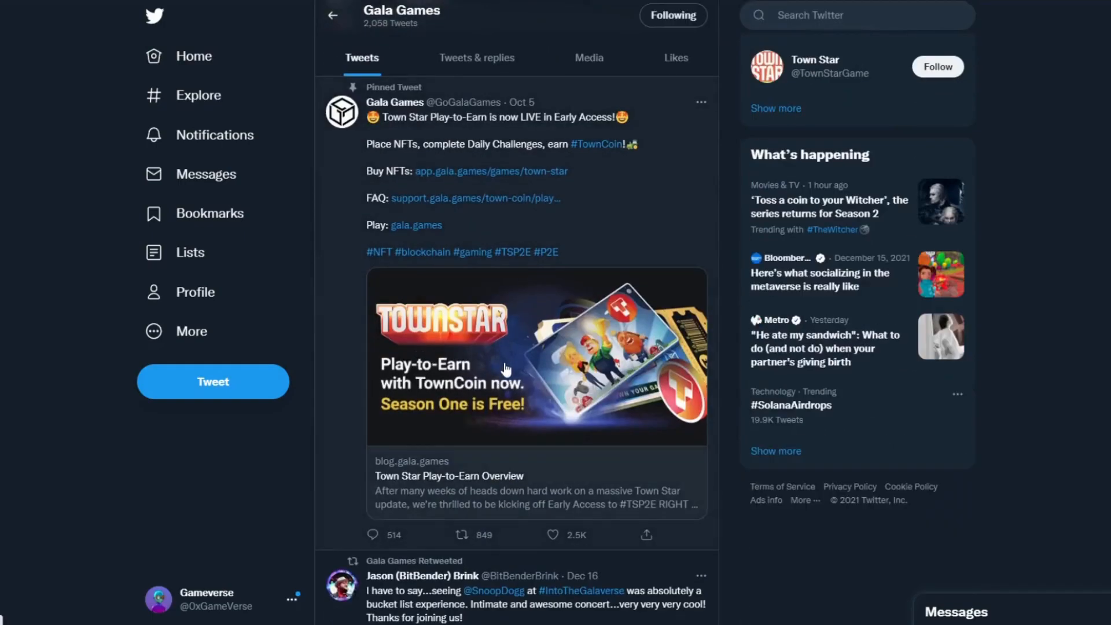
scroll(down, 3)
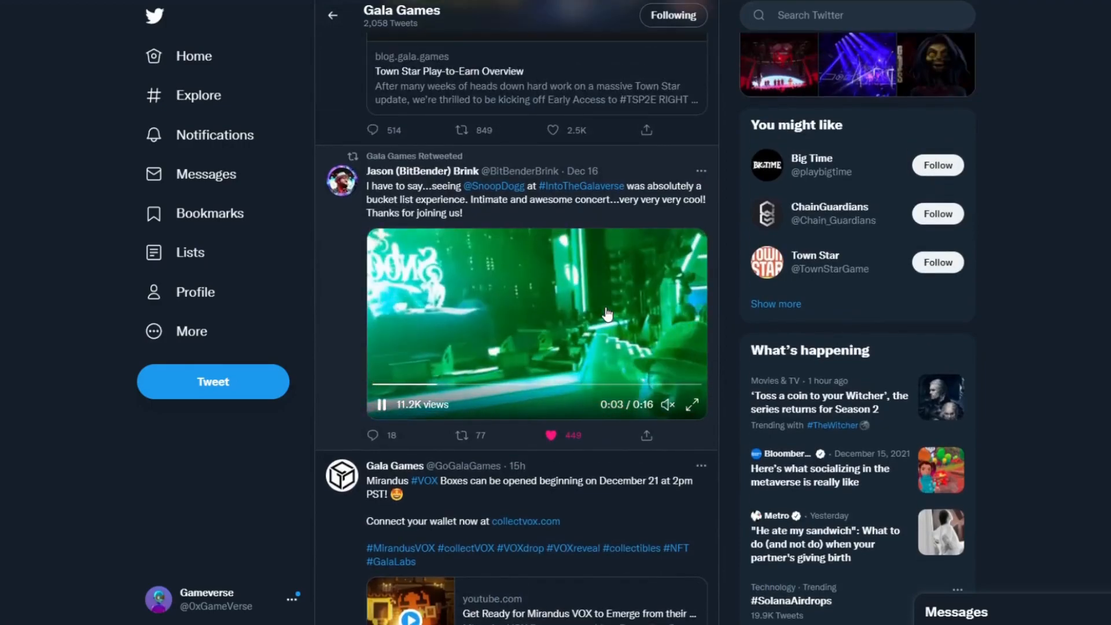
scroll(down, 3)
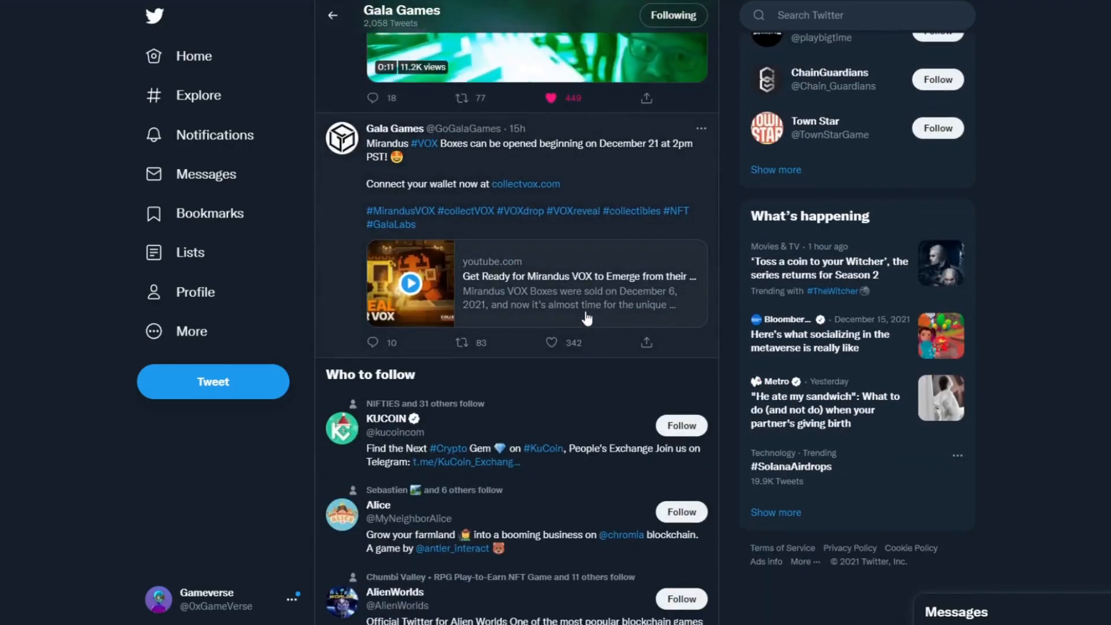
scroll(down, 3)
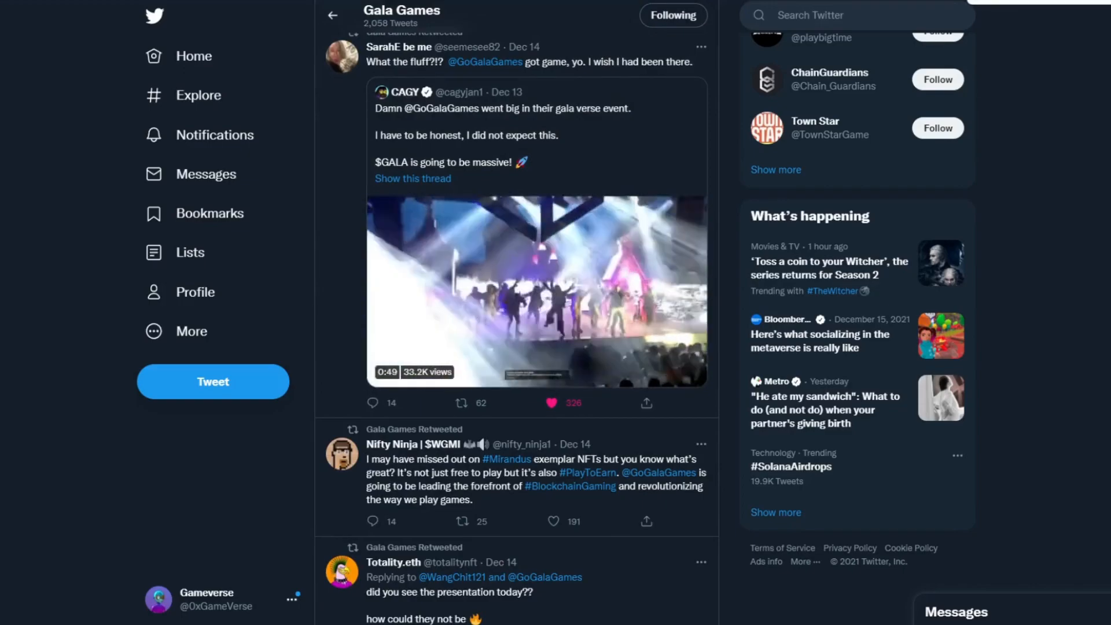
click(536, 290)
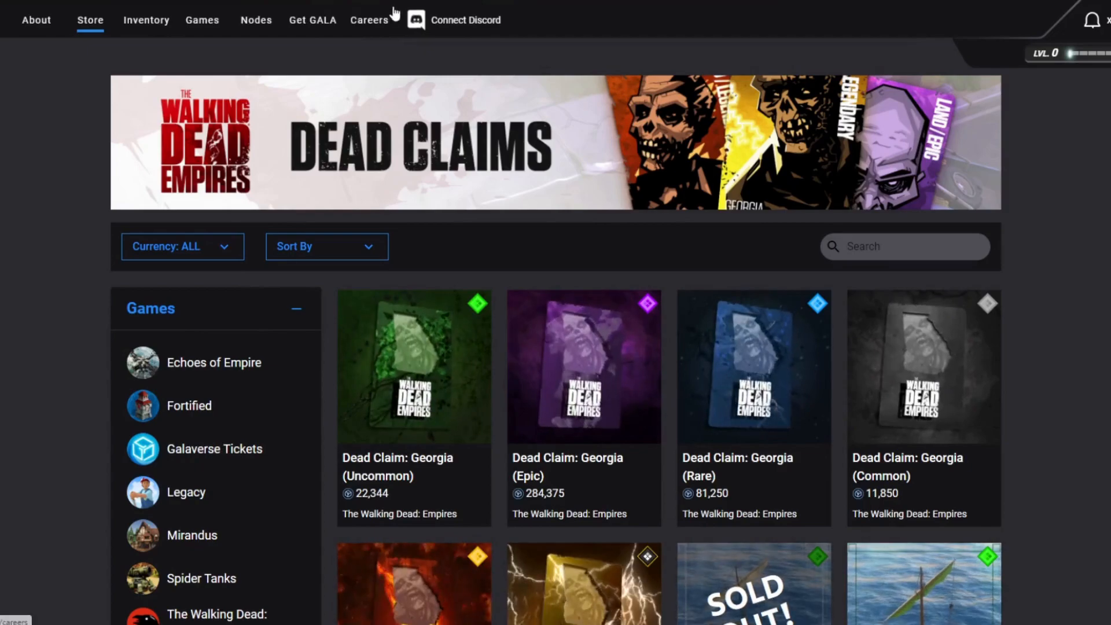
Open the About page and scroll past Our Principles and nodes to News
click(35, 20)
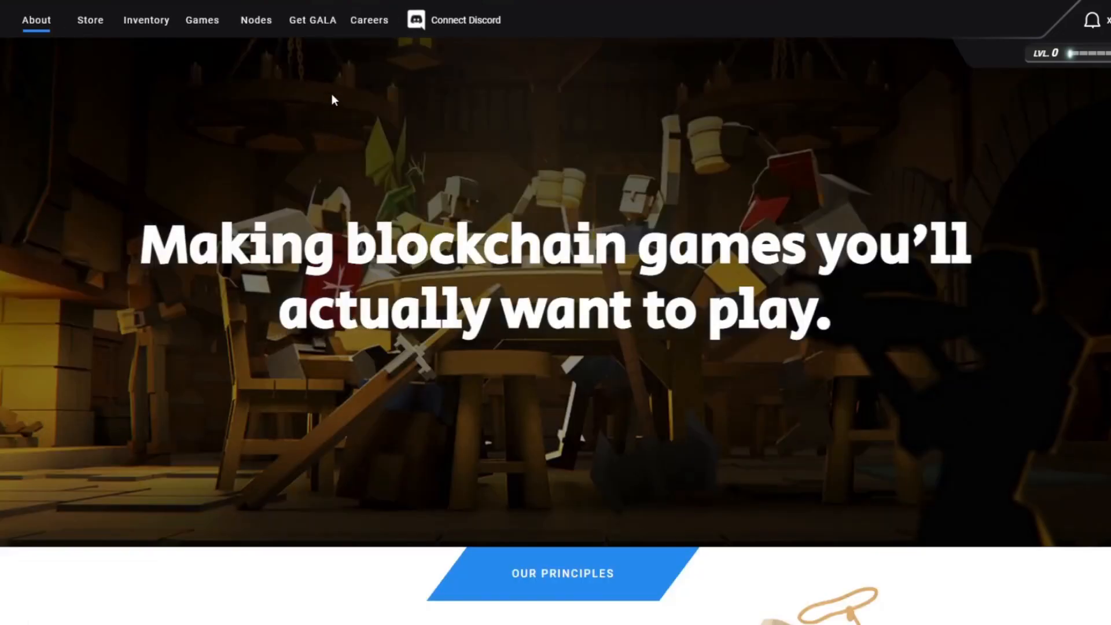
scroll(down, 3)
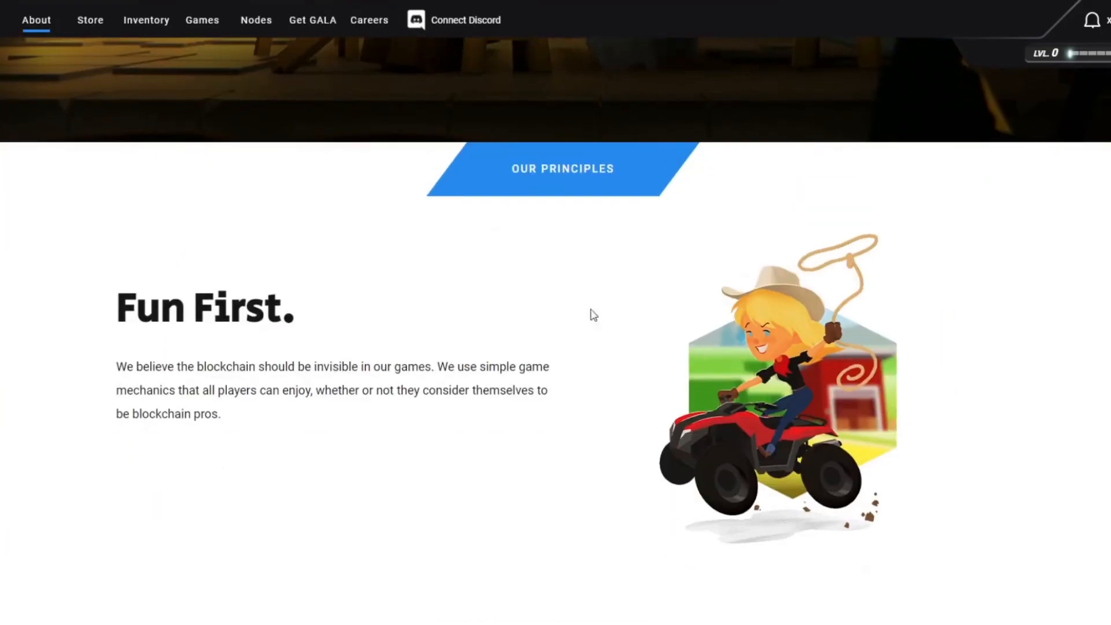
scroll(down, 3)
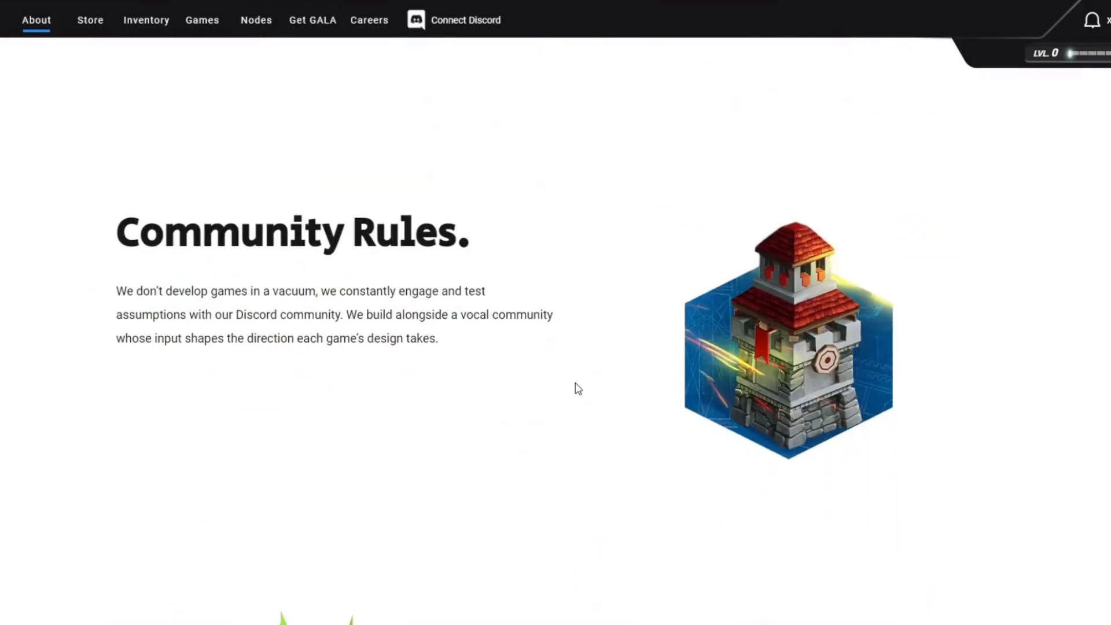
scroll(down, 3)
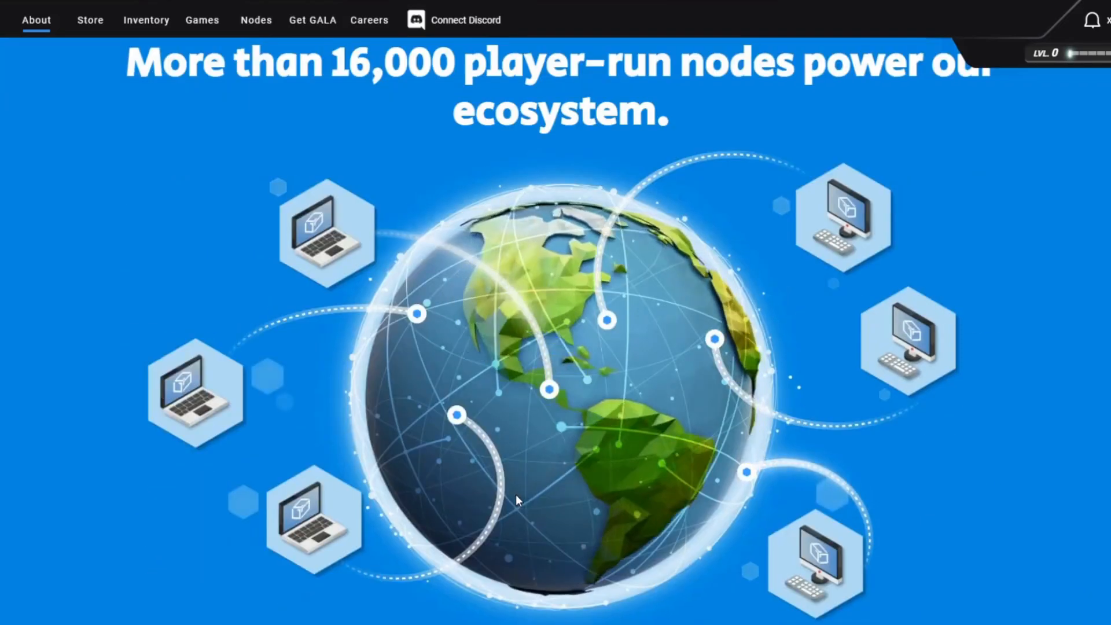
scroll(down, 3)
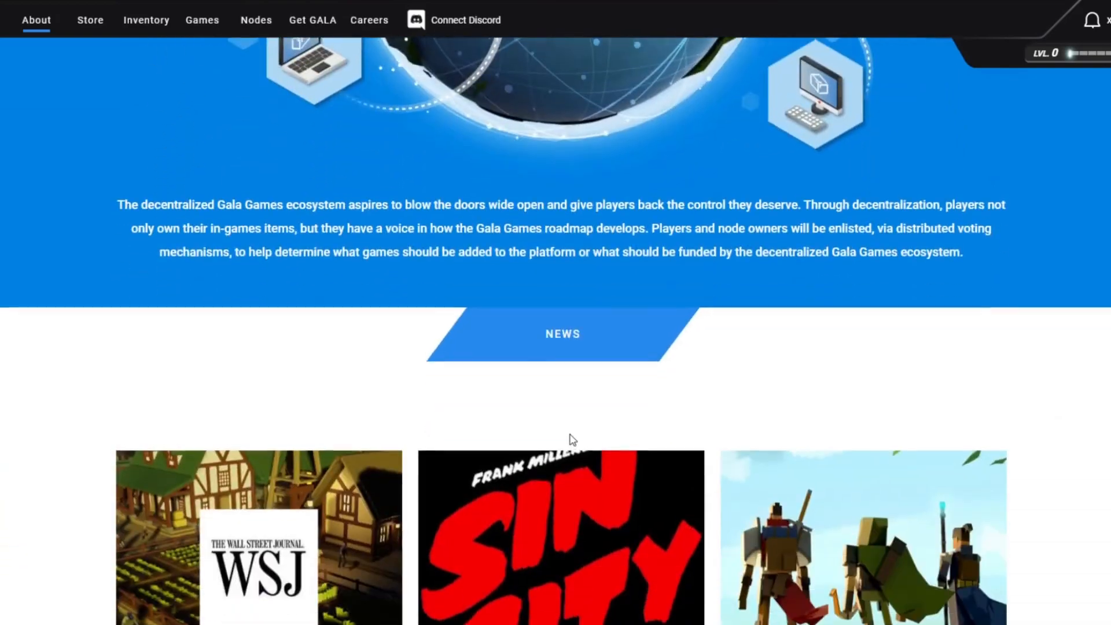
scroll(down, 3)
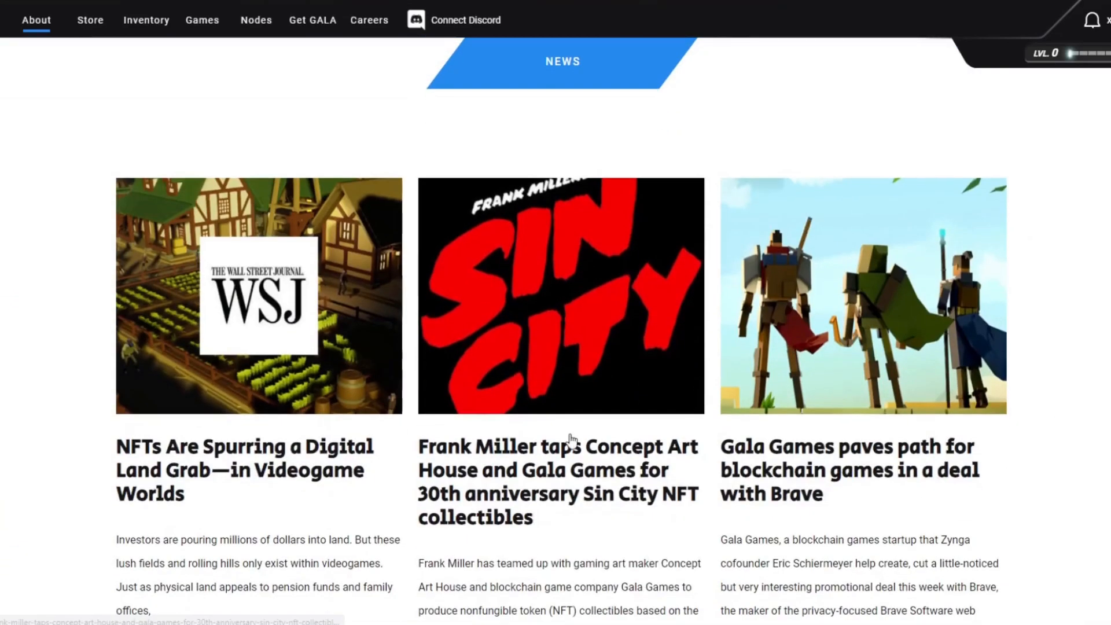
mouse_move(764, 135)
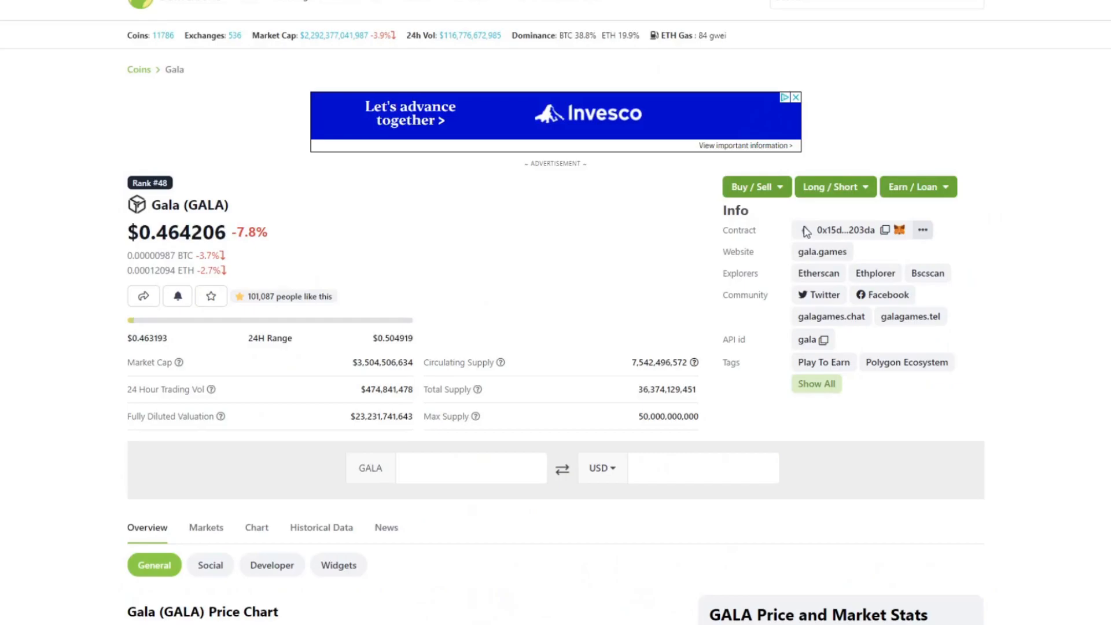
Scroll CoinGecko's GALA page down to the full-history price chart and market stats
scroll(down, 3)
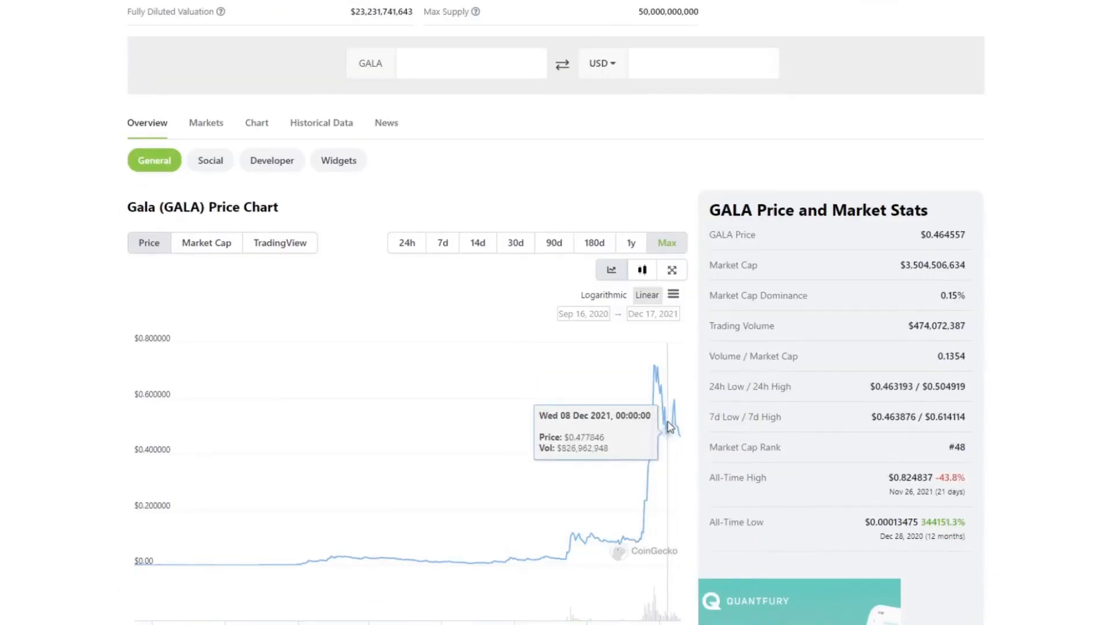
mouse_move(653, 528)
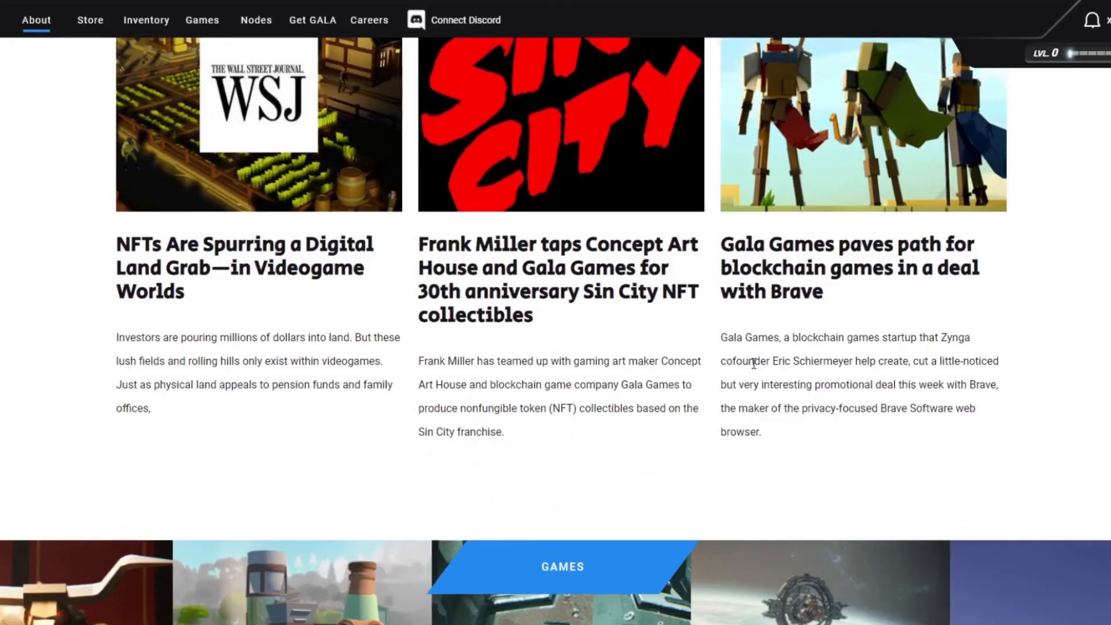
Scroll the About page past the News cards to the Games strip and Partners logos
scroll(down, 3)
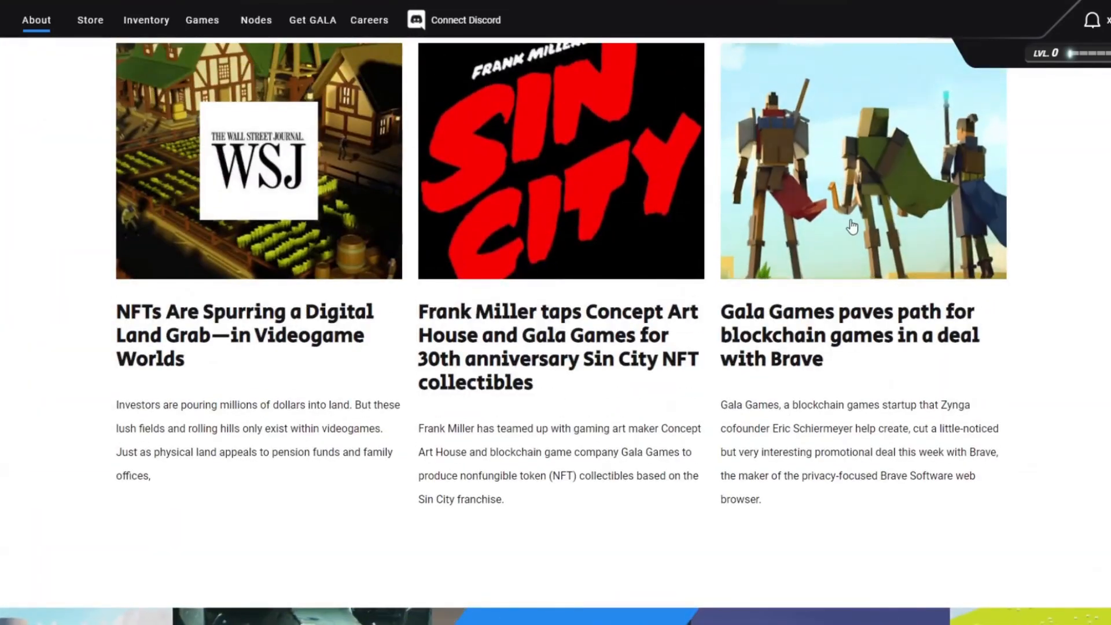
mouse_move(955, 239)
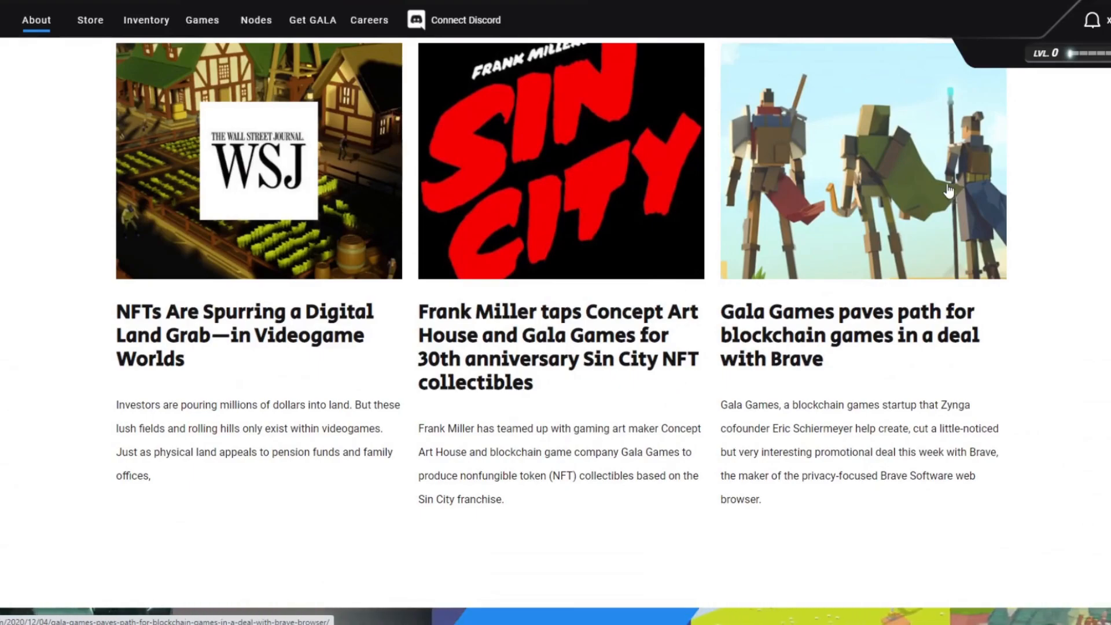
mouse_move(733, 197)
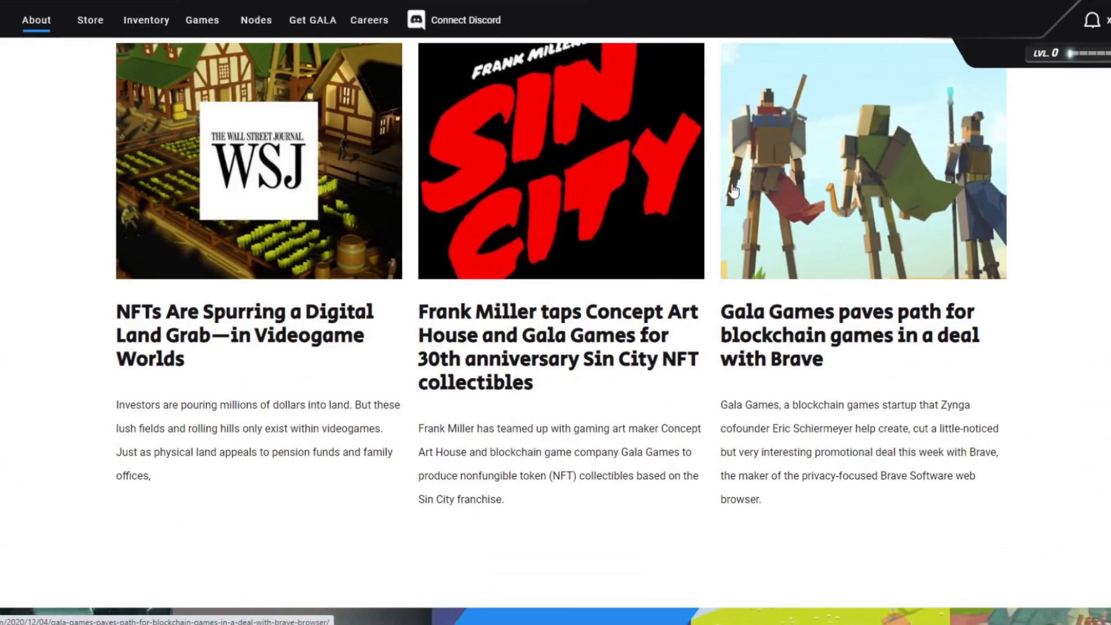
scroll(down, 3)
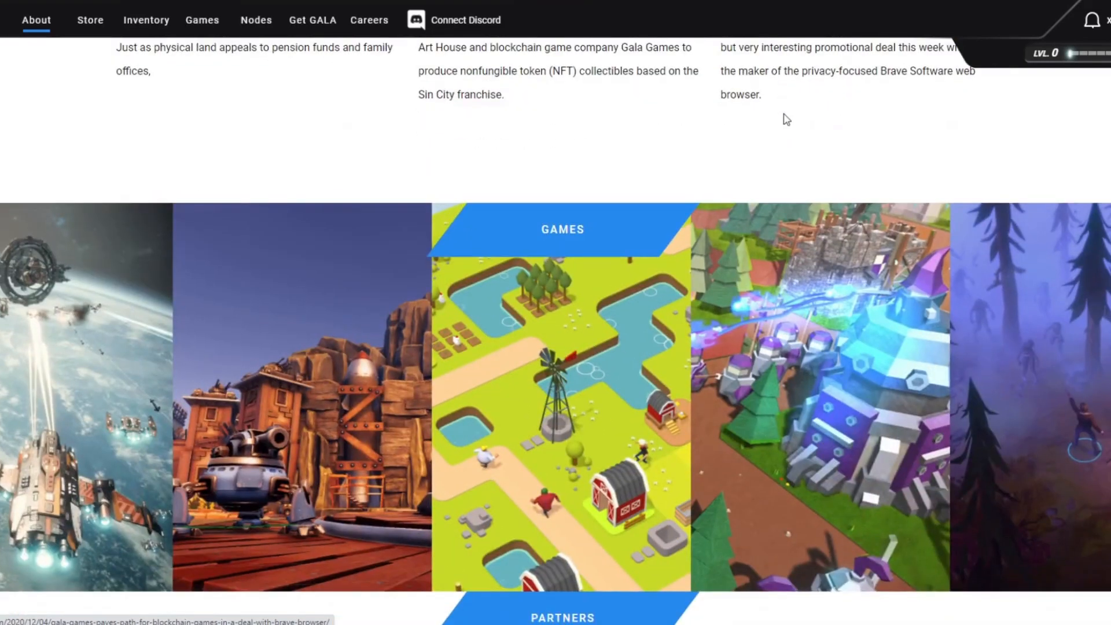
scroll(down, 3)
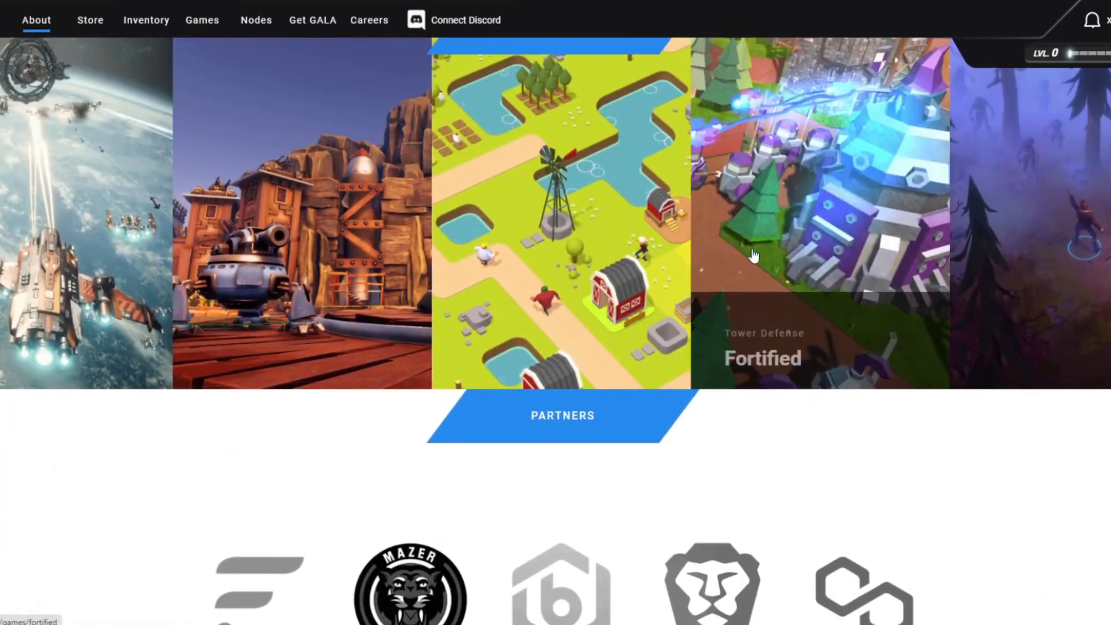
scroll(down, 3)
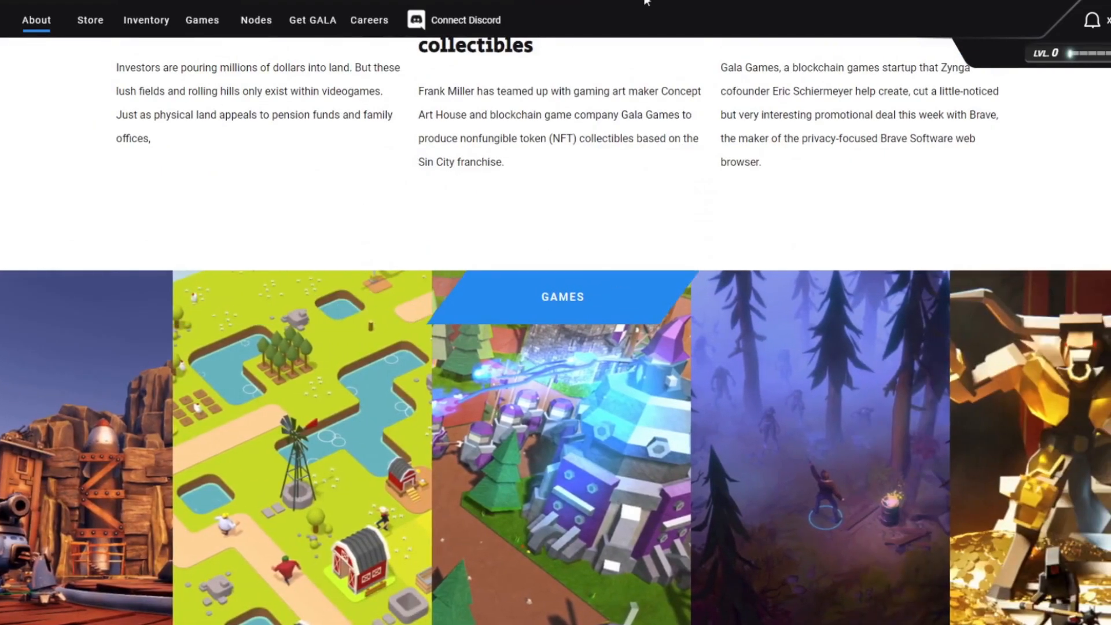
click(202, 20)
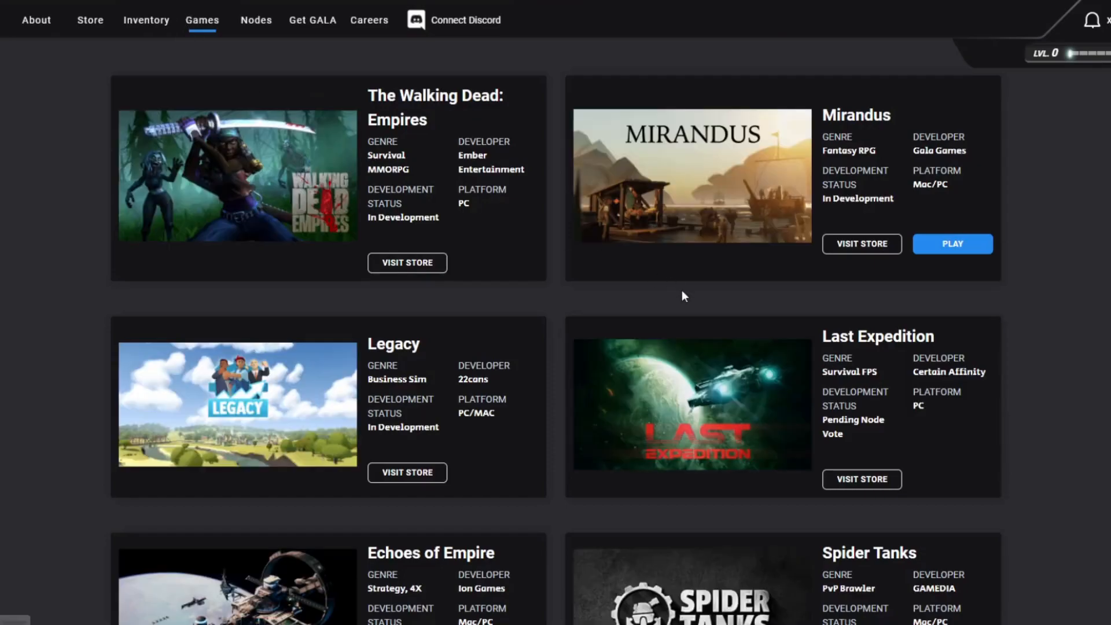
mouse_move(742, 329)
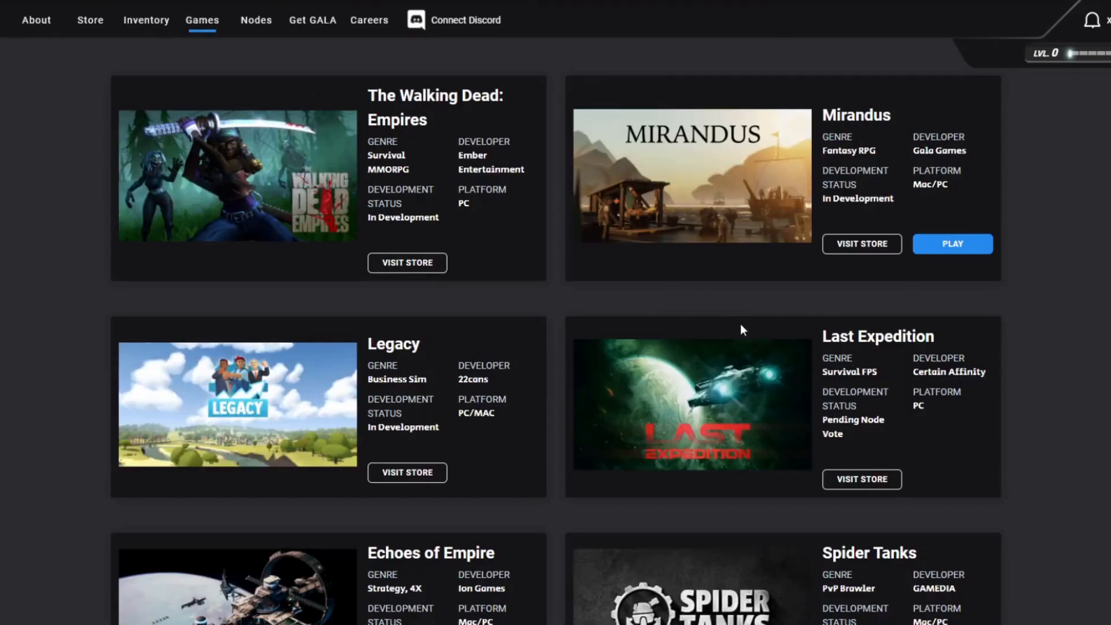
mouse_move(863, 379)
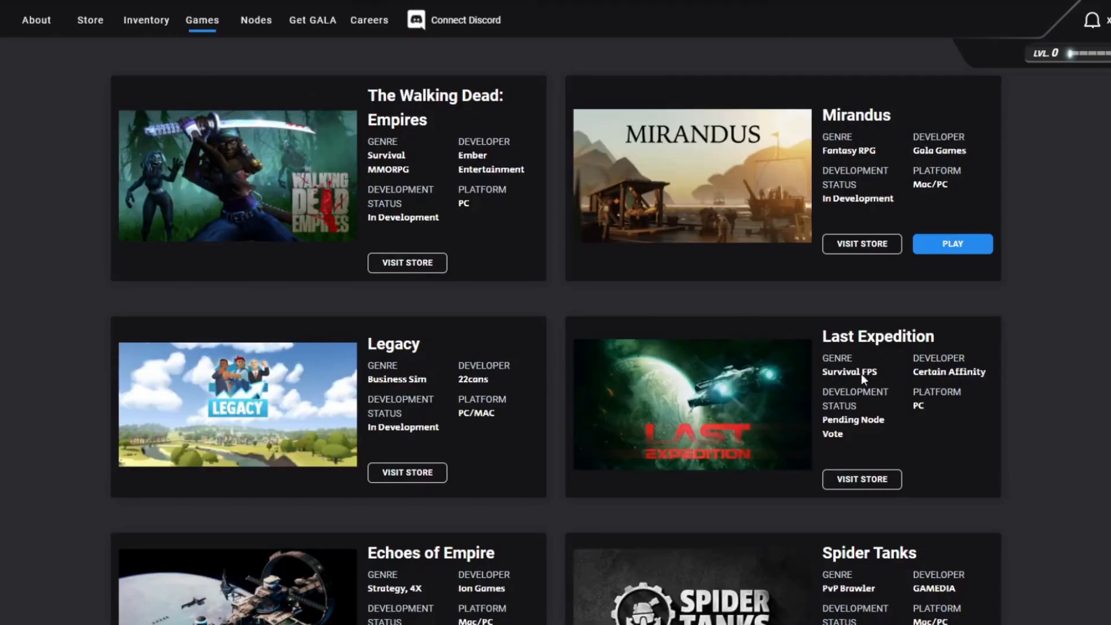
scroll(down, 3)
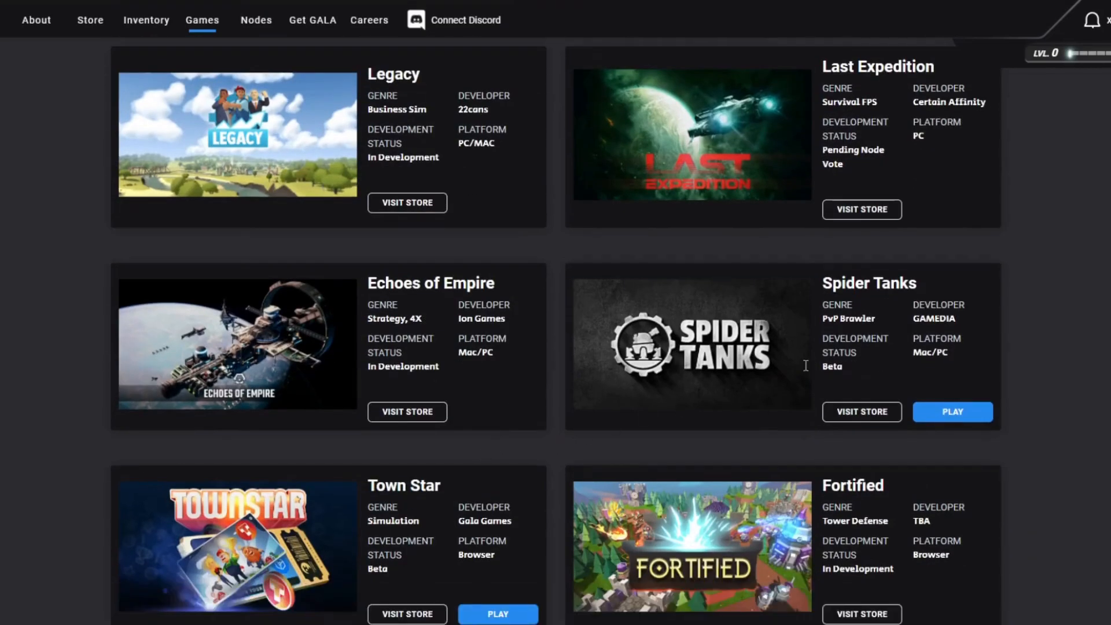
scroll(down, 3)
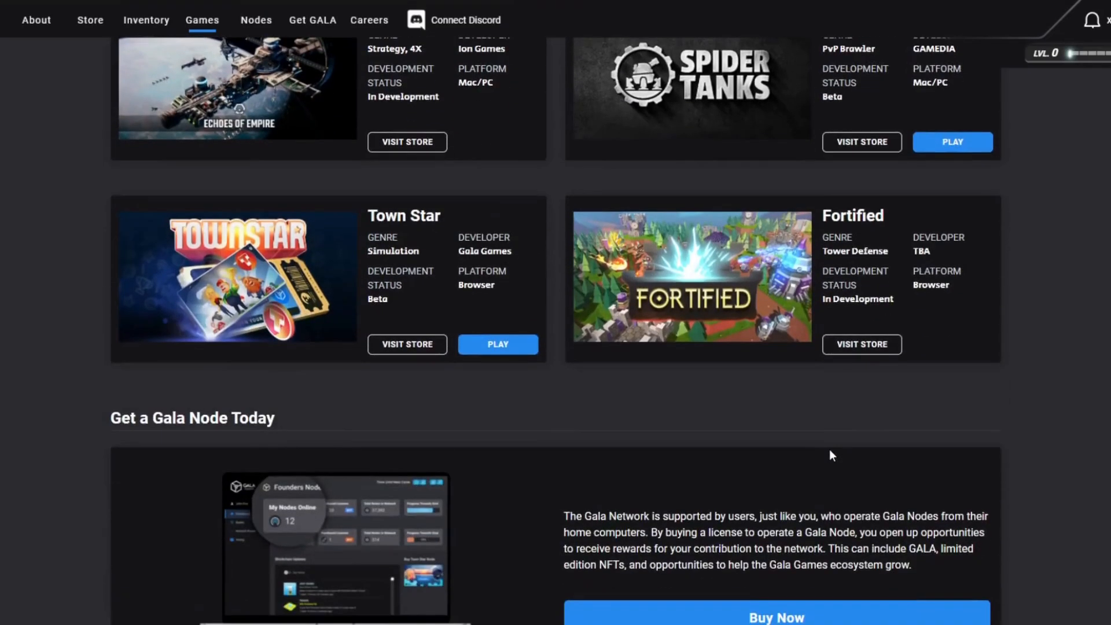
scroll(up, 3)
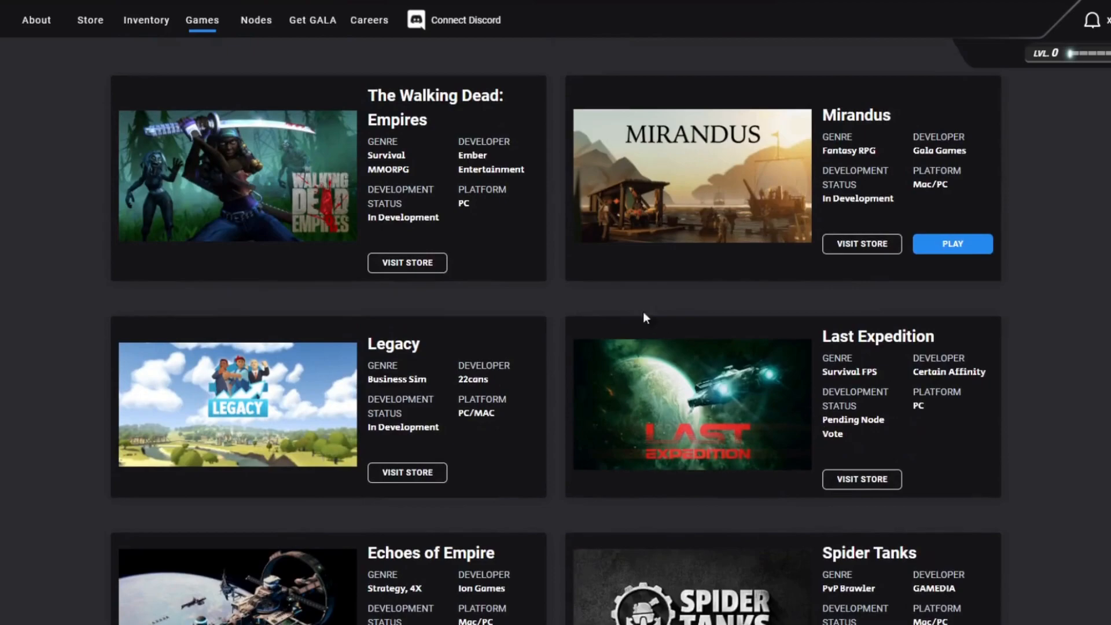
mouse_move(535, 243)
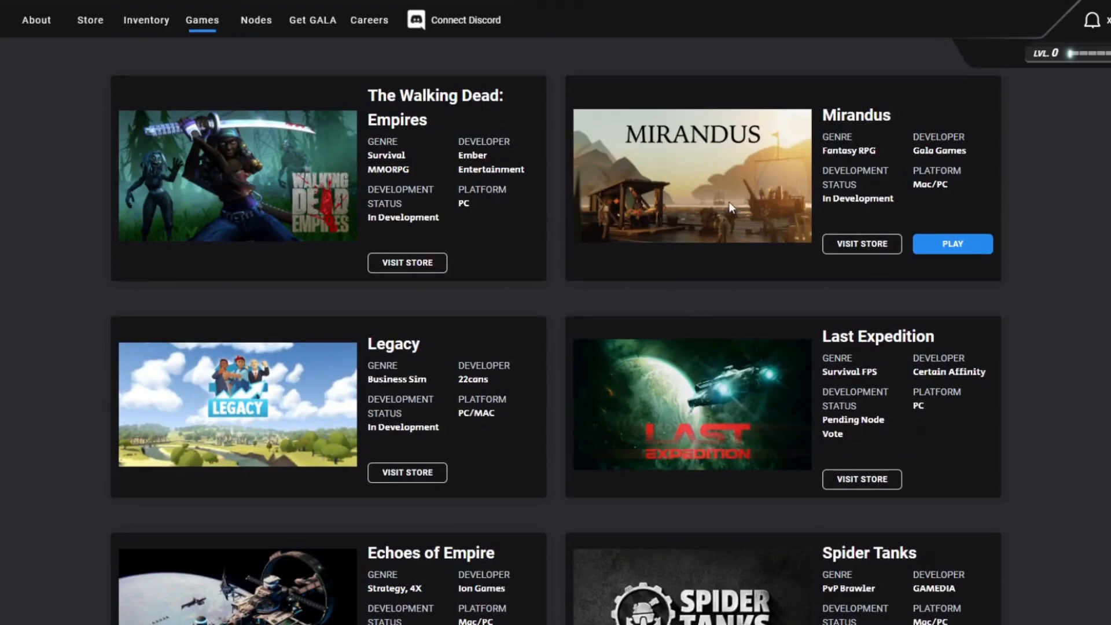
scroll(down, 3)
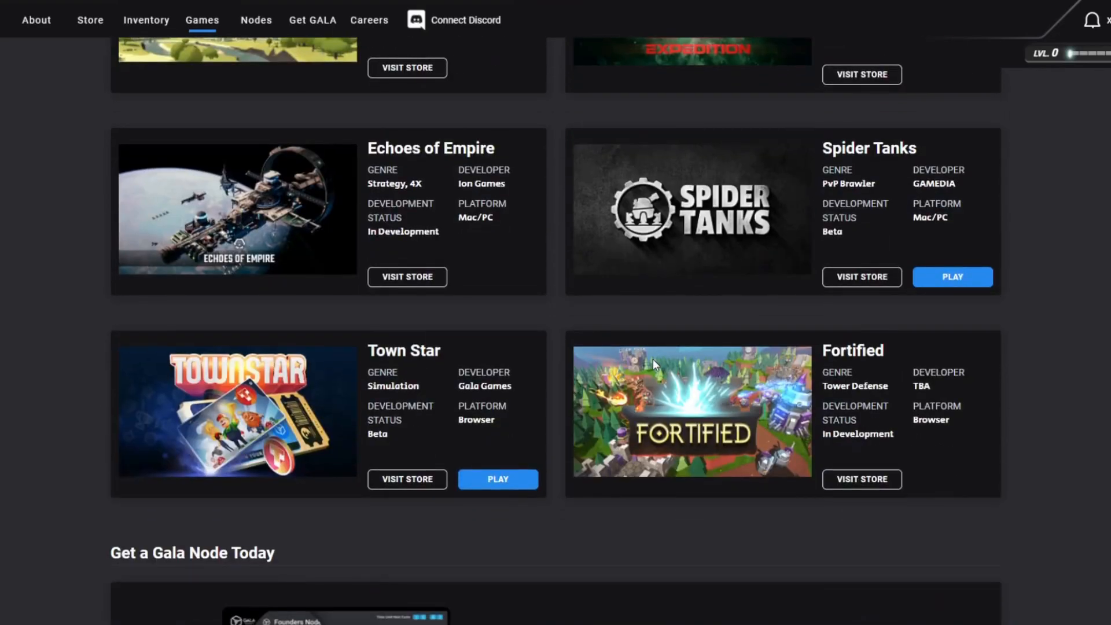
mouse_move(644, 308)
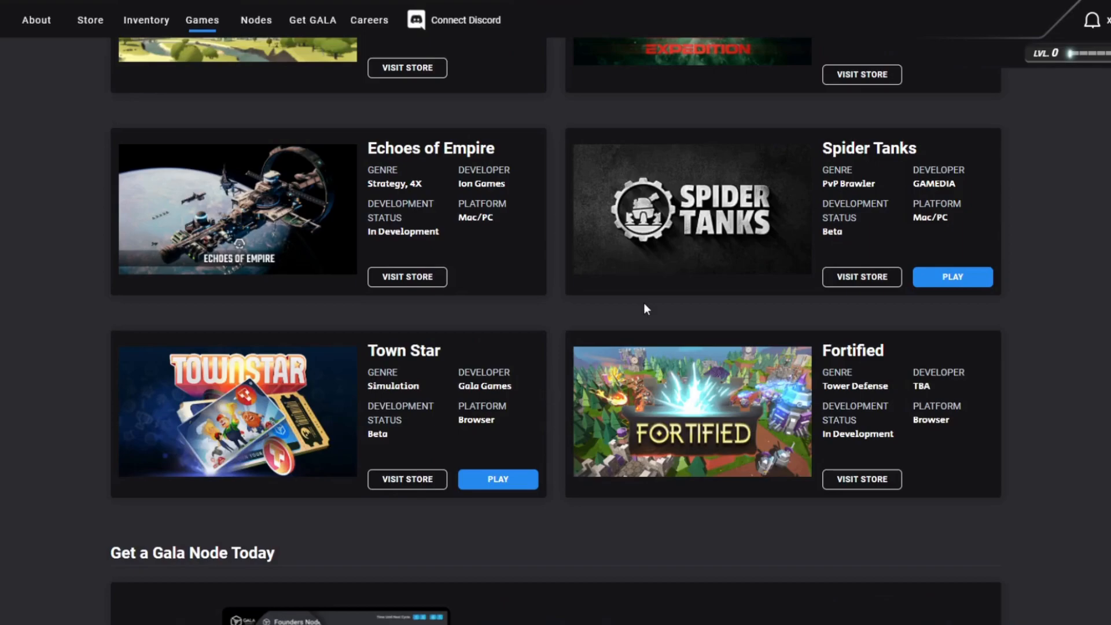
mouse_move(710, 322)
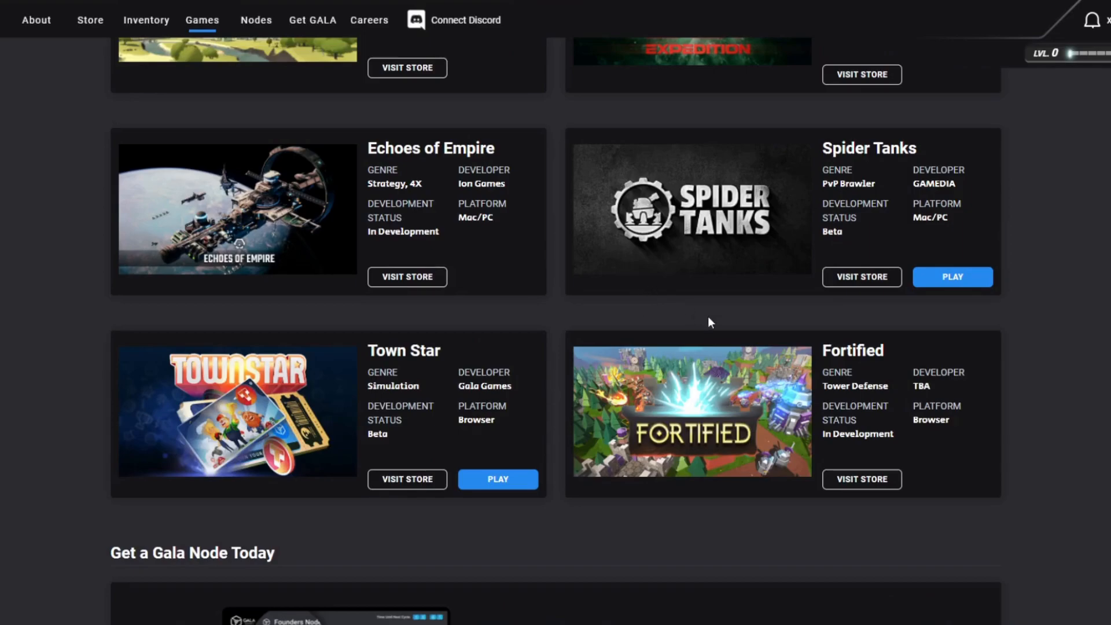
scroll(up, 3)
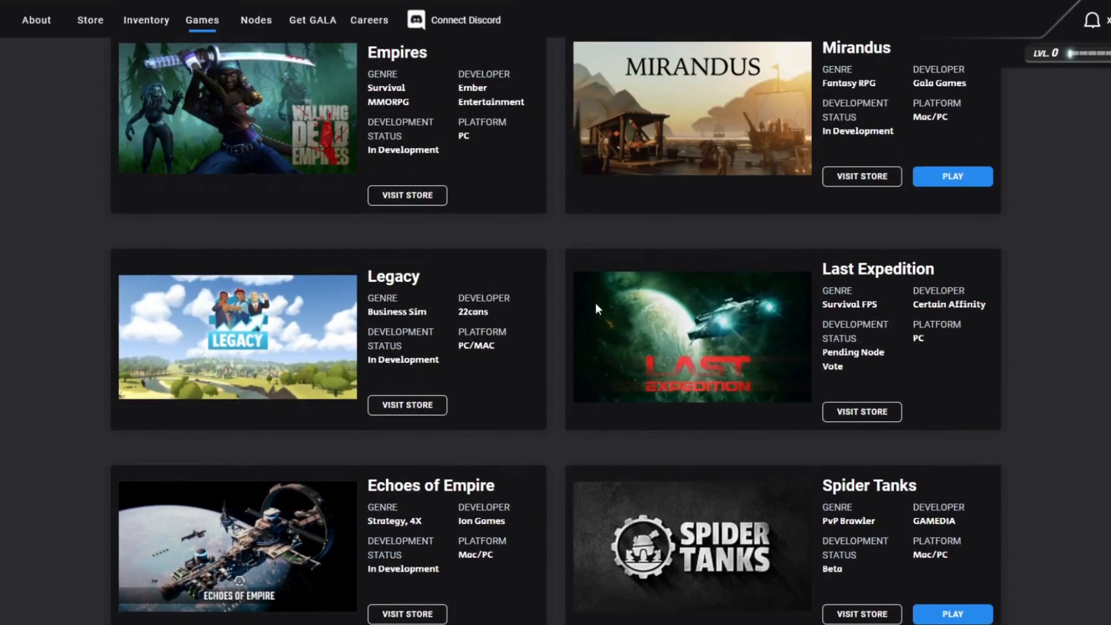
Open the About page from the top navigation and scroll down toward Our Principles
click(36, 20)
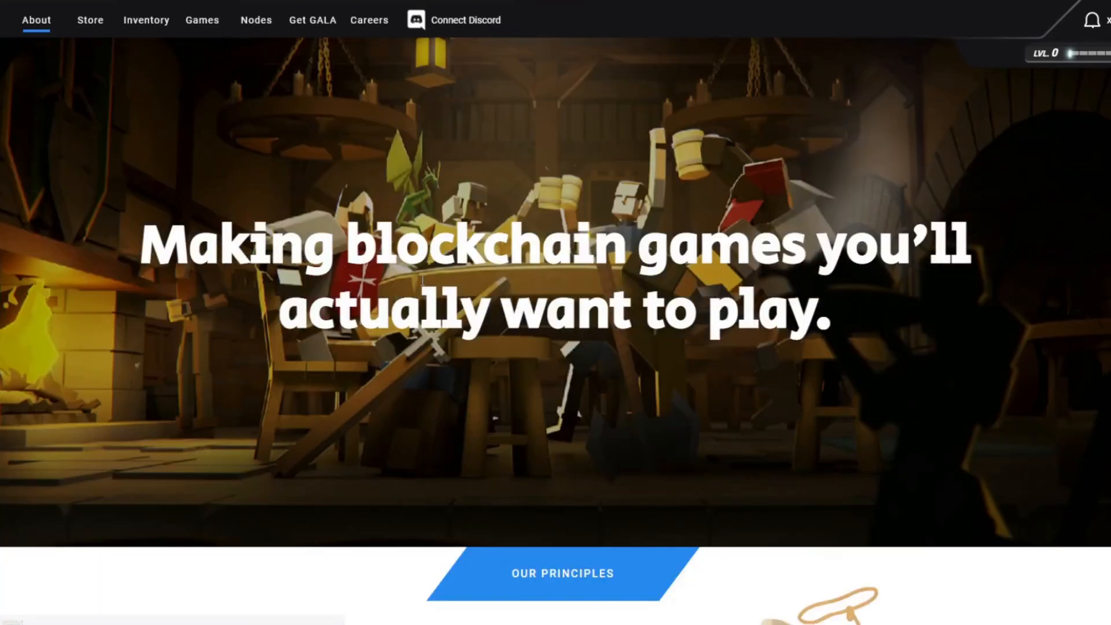
scroll(down, 3)
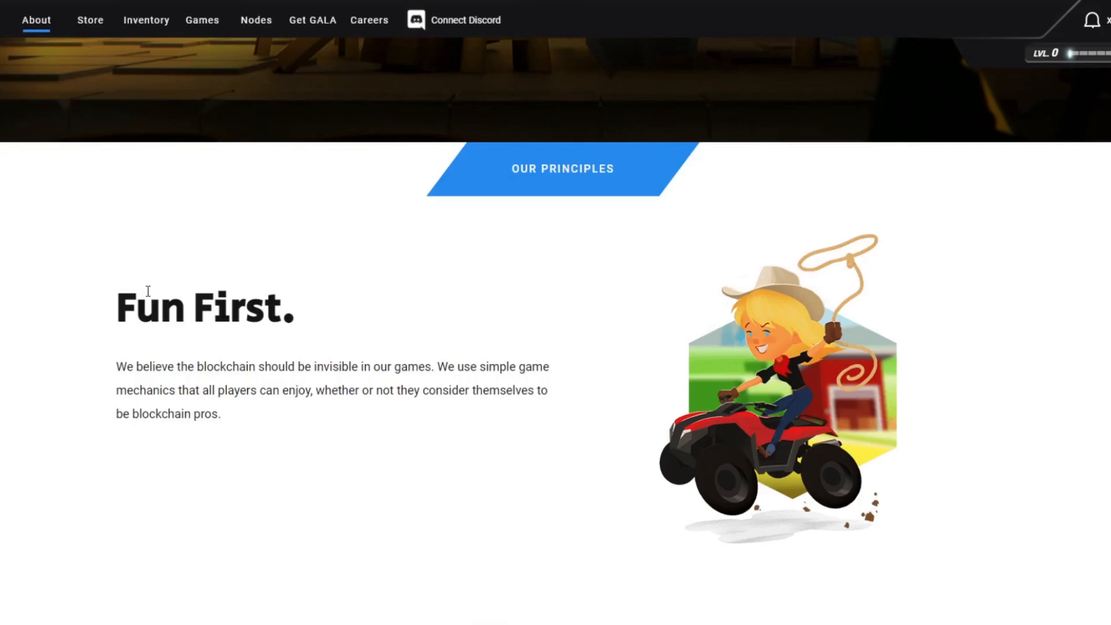
mouse_move(373, 290)
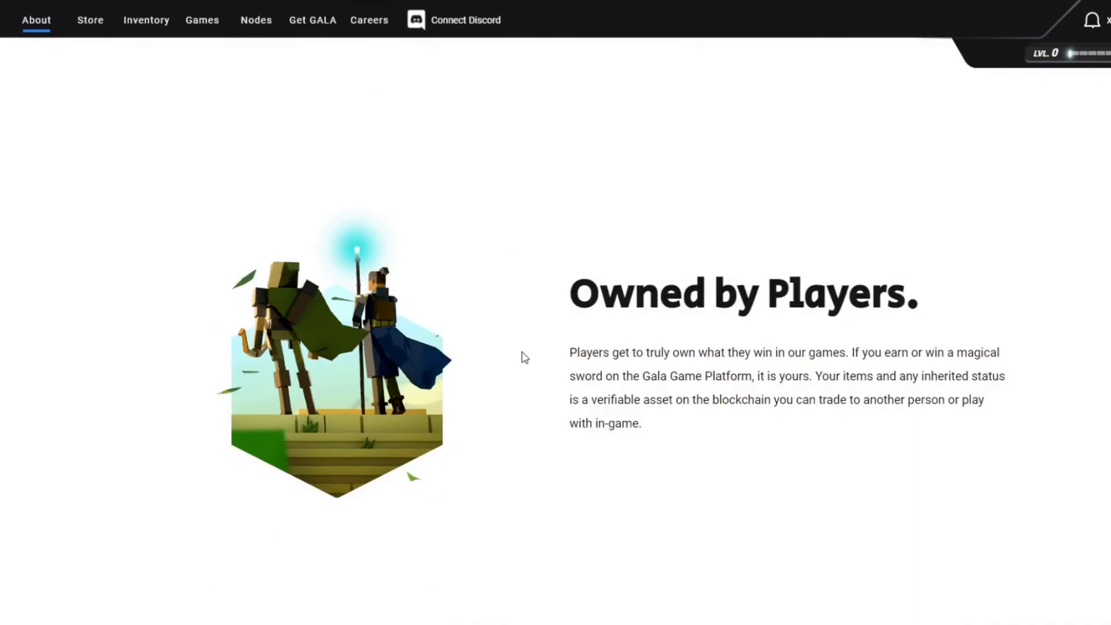
mouse_move(550, 336)
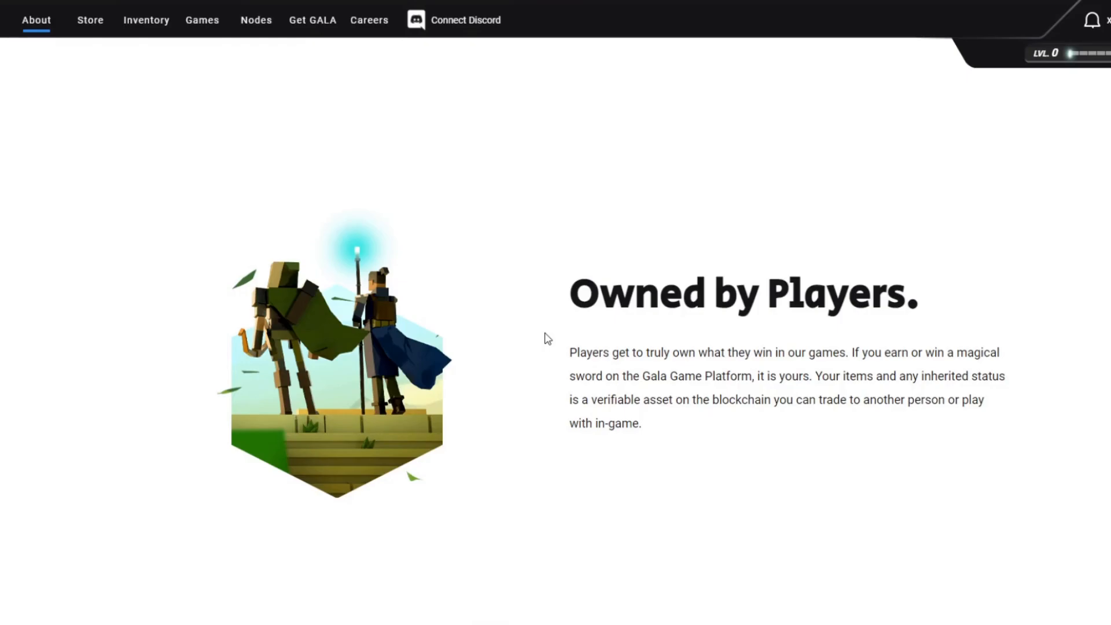
Scroll past Community Rules, the nodes banner, News and Games to Partners and a founder quote
scroll(down, 3)
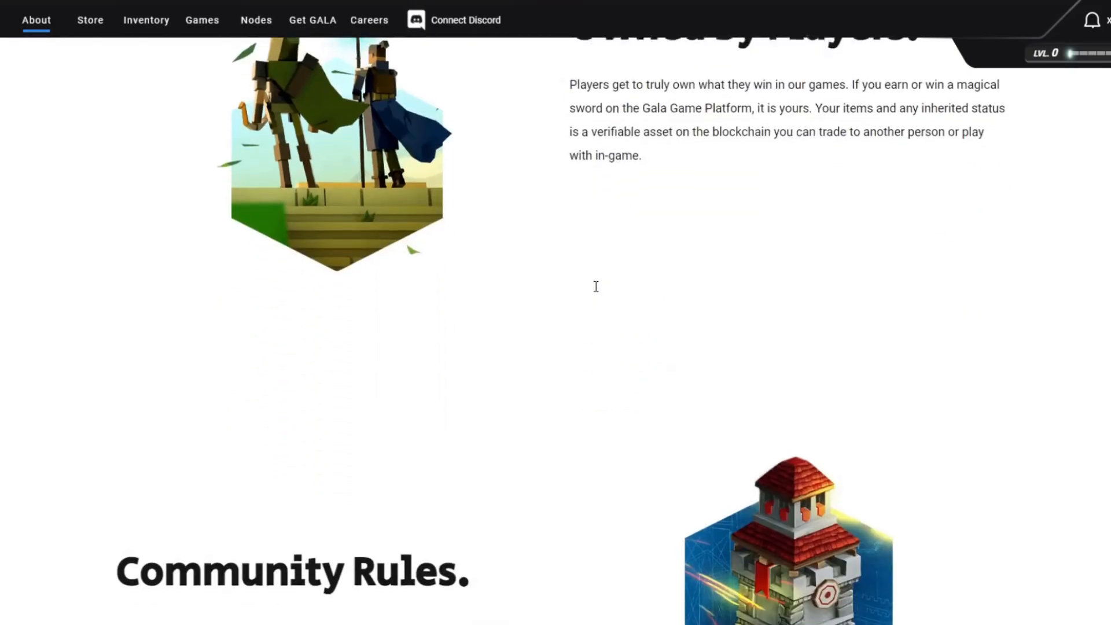
scroll(down, 3)
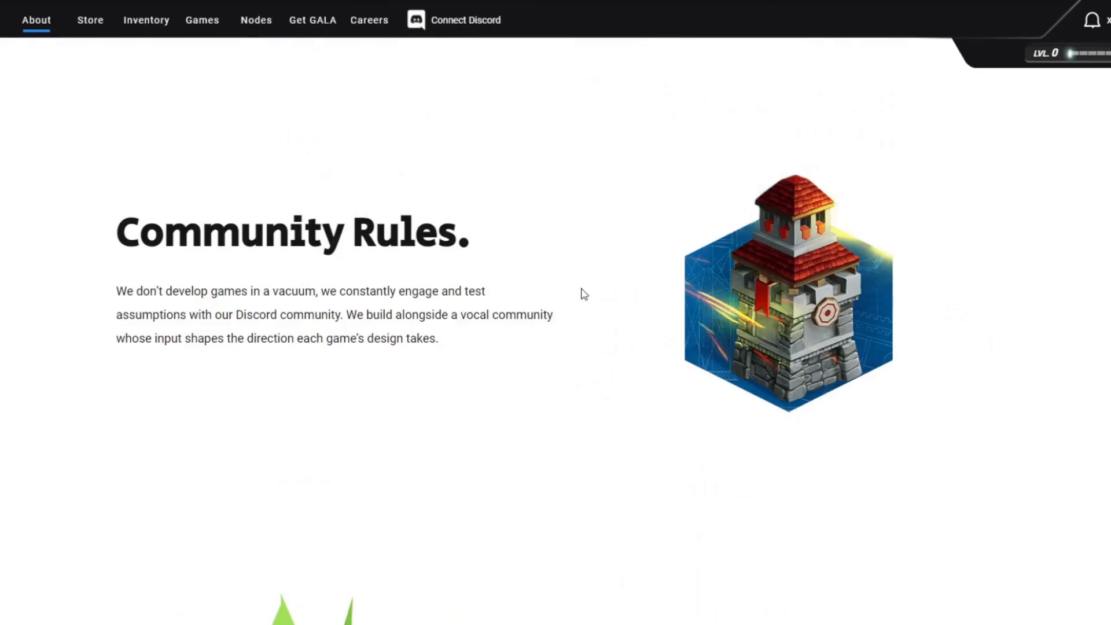
scroll(down, 3)
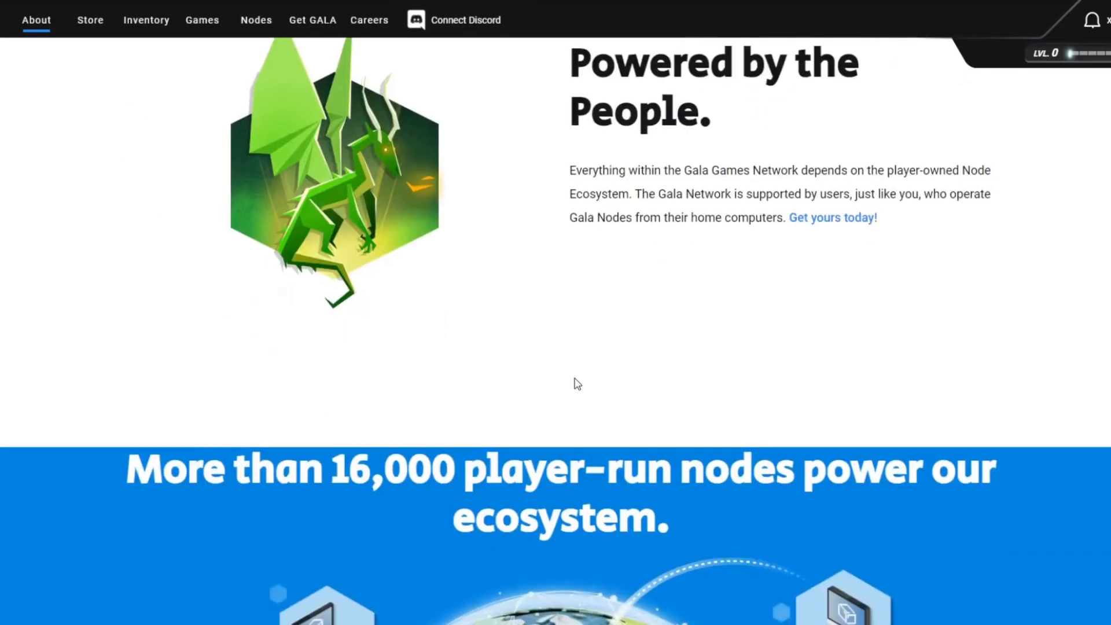
scroll(down, 3)
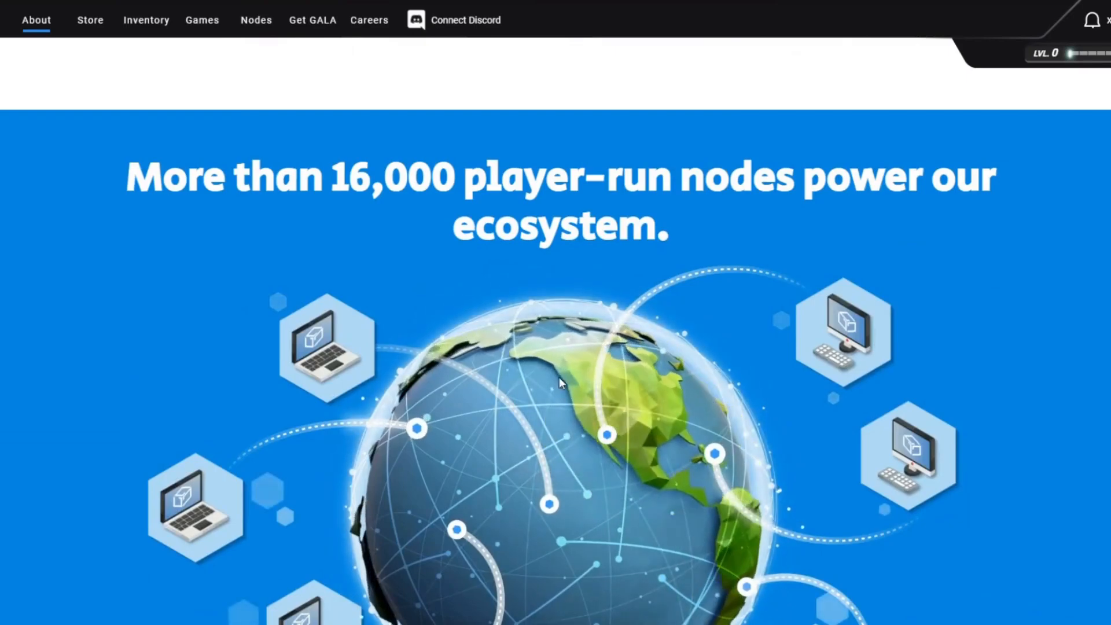
mouse_move(531, 298)
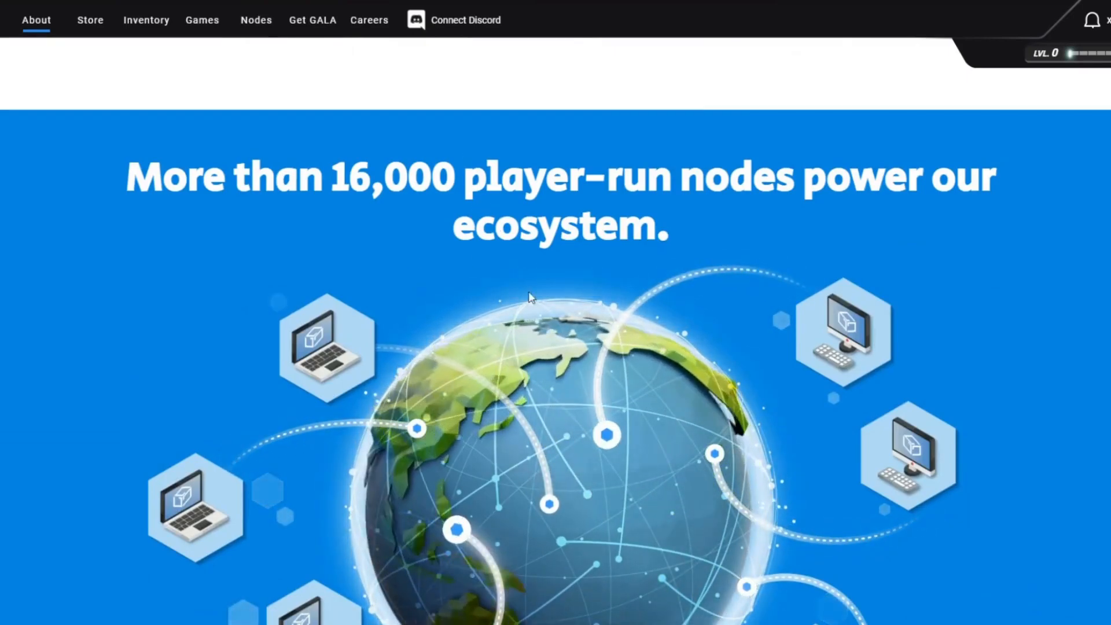
scroll(down, 3)
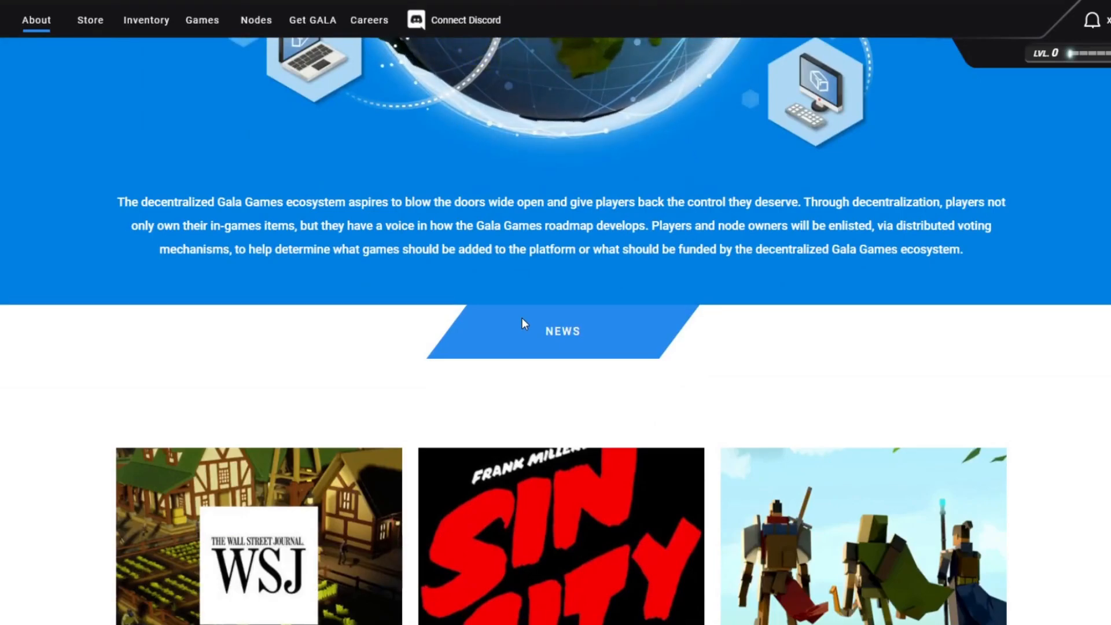
scroll(down, 3)
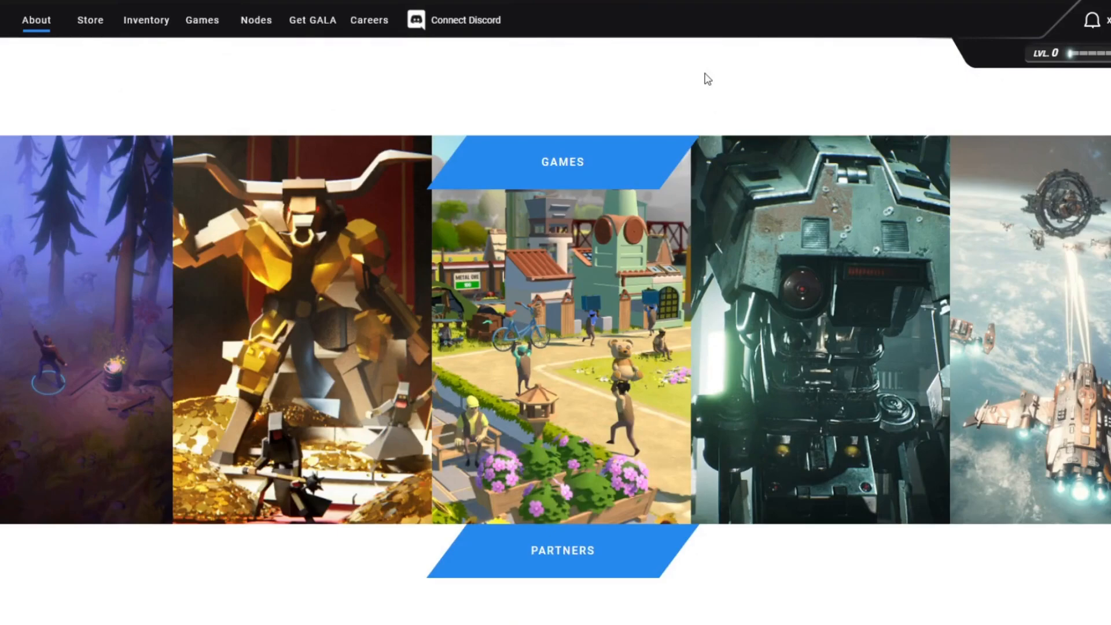
scroll(down, 3)
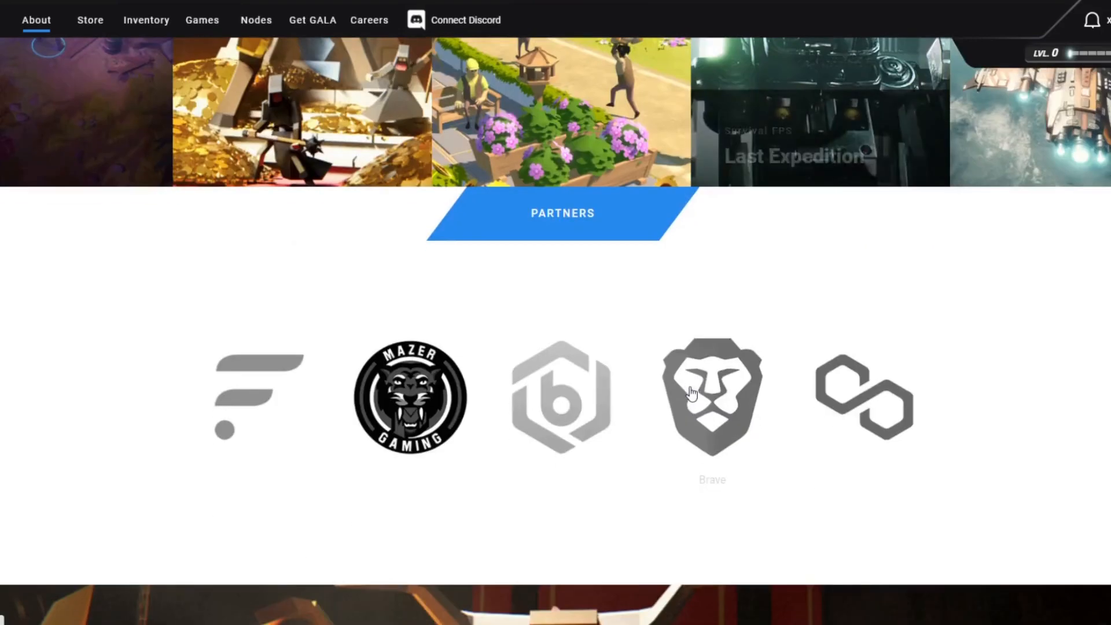
scroll(down, 3)
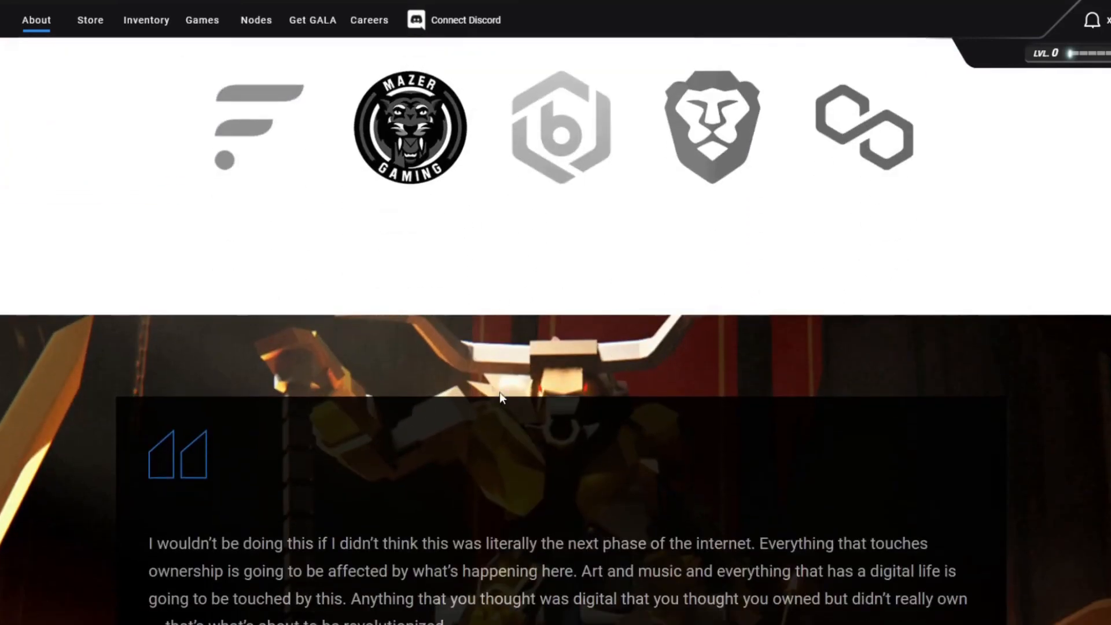
scroll(down, 3)
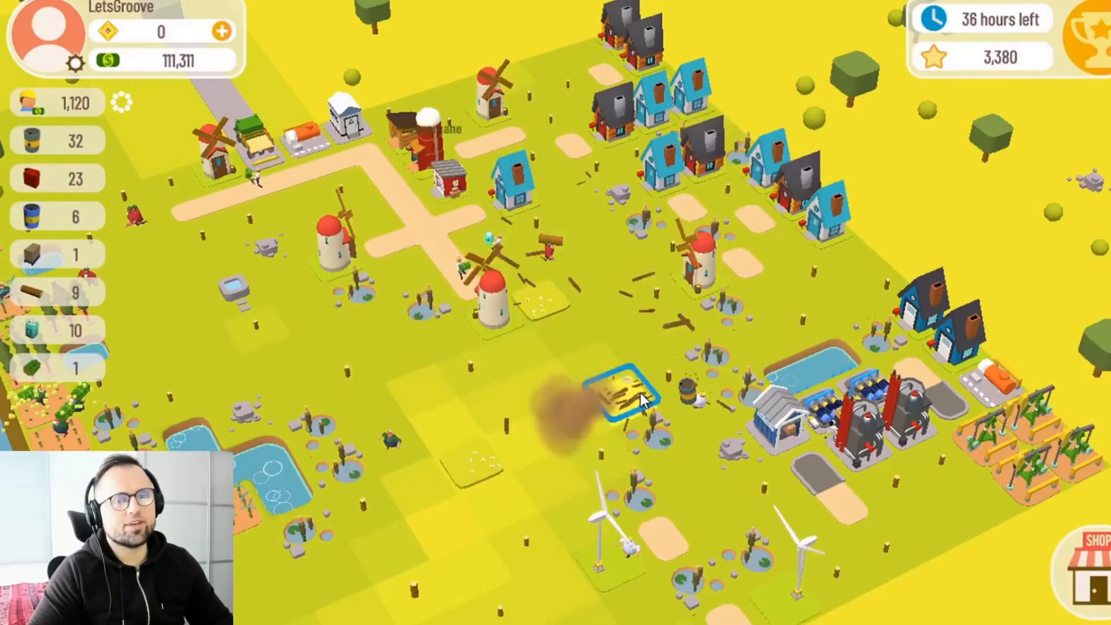
Select a tree tile on the farm and pay 15,000 to clear it
click(623, 397)
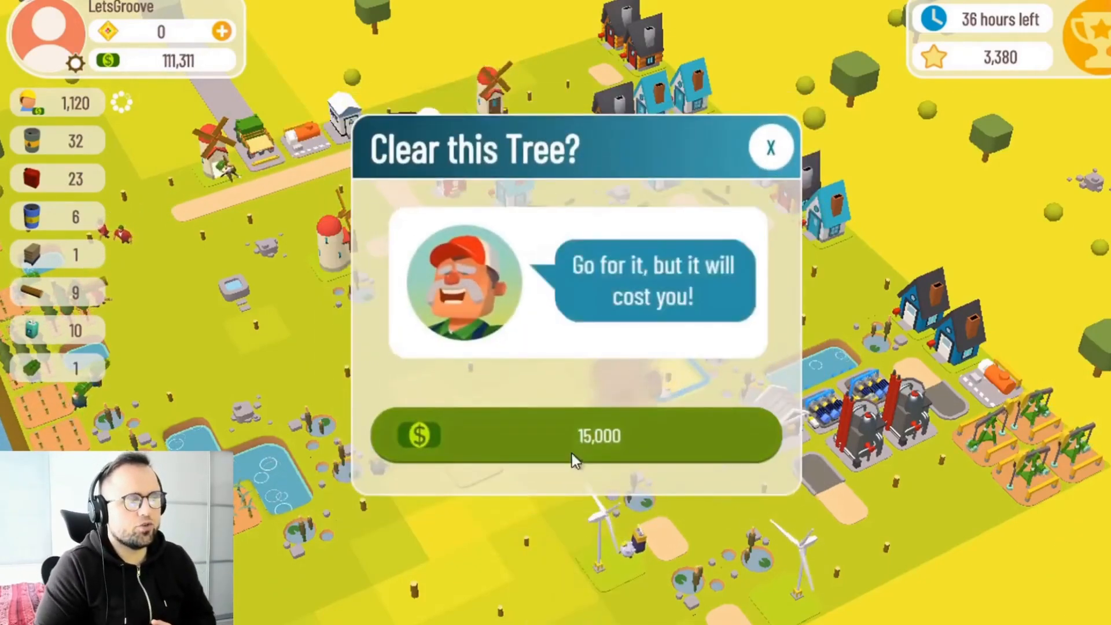
click(573, 436)
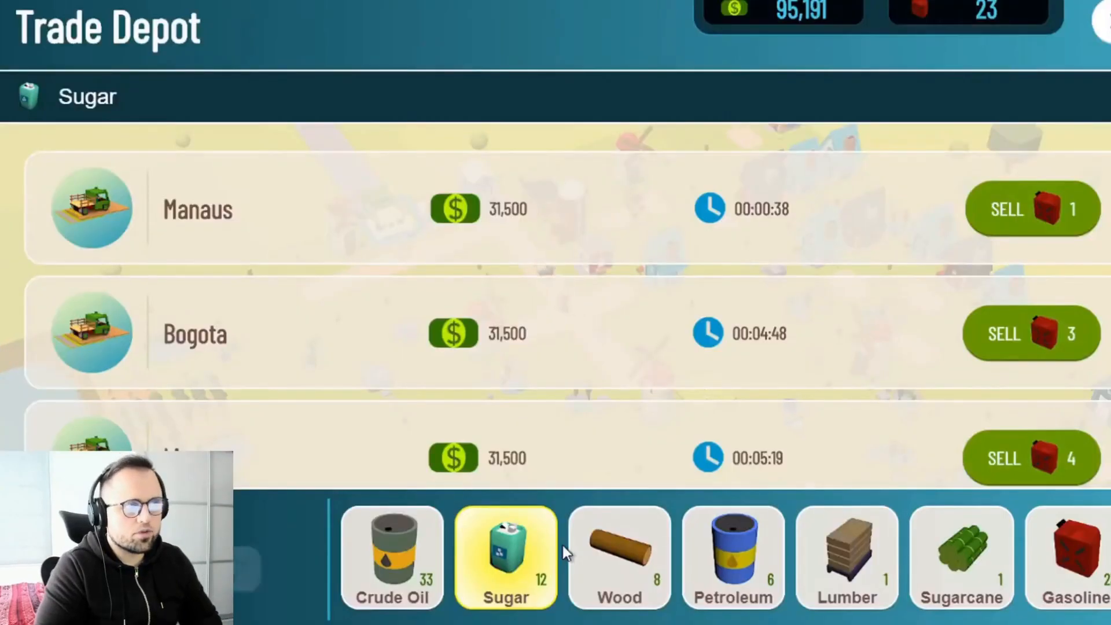
Press PLAY on the Town Star title screen to reach the Pick a Location map
click(1031, 209)
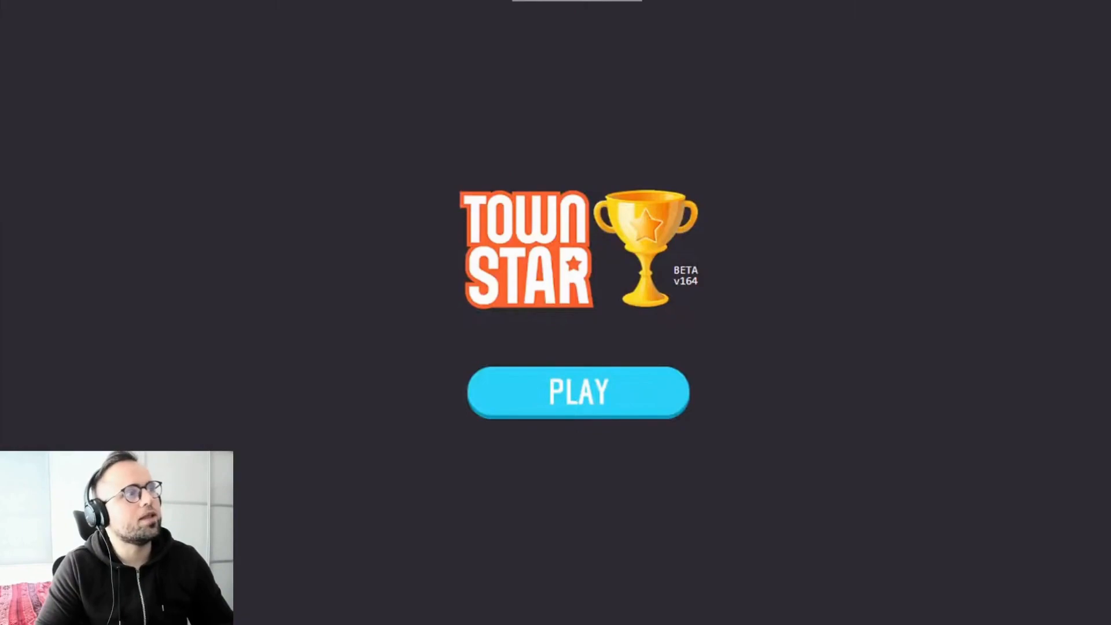
click(577, 392)
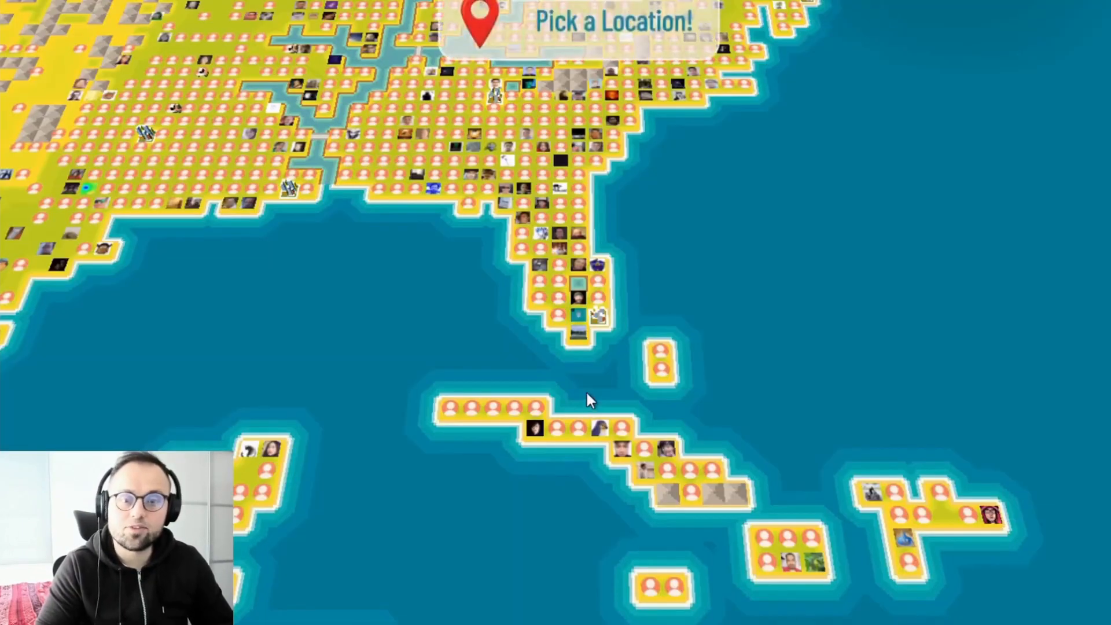